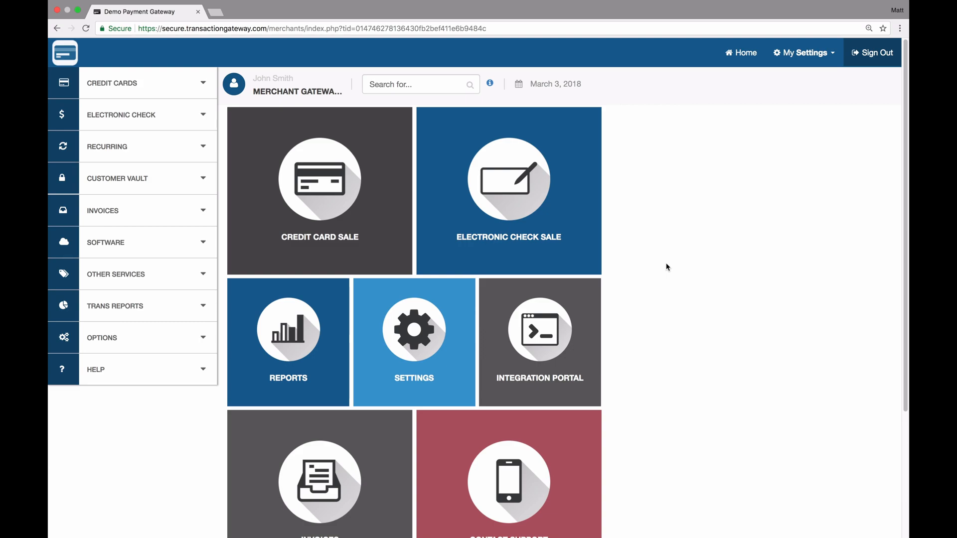
mouse_move(199, 274)
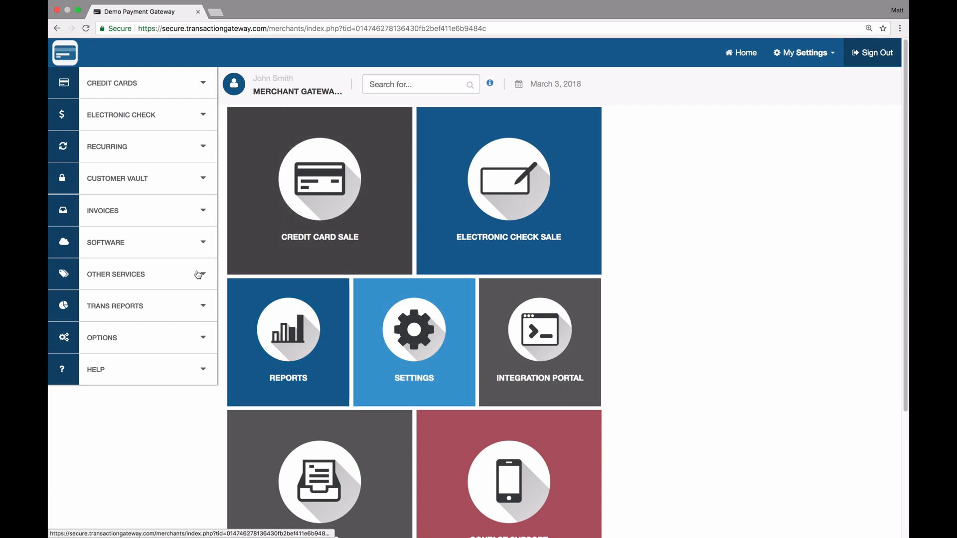
- Expand Other Services in the sidebar and go to the QuickBooks integration page
click(115, 274)
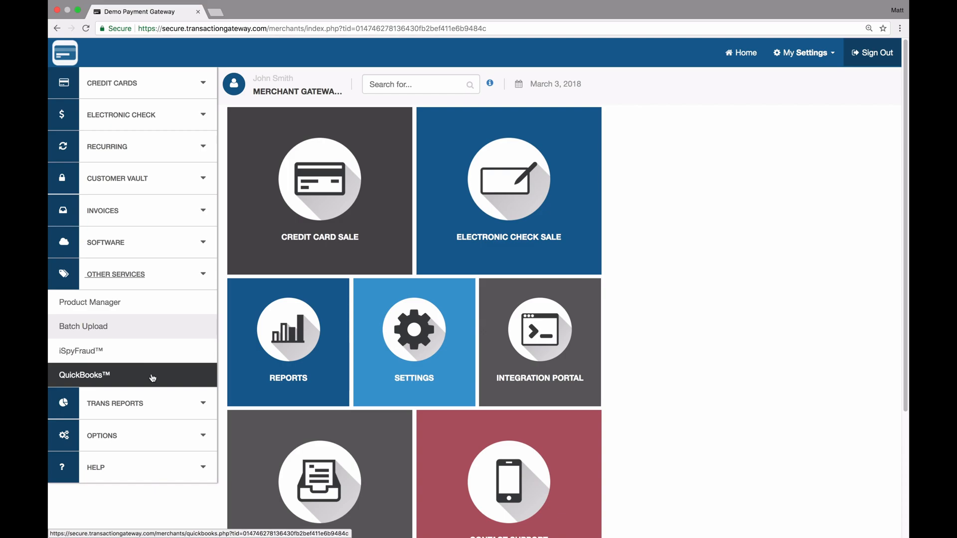
click(84, 375)
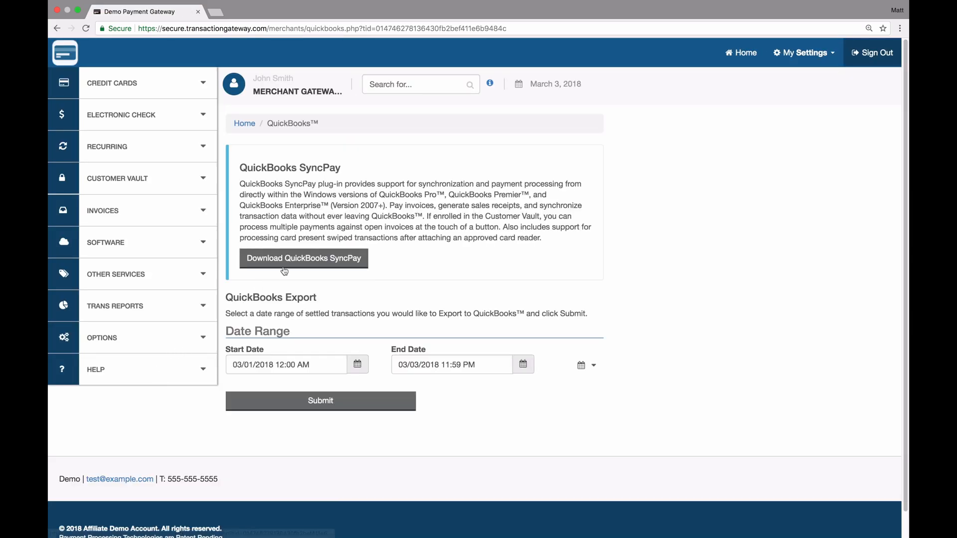
- Download QuickBooks SyncPay, accept the license, install to the default folder and force-close QuickBooks
click(293, 259)
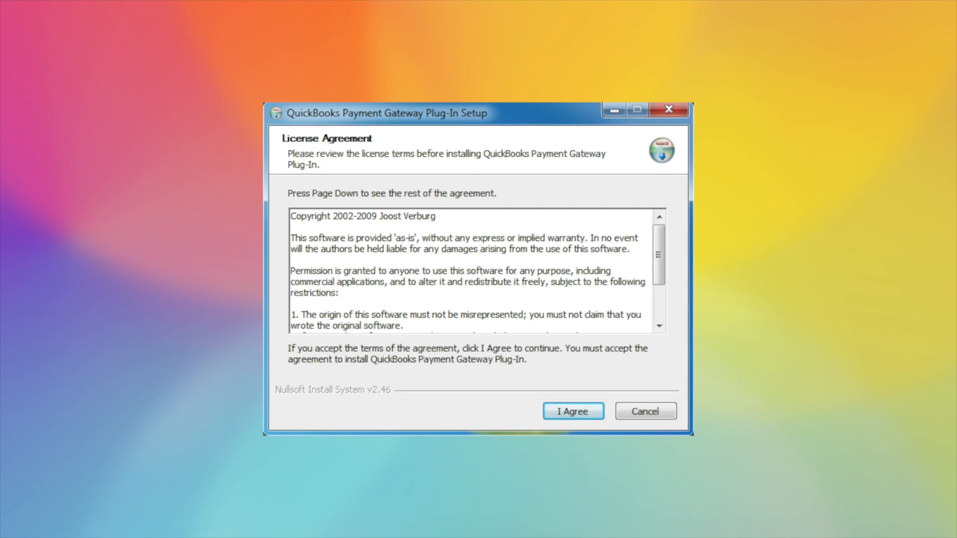
click(573, 411)
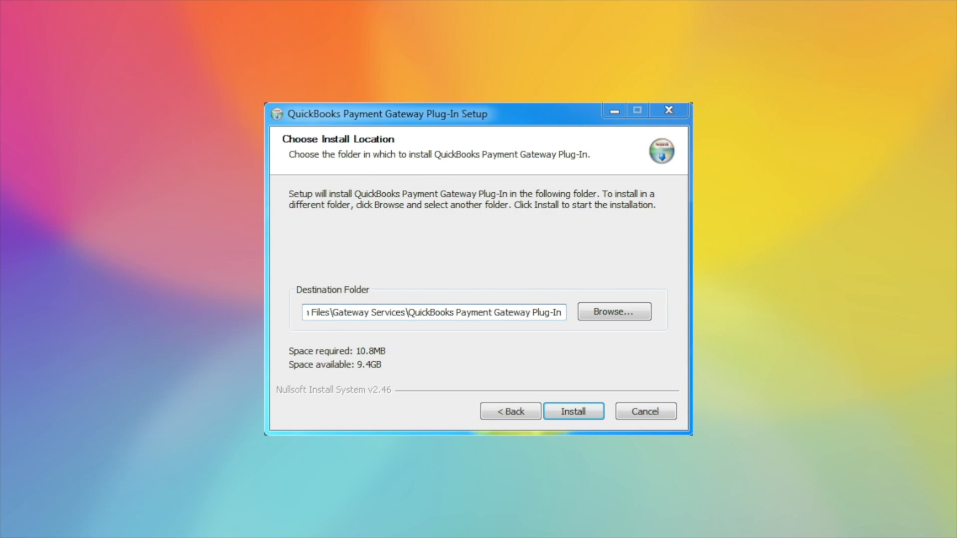
click(573, 411)
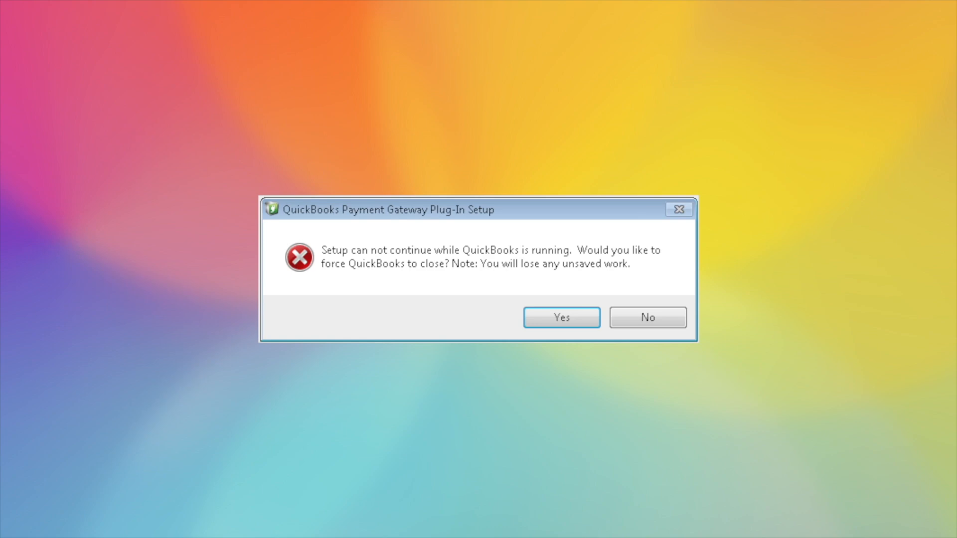
click(561, 318)
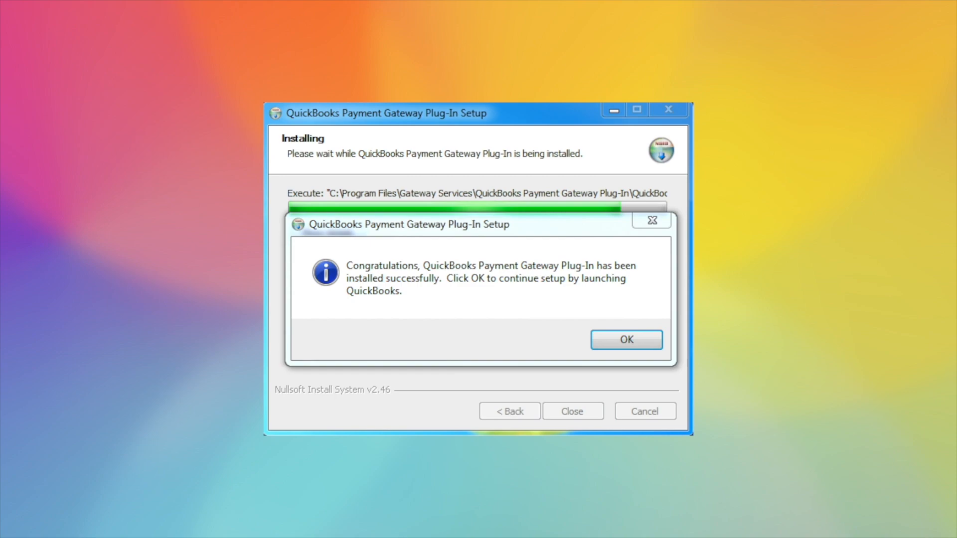
- Launch QuickBooks, allow the plug-in always-on access to Test 2, and let QuickBooks shut down to finish
click(626, 339)
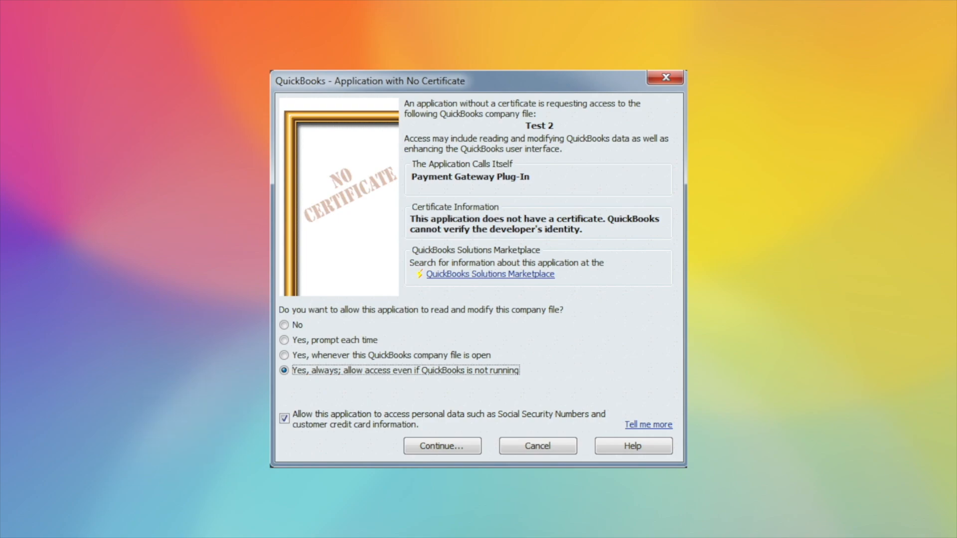
click(442, 445)
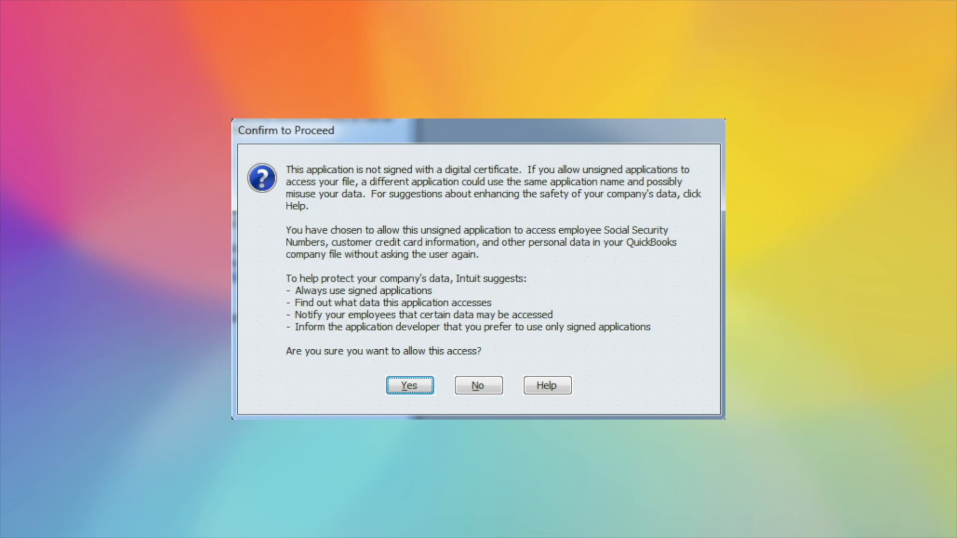
click(408, 385)
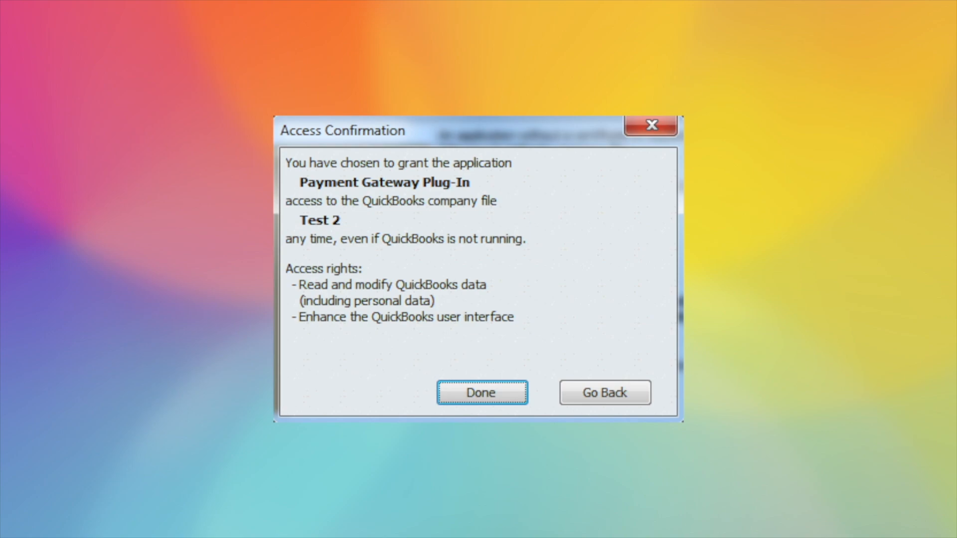
click(482, 393)
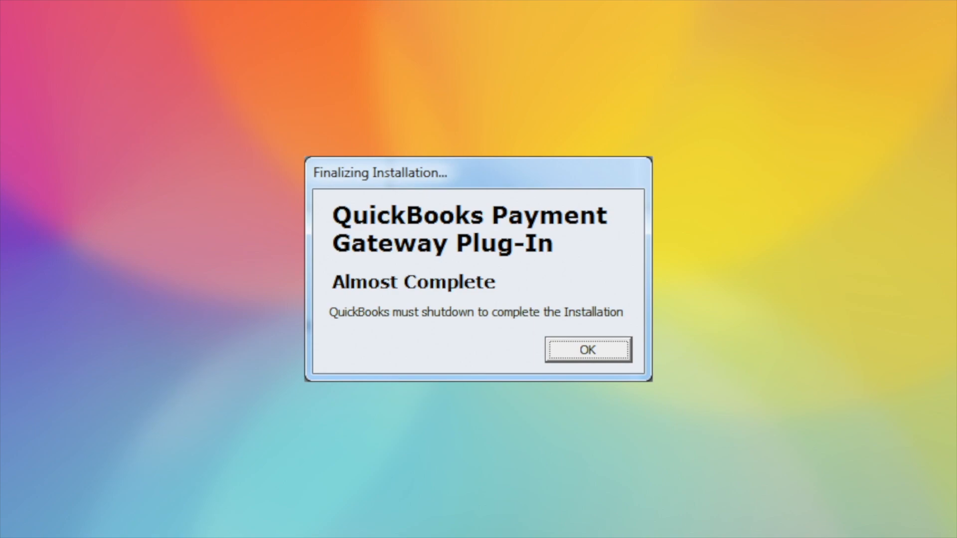
click(588, 349)
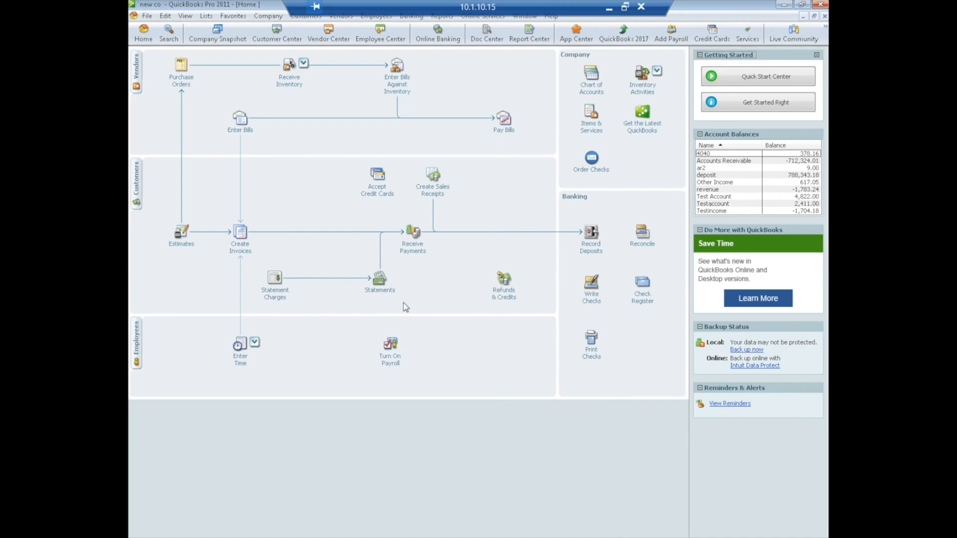
mouse_move(355, 108)
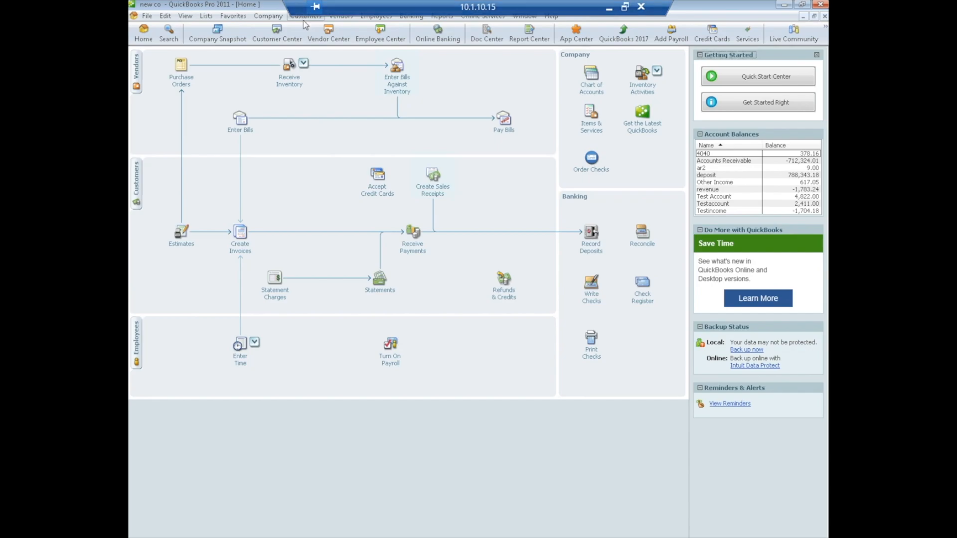
- Bring up the Payment Gateway Plug-In v.3.0 settings window from the Customers menu
click(305, 16)
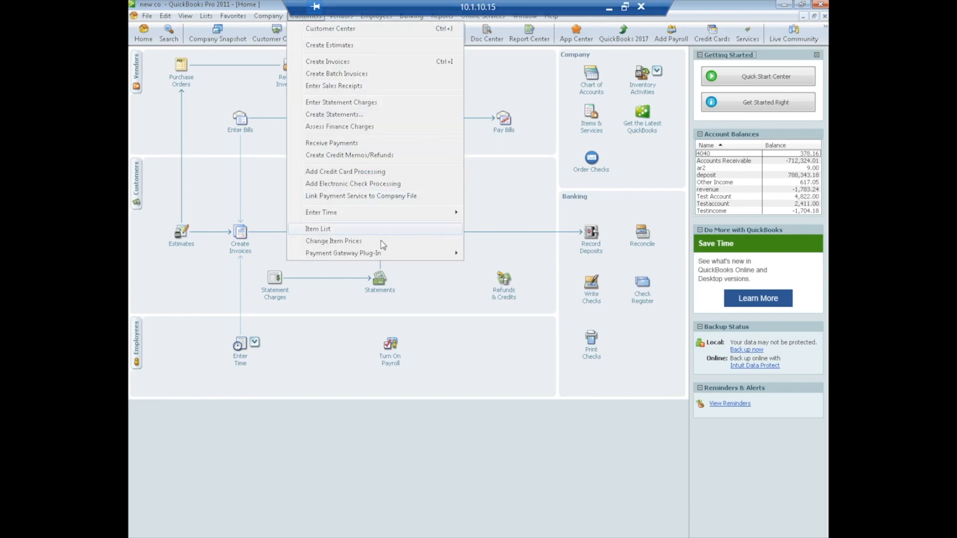
mouse_move(362, 253)
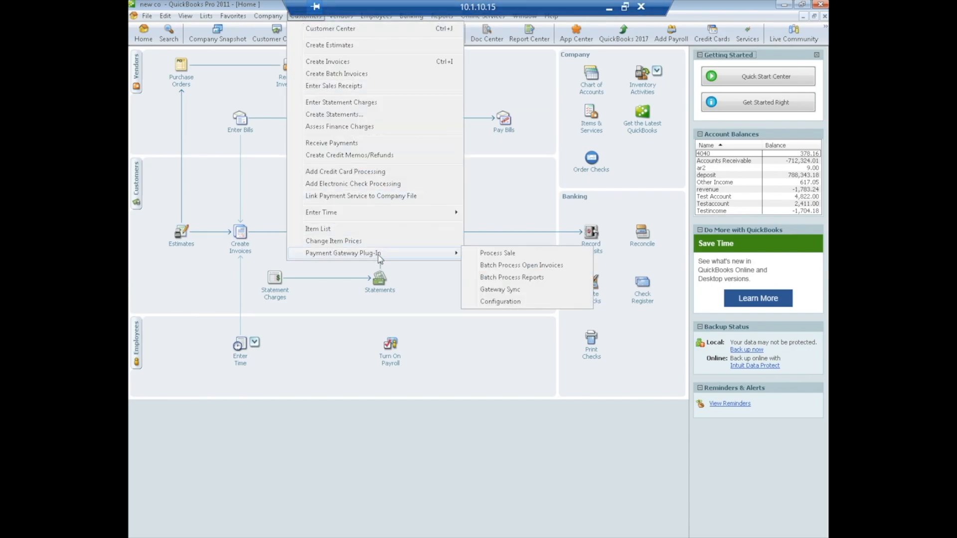
click(505, 309)
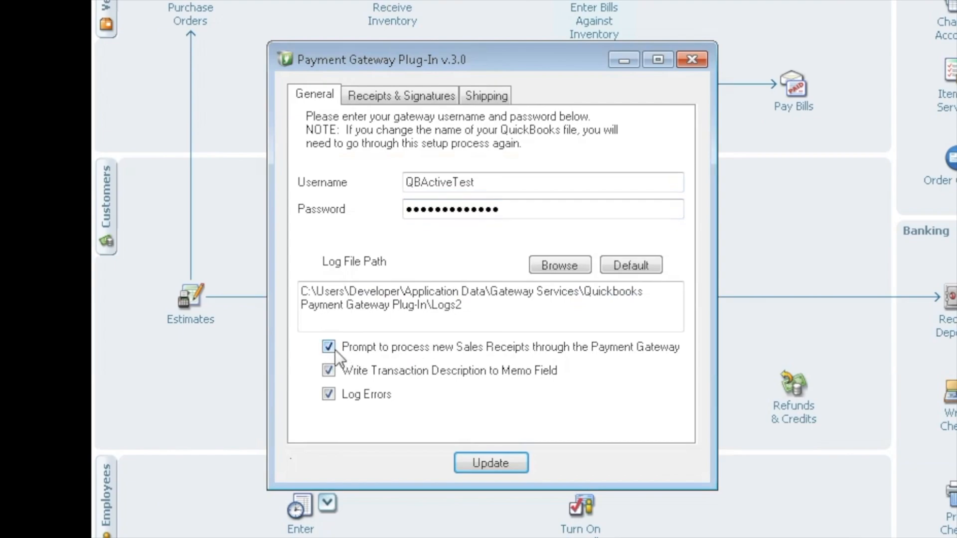
mouse_move(383, 103)
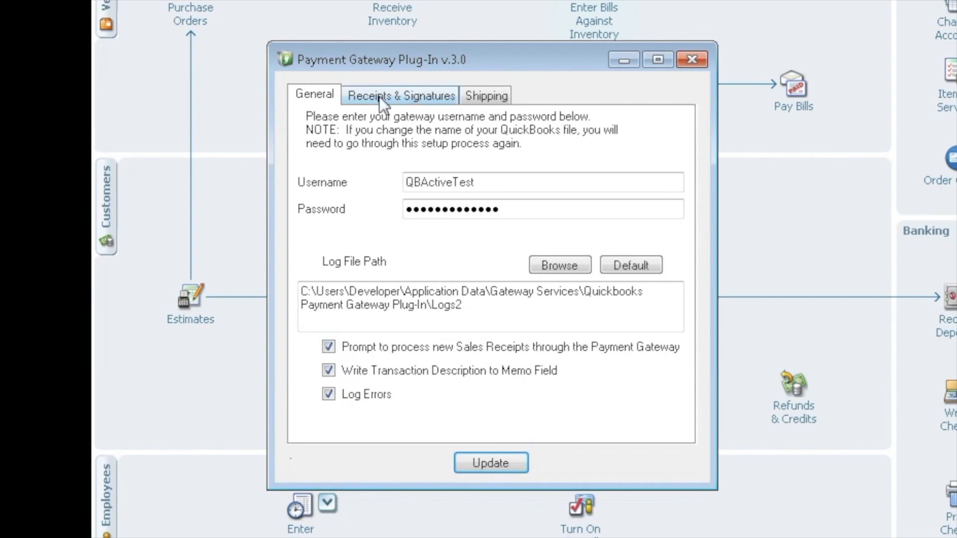
- Review Receipts & Signatures, return to General, update the settings and acknowledge the Update complete notice
click(401, 96)
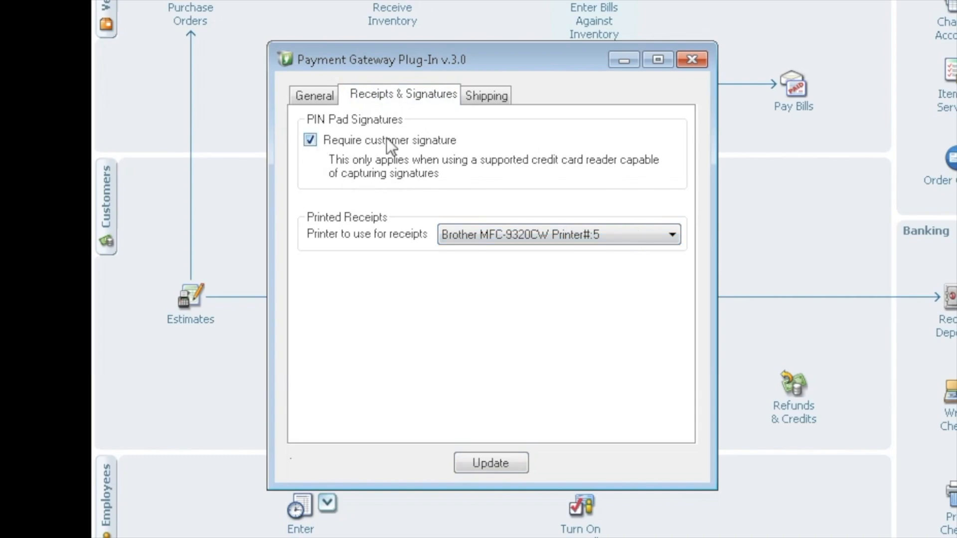
mouse_move(315, 239)
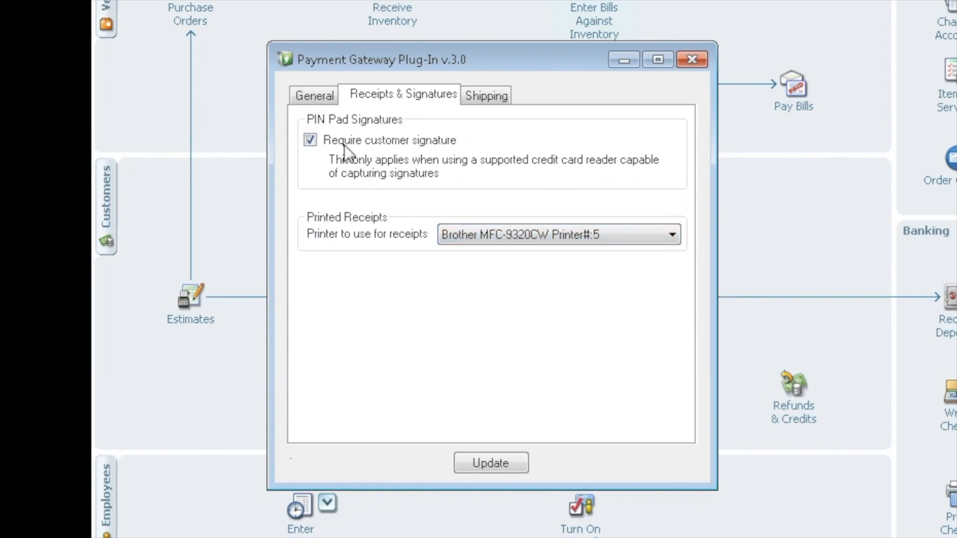
click(313, 94)
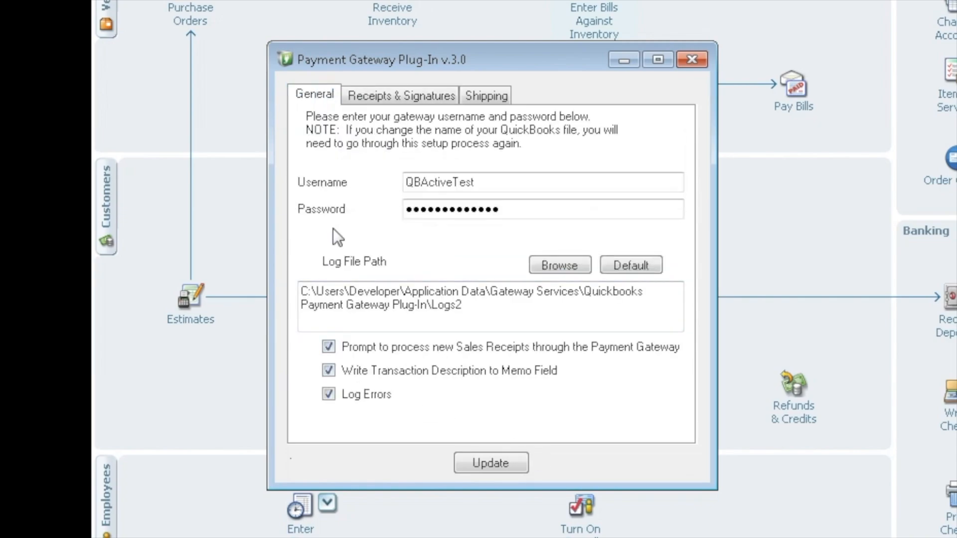
click(491, 462)
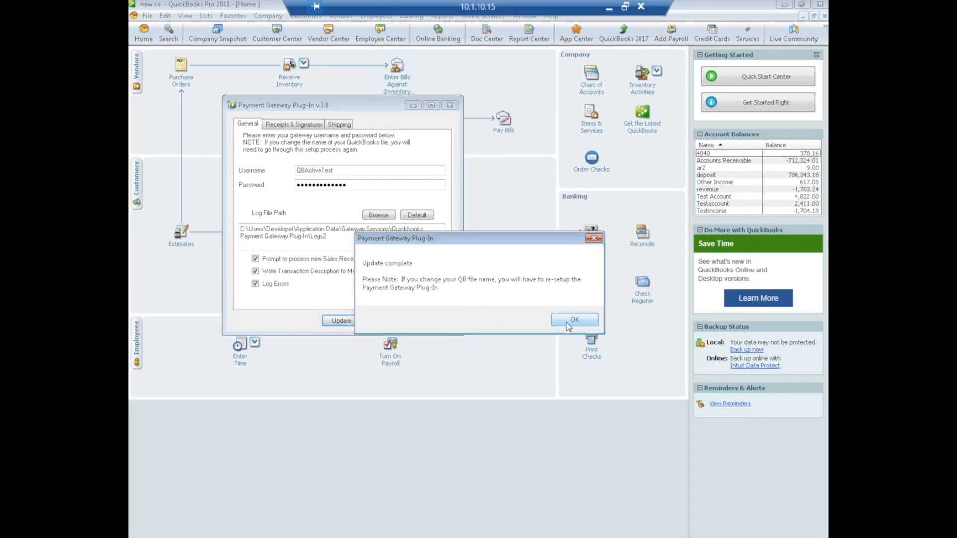
click(574, 319)
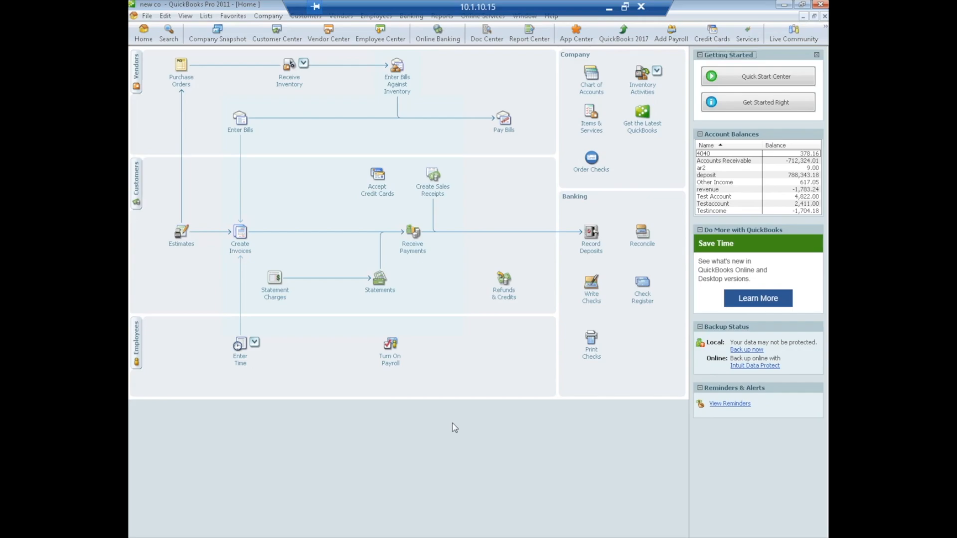
mouse_move(411, 129)
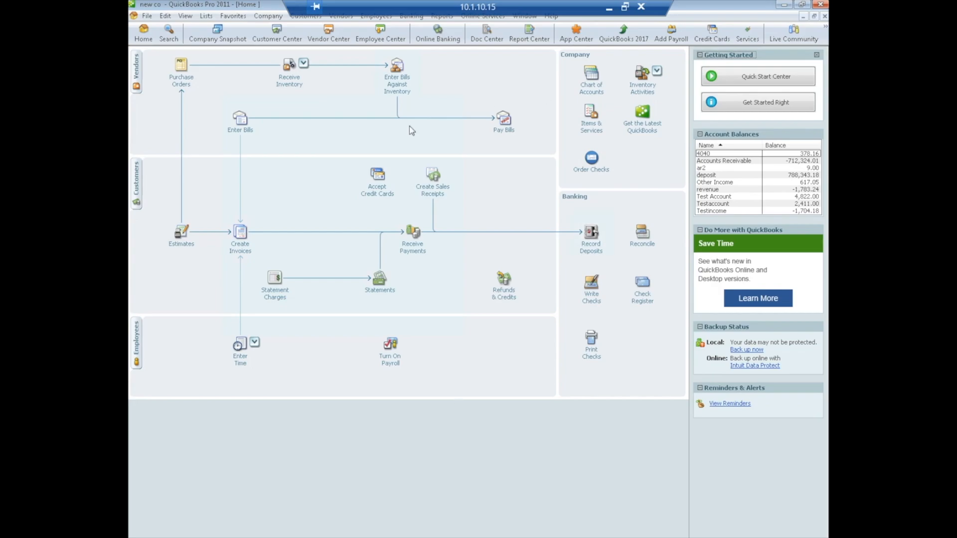
mouse_move(310, 63)
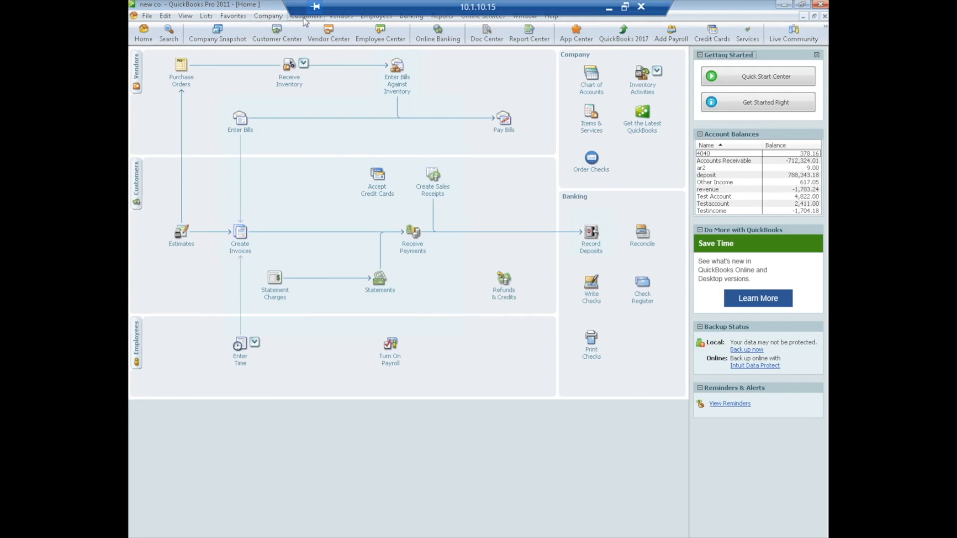
- Start Process Sale from the Payment Gateway Plug-In menu to get an empty gateway payment form
click(305, 16)
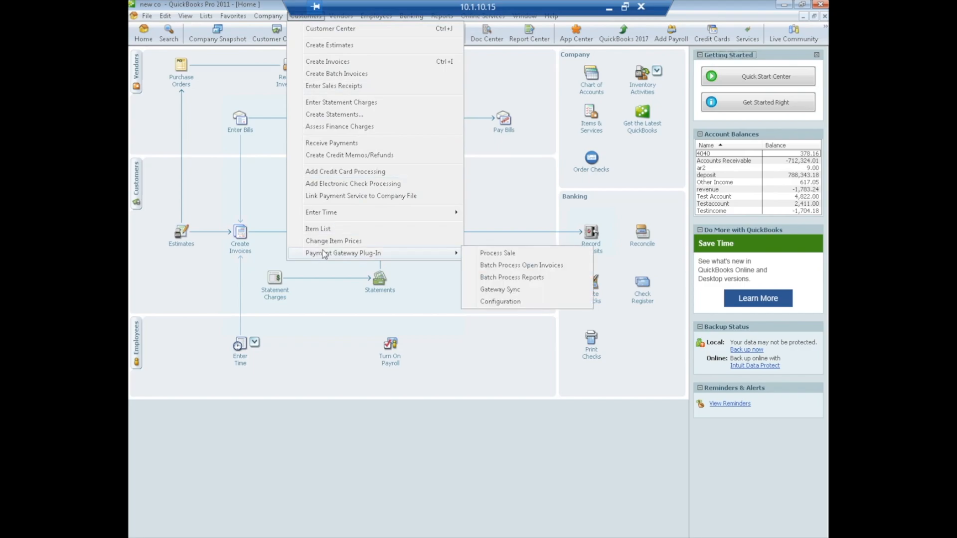
click(505, 258)
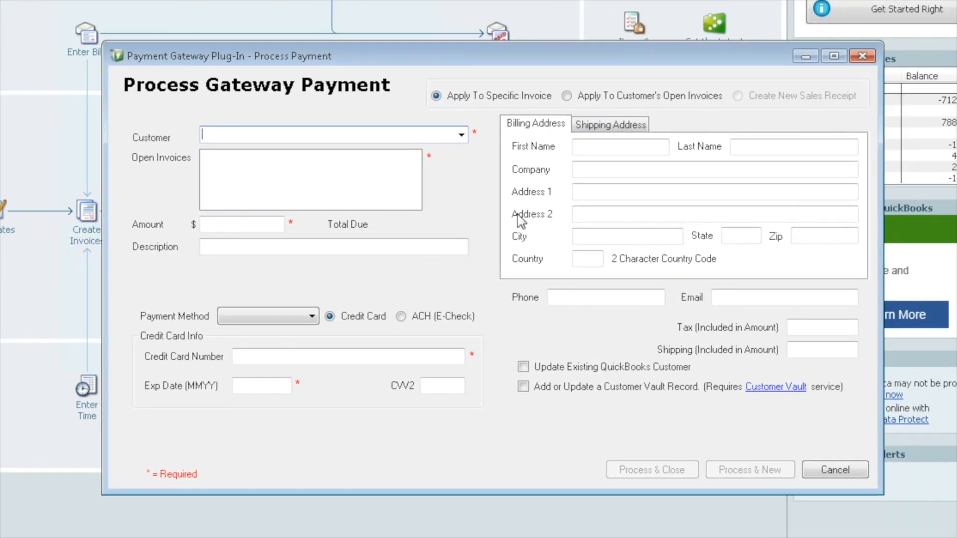
mouse_move(474, 179)
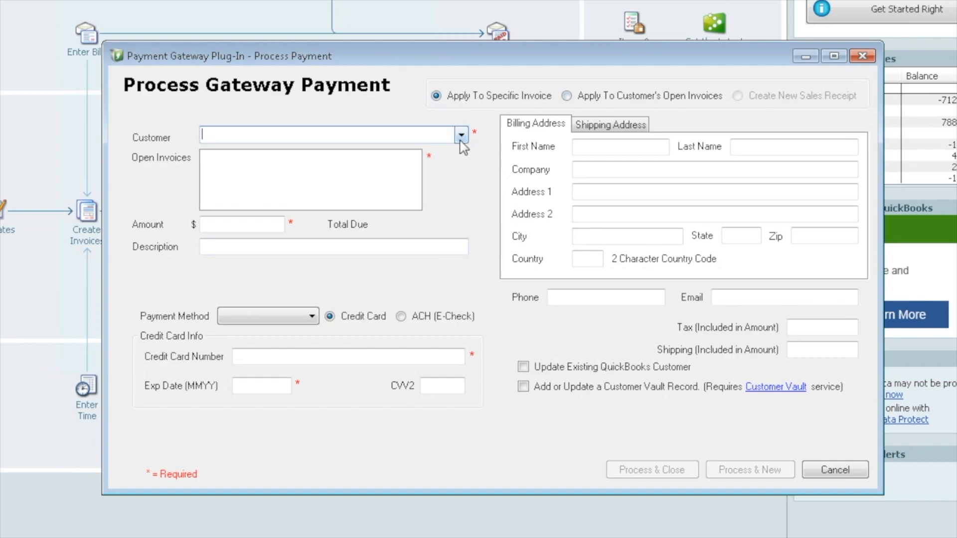
- Choose ABC School Supplies as the paying customer and tick invoices 513, 524 and 526
click(461, 134)
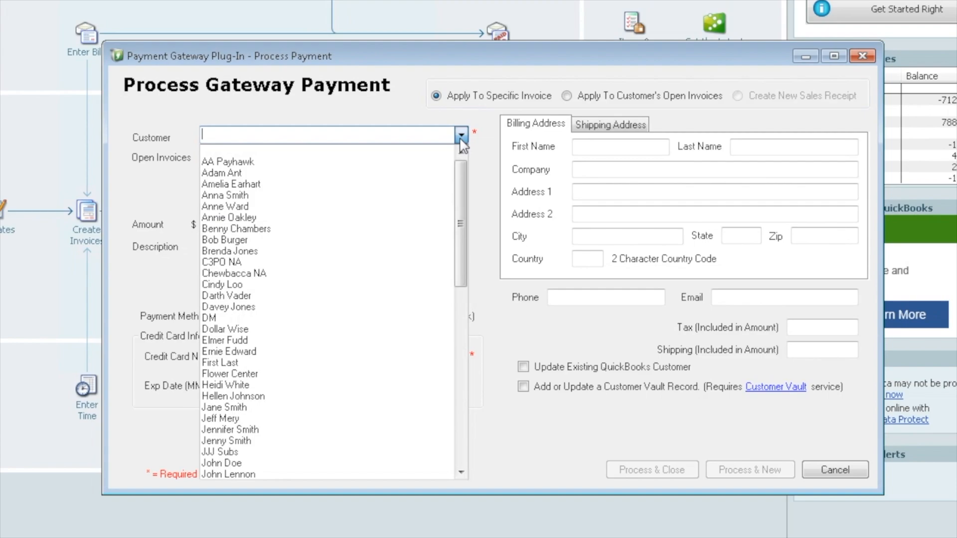
mouse_move(237, 196)
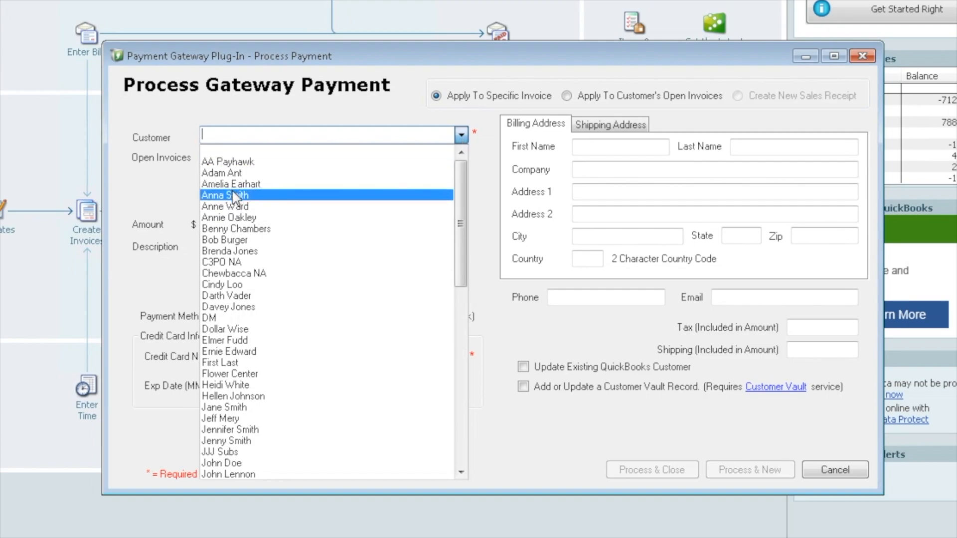
click(224, 196)
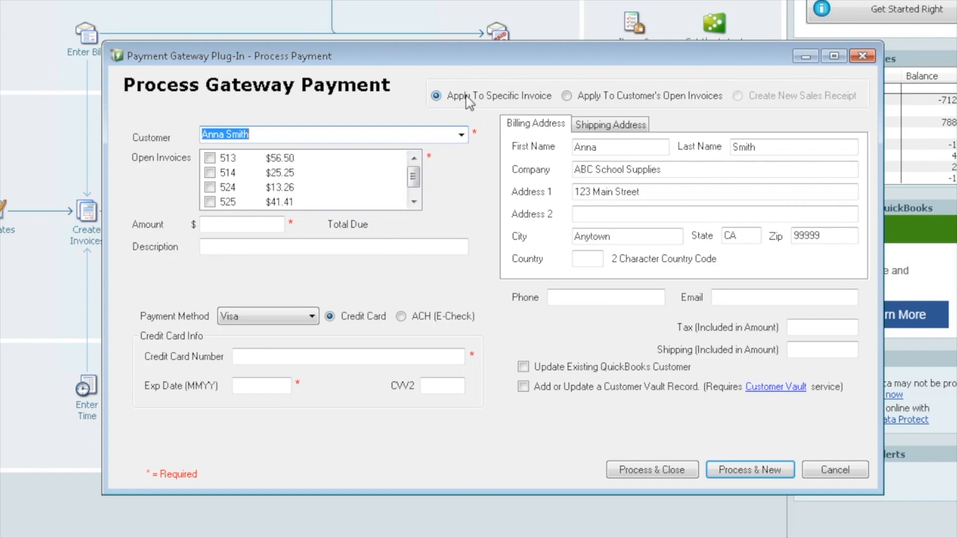
mouse_move(310, 142)
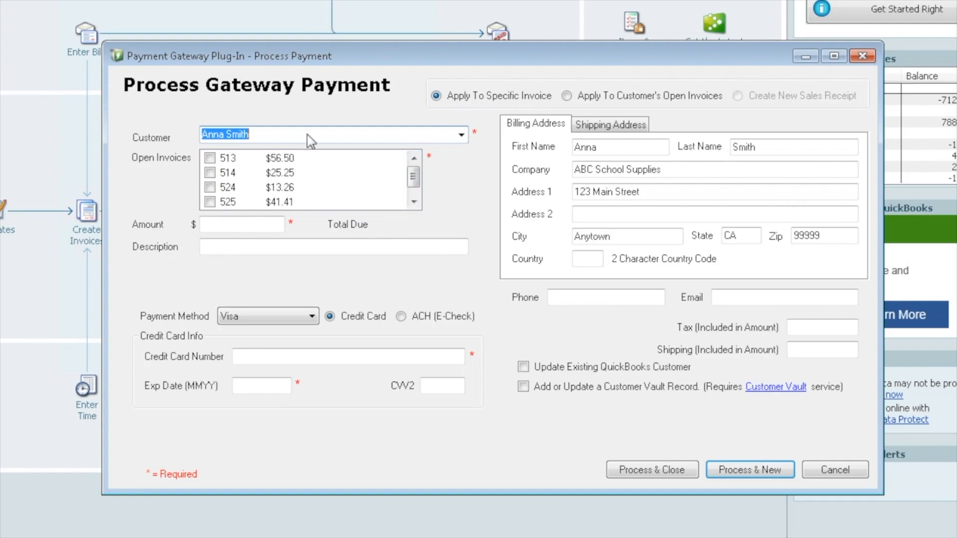
click(211, 158)
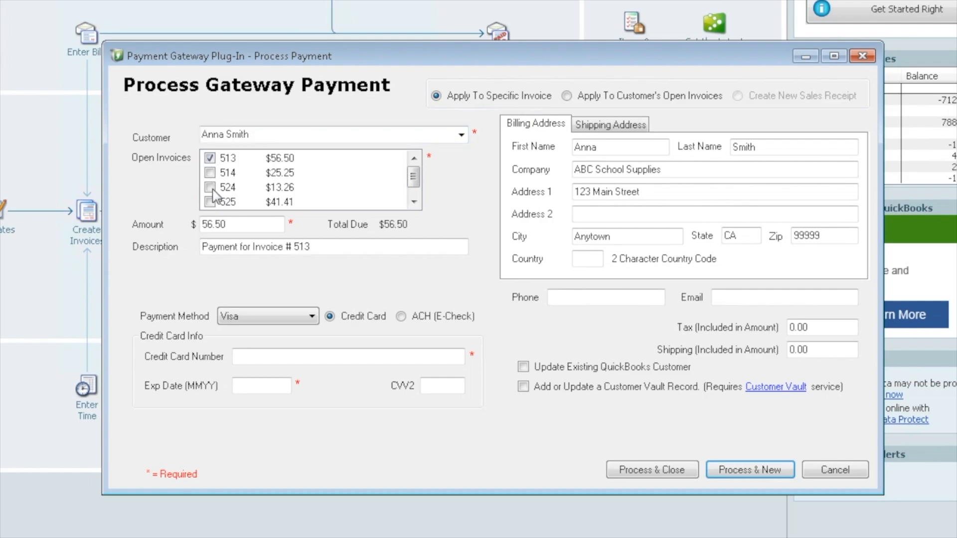
click(209, 187)
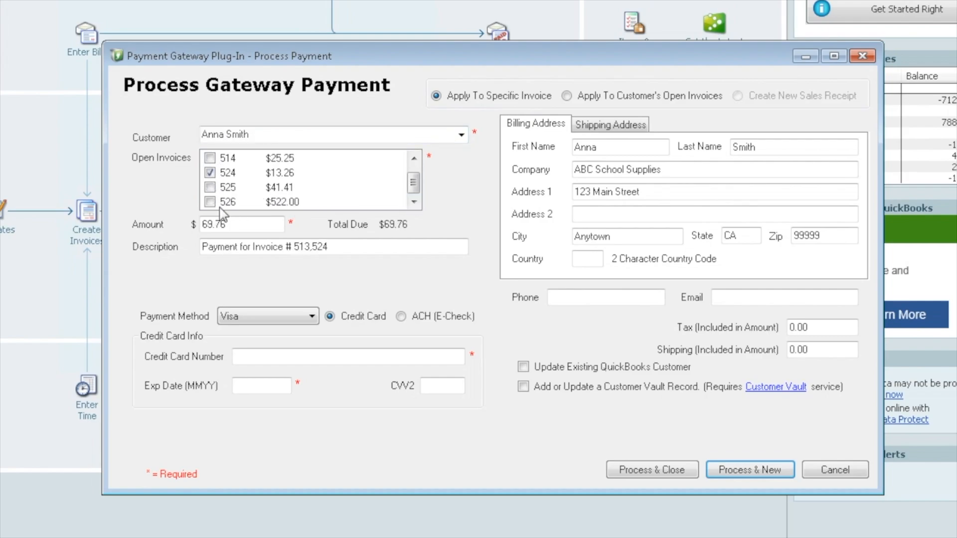
click(209, 202)
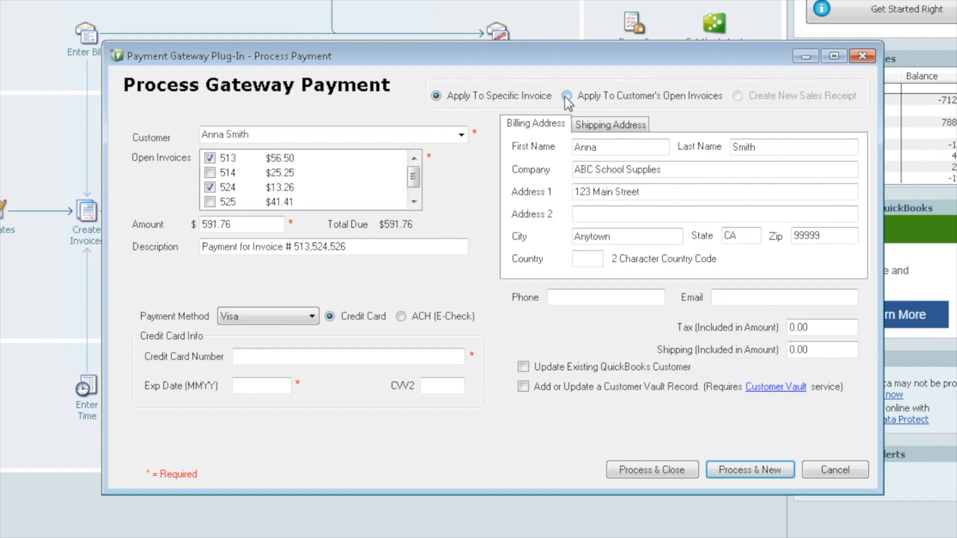
- Apply the payment to all open invoices with a partial amount of 300.00 against 658.42 due
click(568, 96)
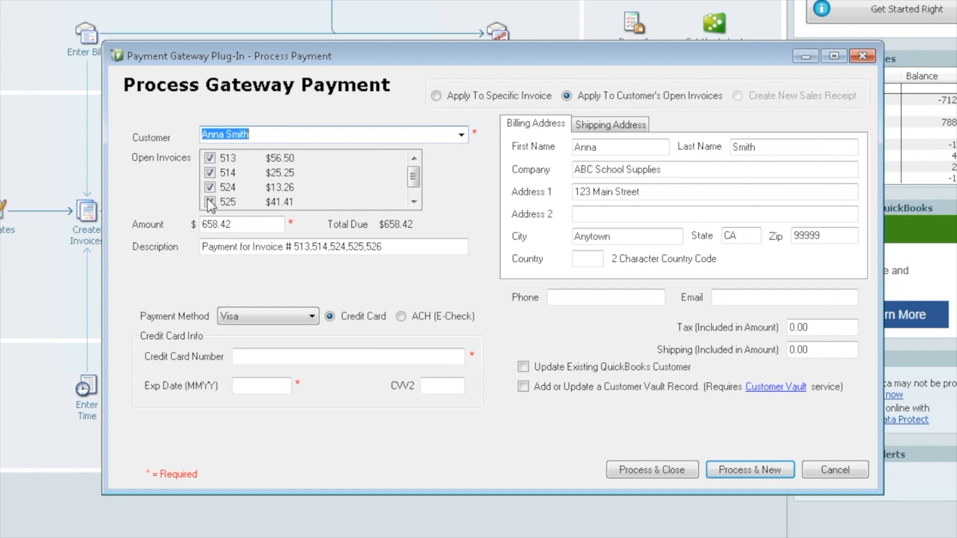
click(241, 225)
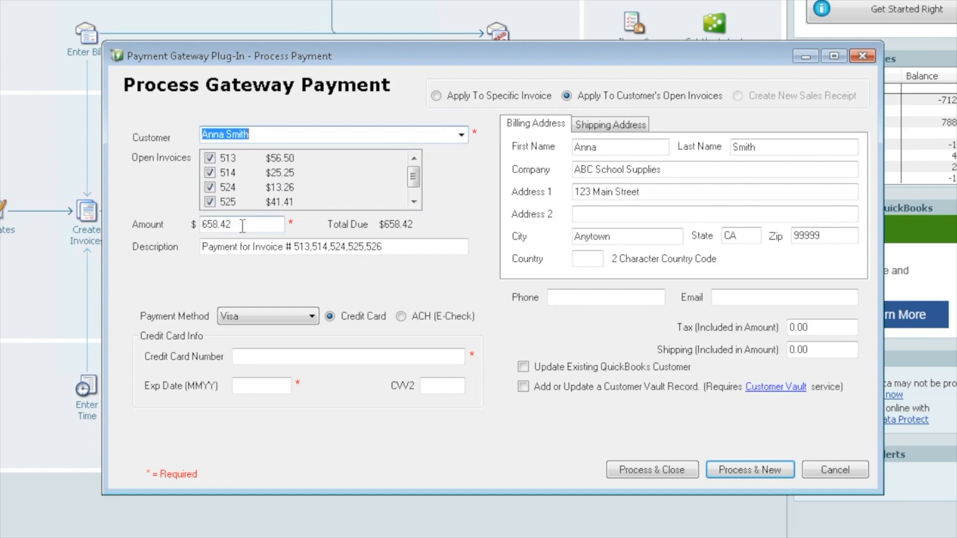
text(3)
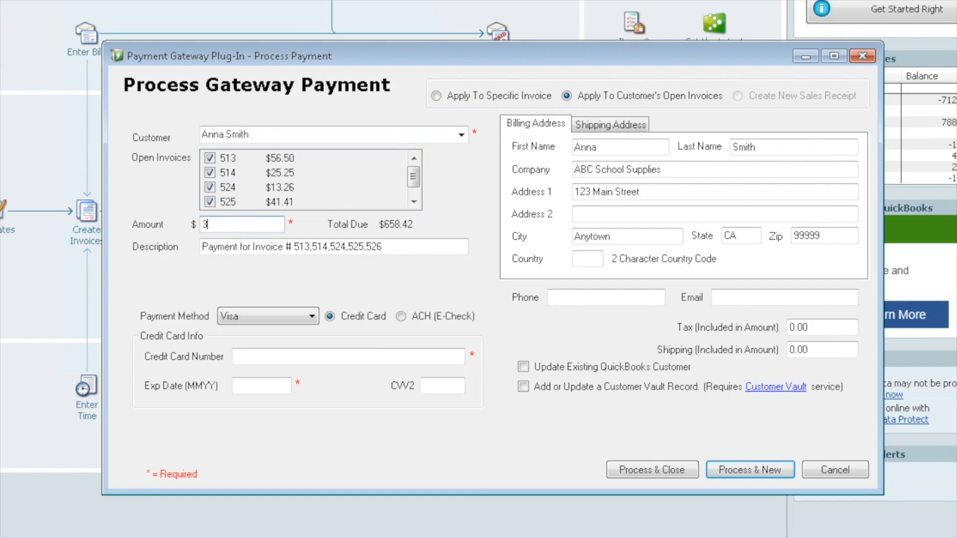
text(00.00)
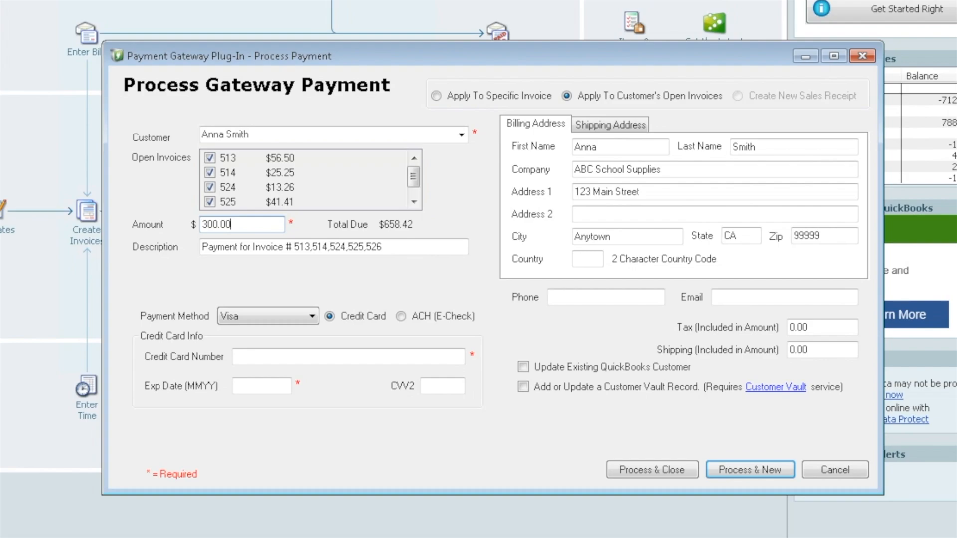
click(436, 96)
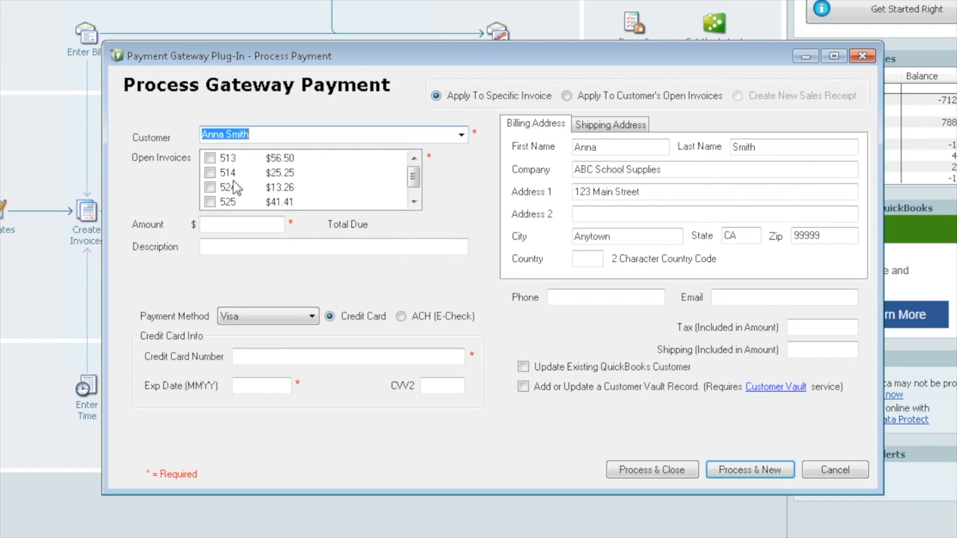
click(210, 157)
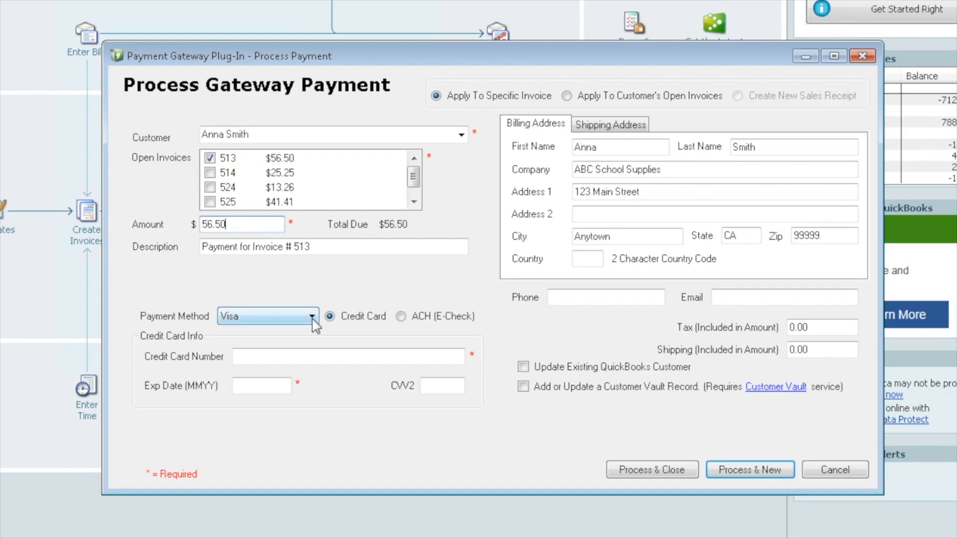
click(349, 356)
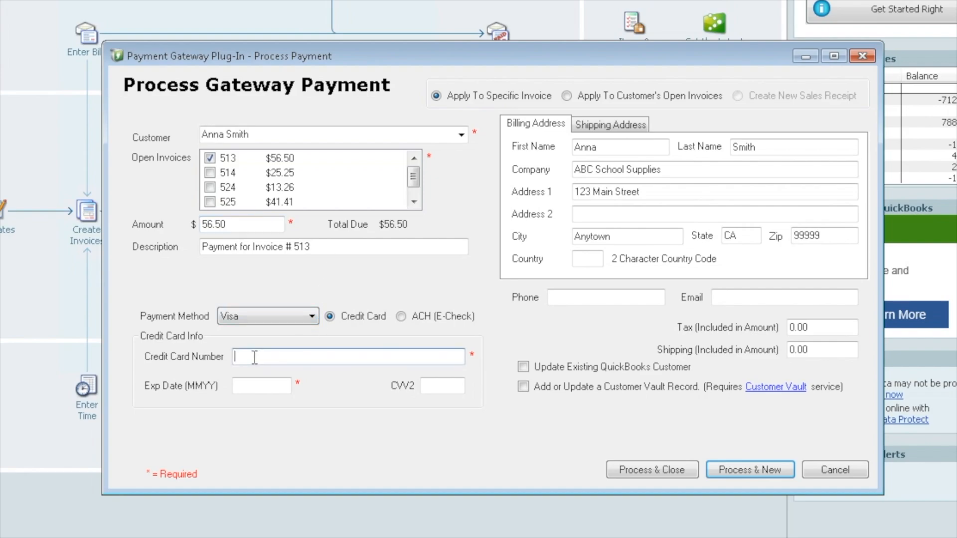
text(4111111111111111)
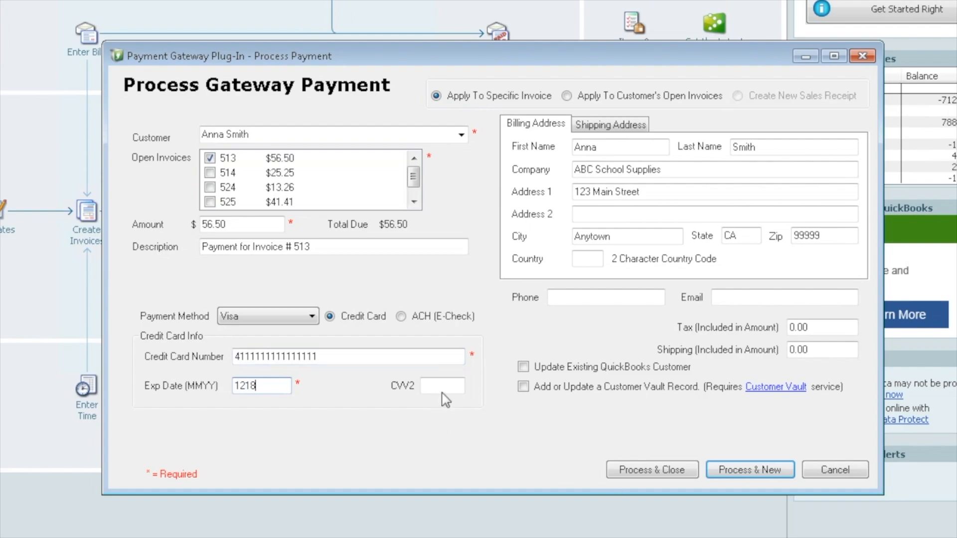
text(999)
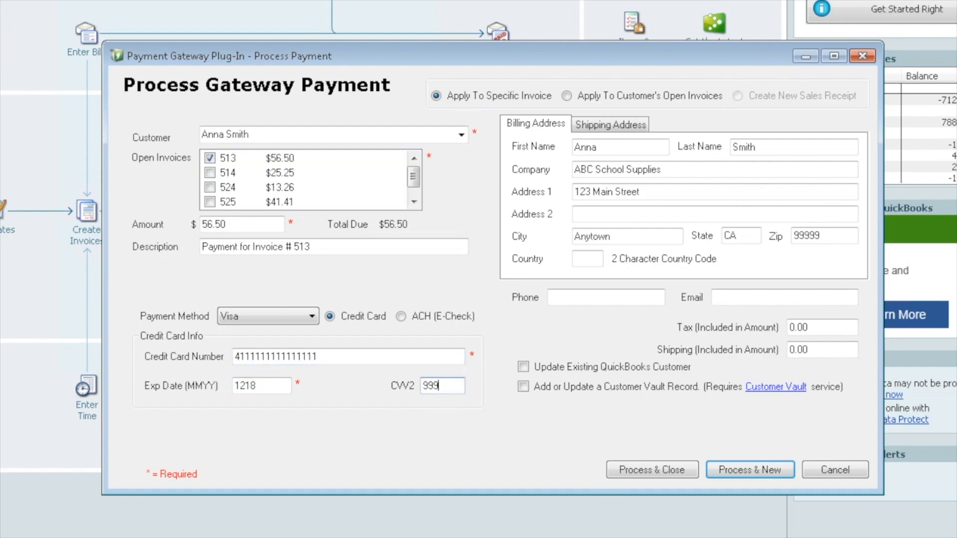
mouse_move(562, 209)
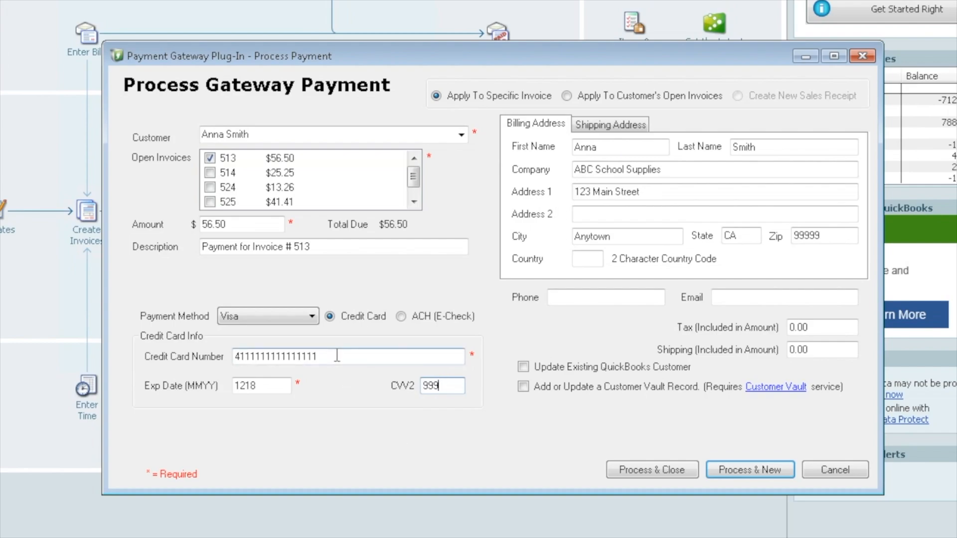
mouse_move(761, 198)
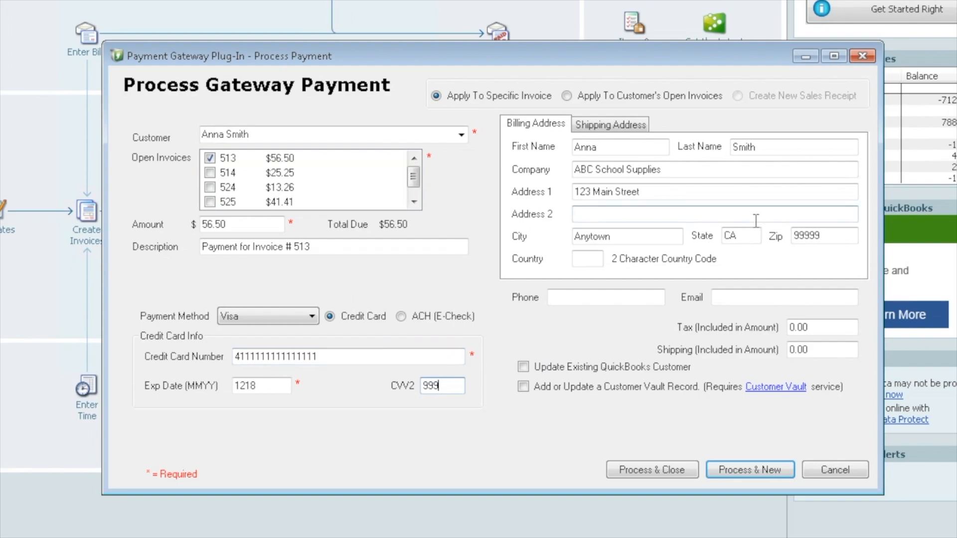
- Peek at the Shipping Address details and return to the Billing Address
click(610, 124)
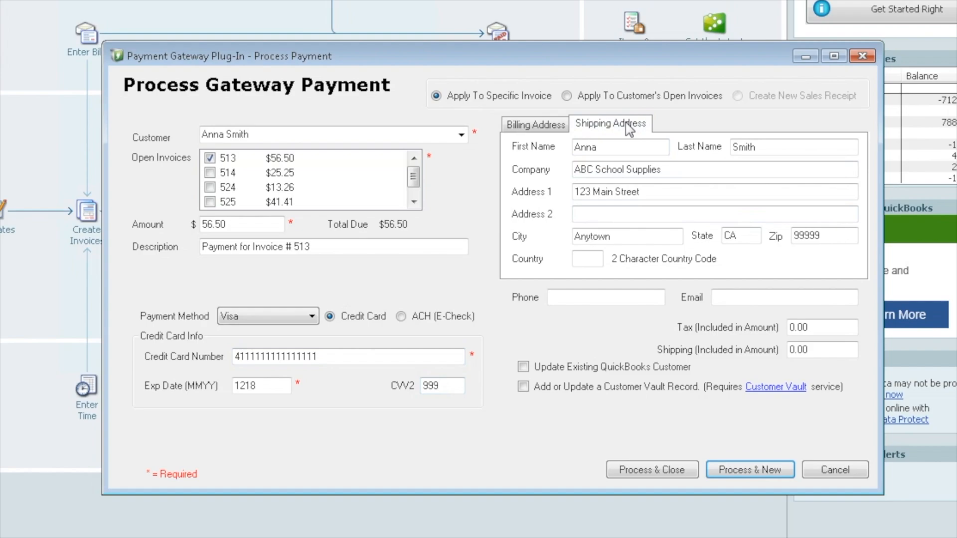
click(534, 123)
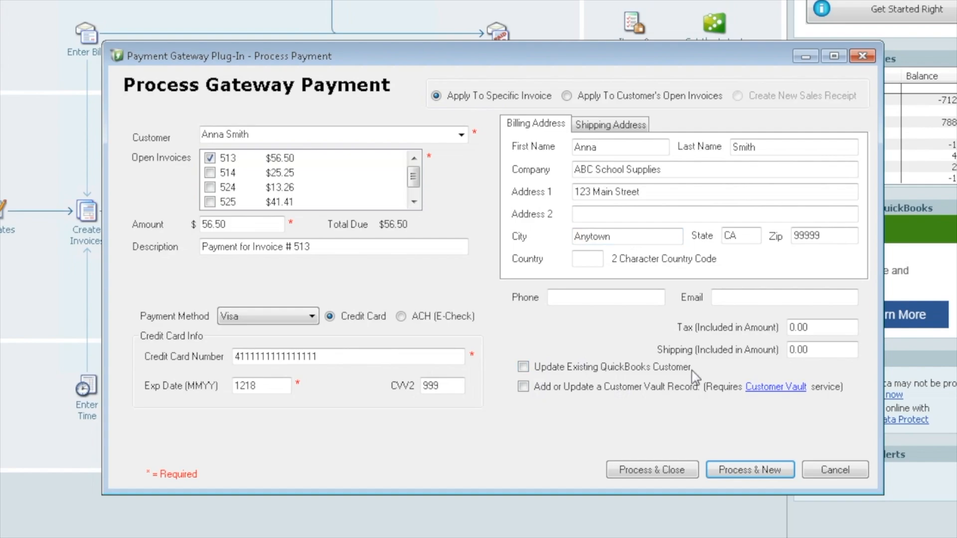
click(522, 367)
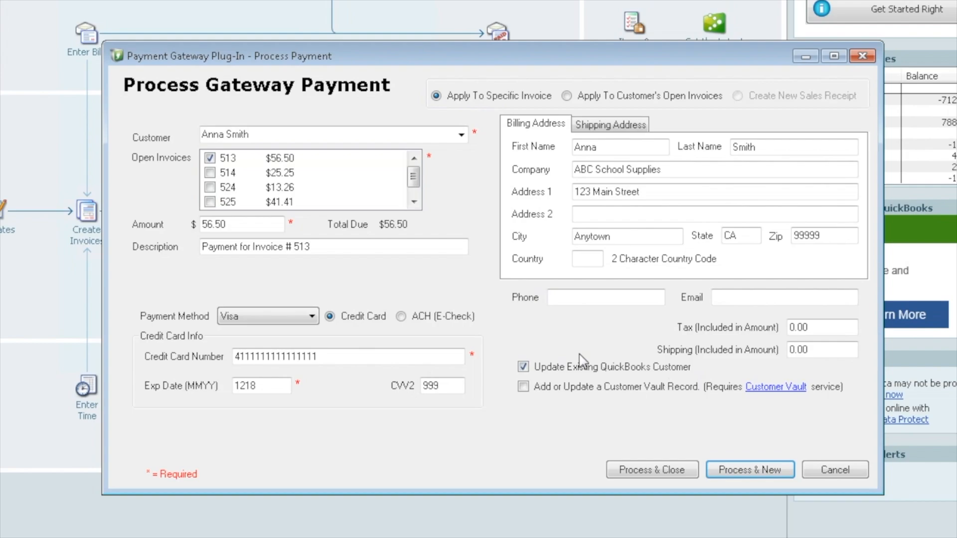
mouse_move(772, 122)
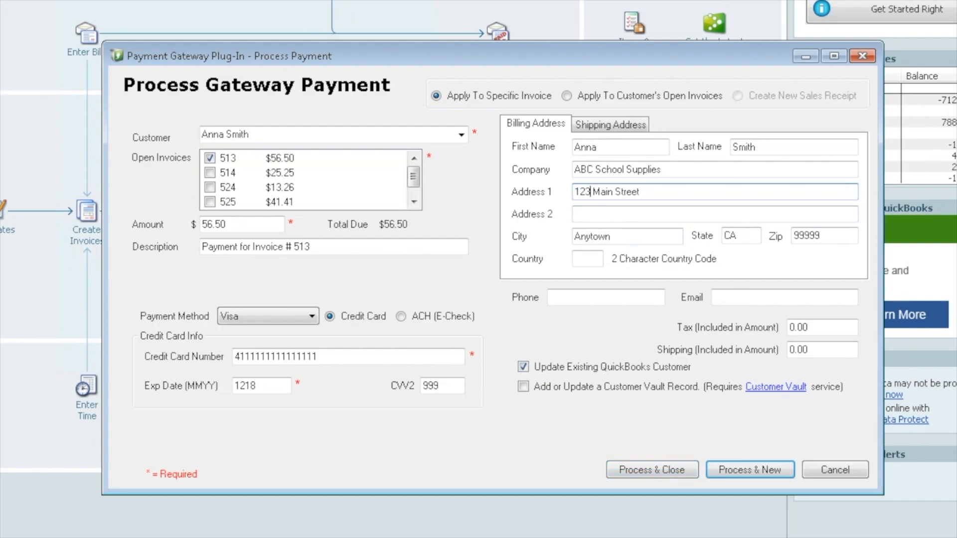
click(523, 367)
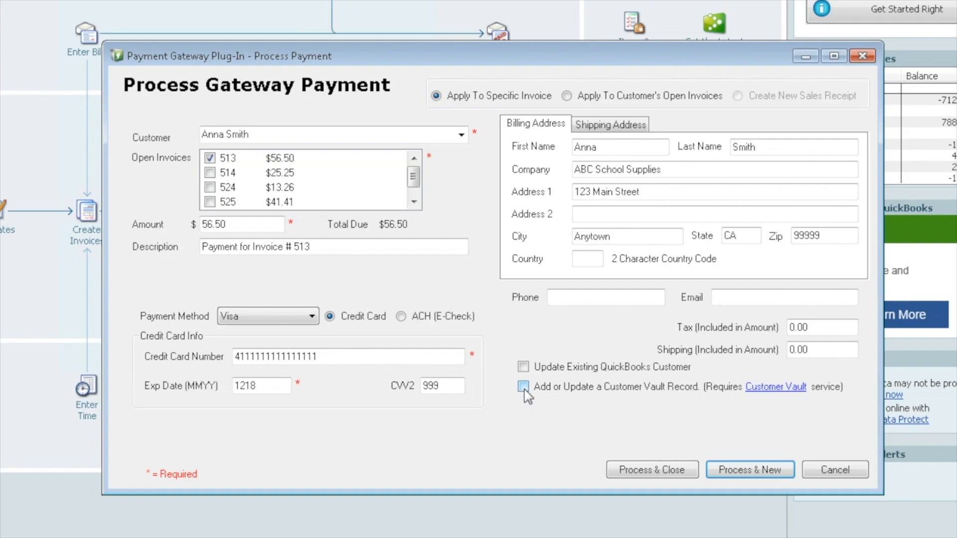
- Enable 'Add or Update a Customer Vault Record' for the invoice 513 payment
click(522, 387)
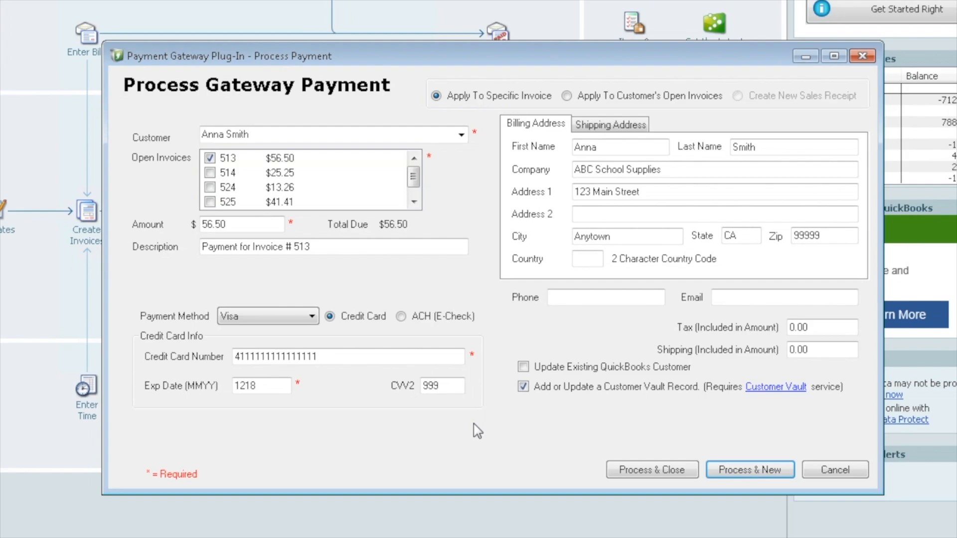
mouse_move(533, 412)
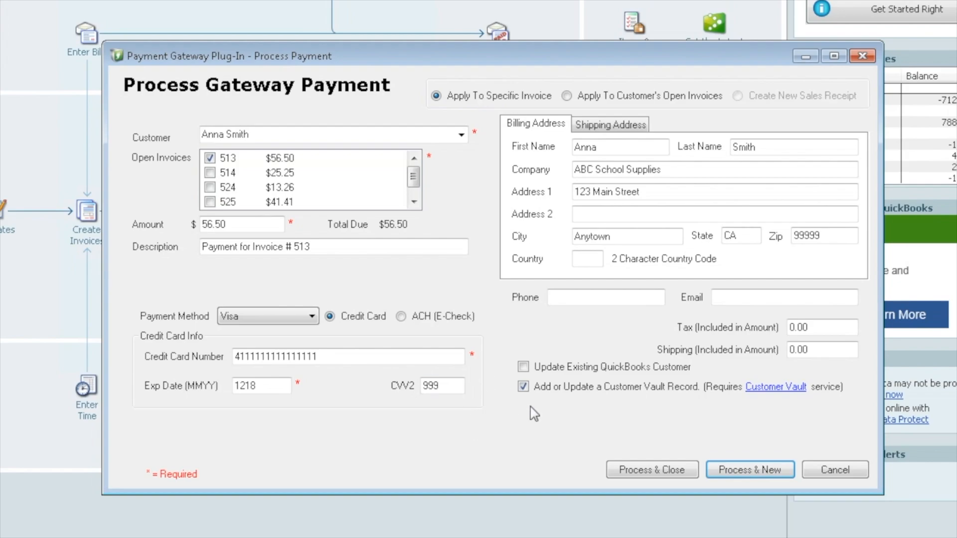
mouse_move(321, 370)
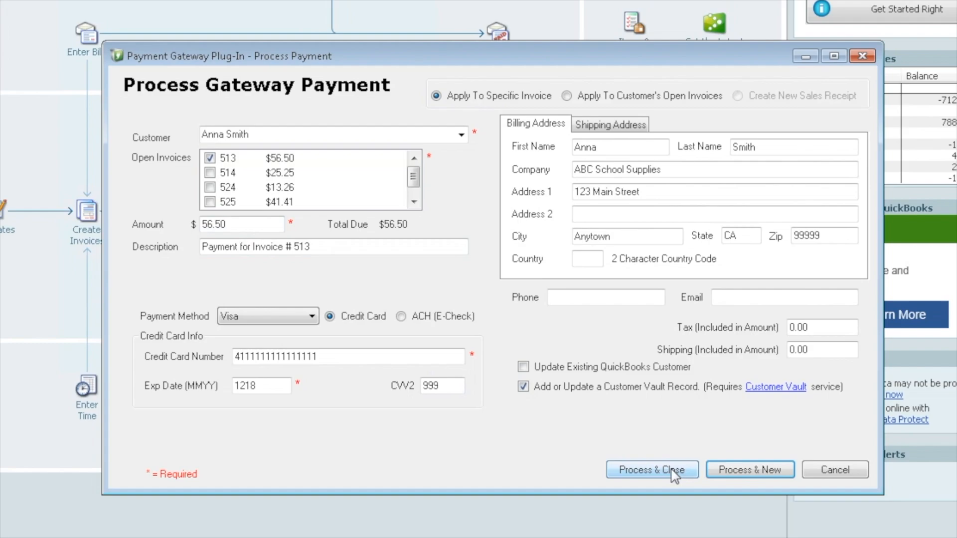
- Process the 56.50 Visa payment for invoice 513, print a receipt and dismiss the approved Transaction Result
click(653, 470)
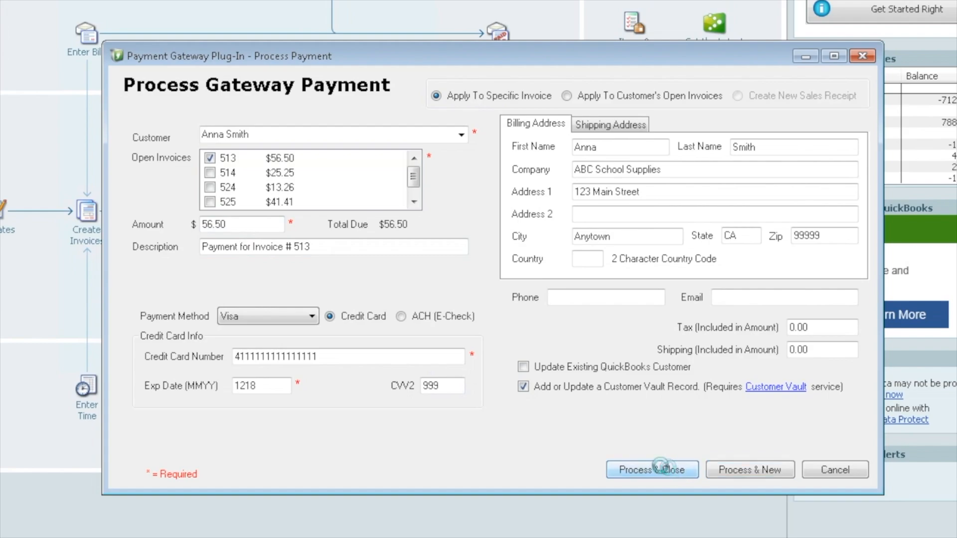
click(651, 469)
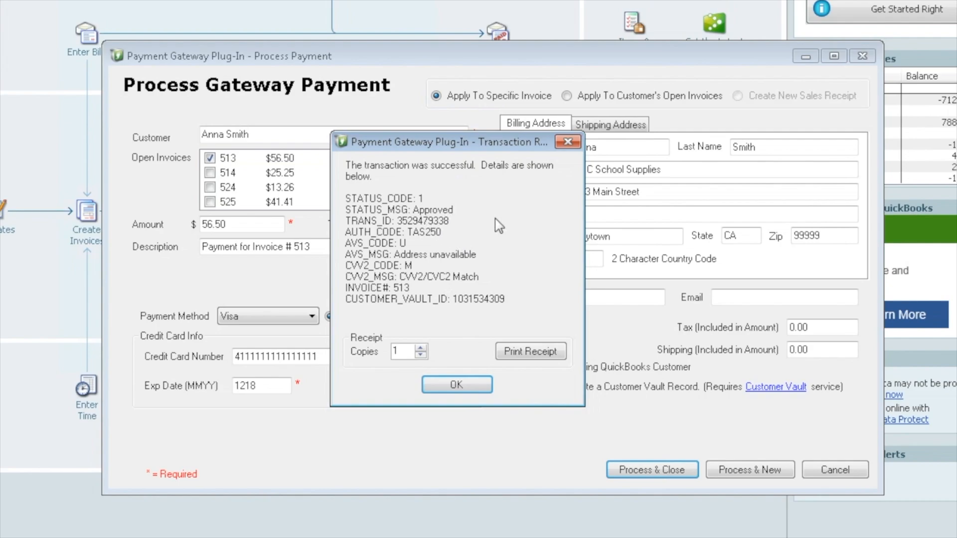
mouse_move(469, 314)
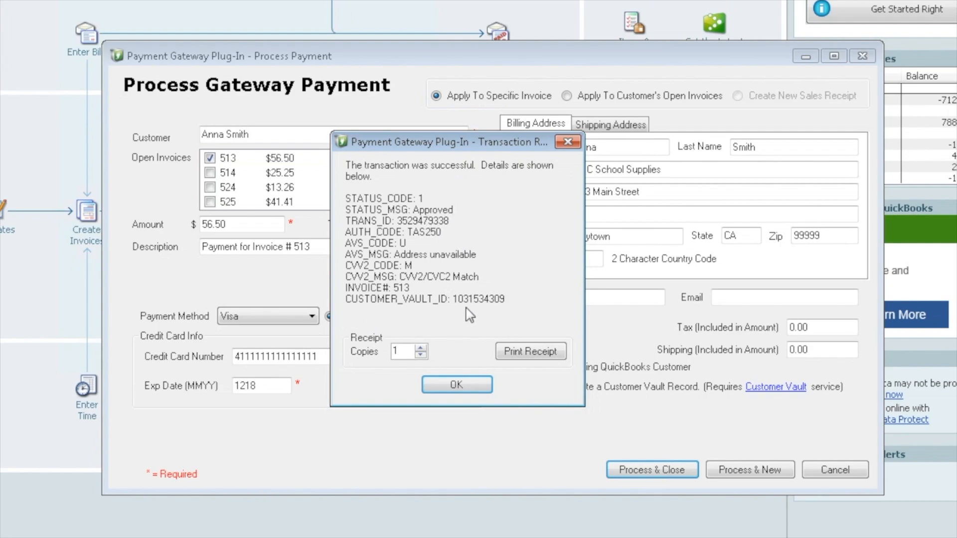
mouse_move(509, 319)
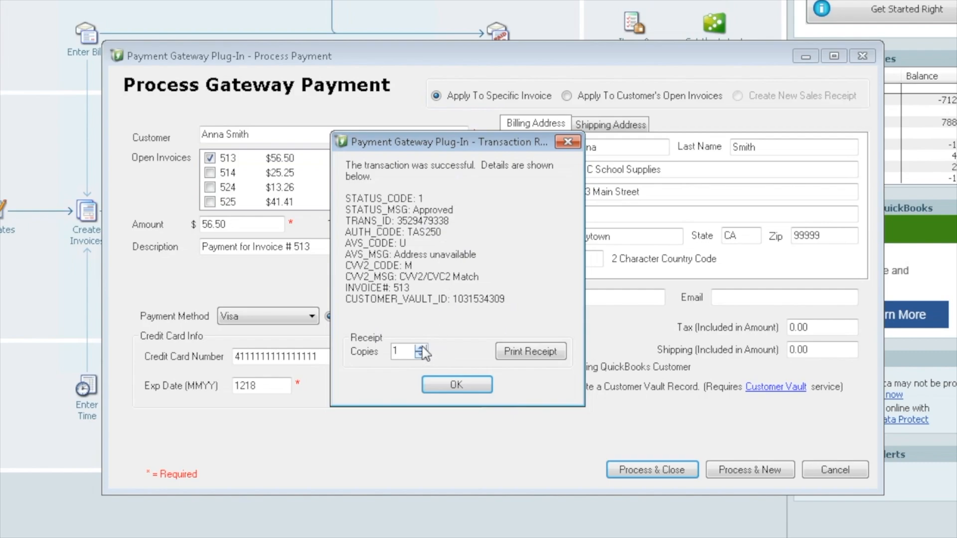
click(419, 348)
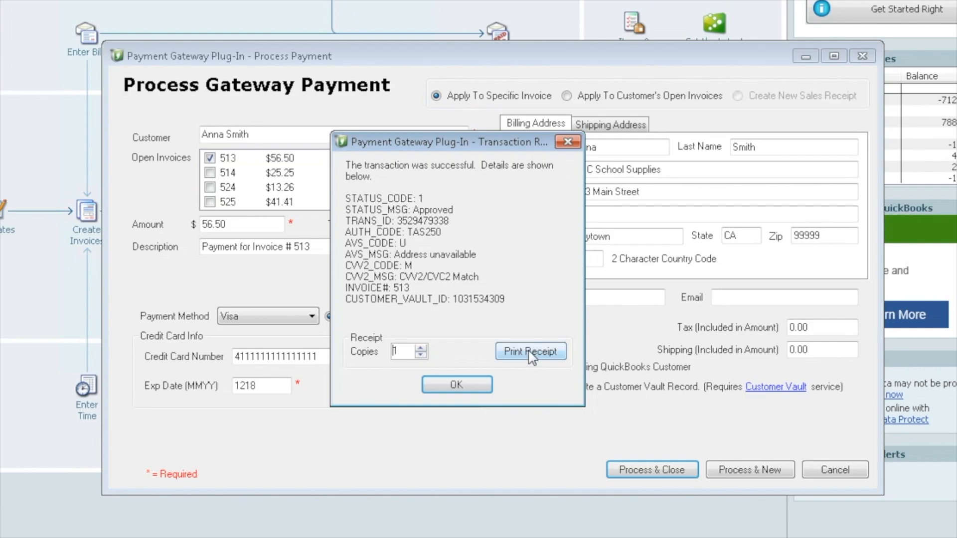
click(452, 385)
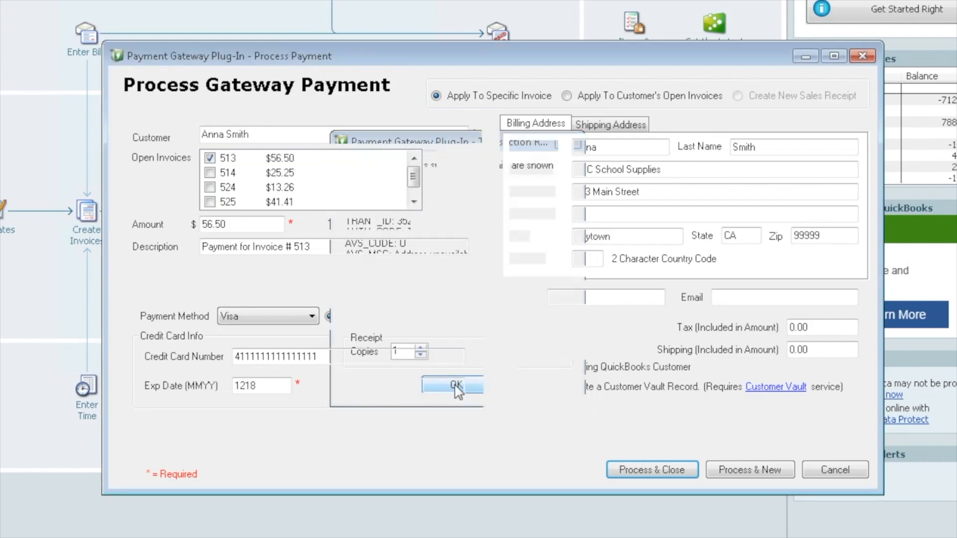
click(452, 385)
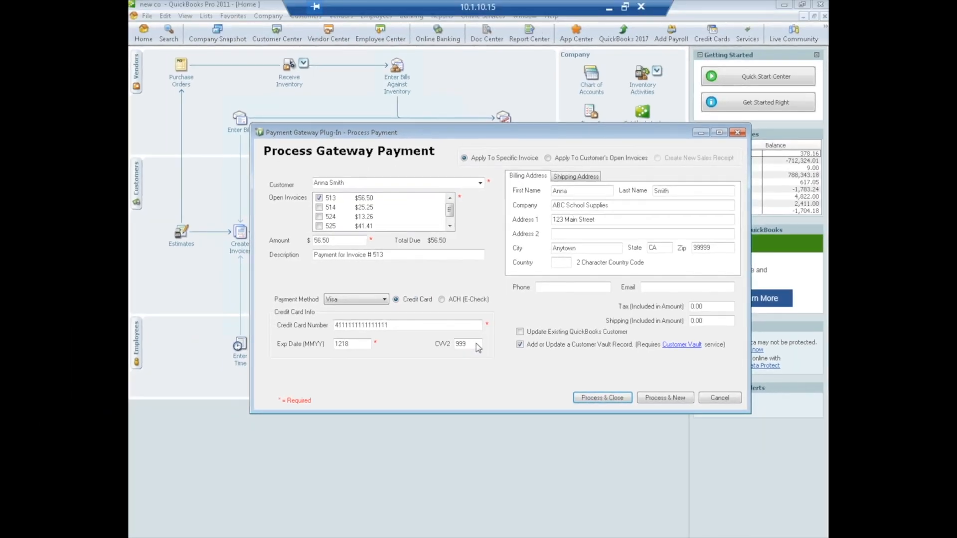
- Save and close the Customer Payment of 56.50 Visa applied to invoice 513
click(602, 397)
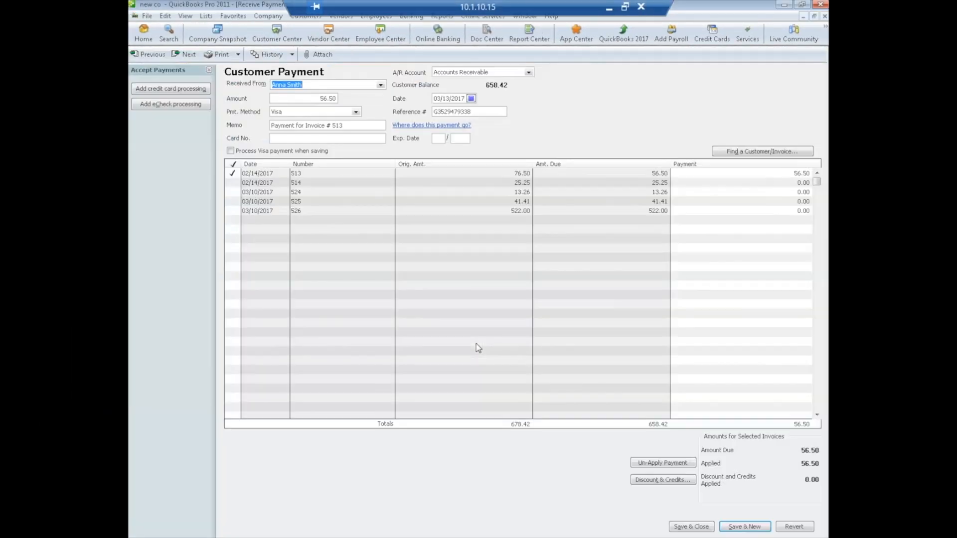
mouse_move(471, 343)
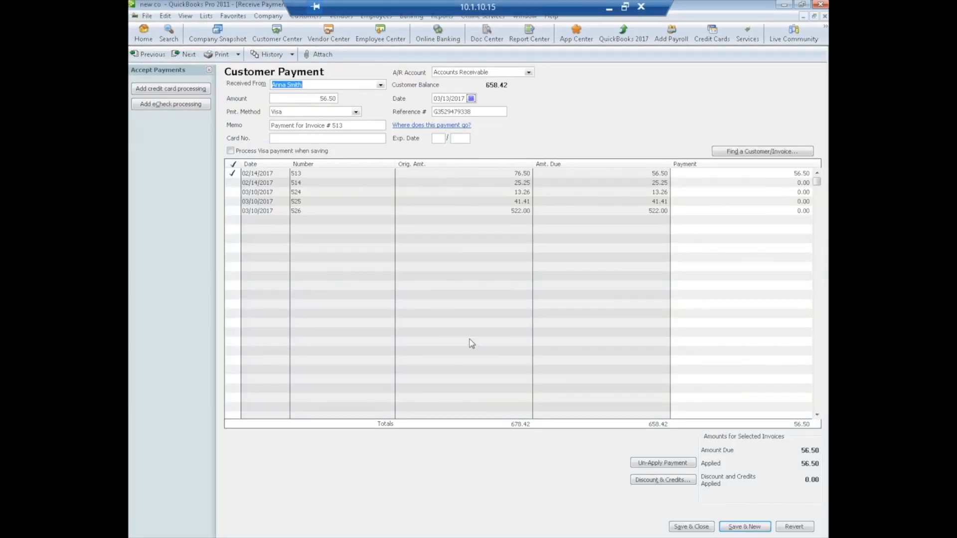
mouse_move(245, 182)
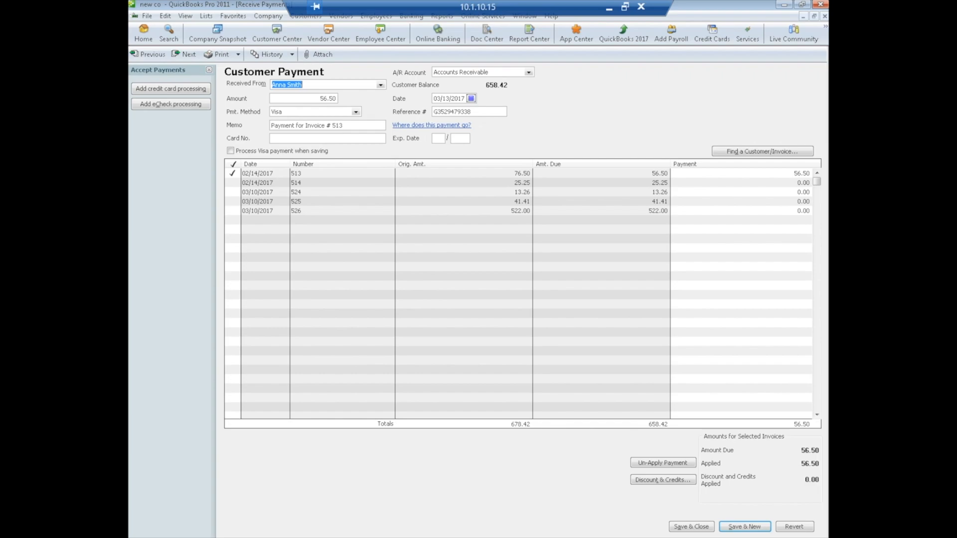
mouse_move(770, 502)
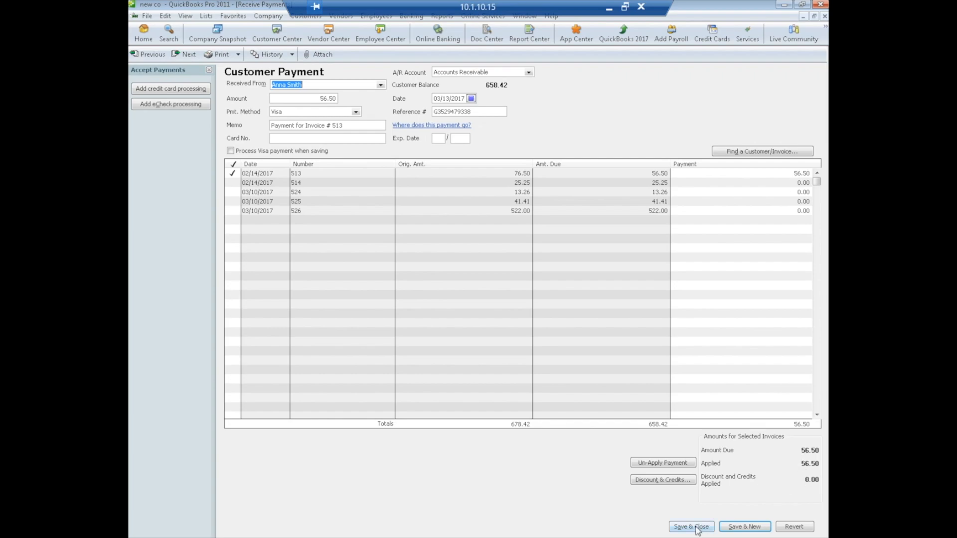
click(691, 527)
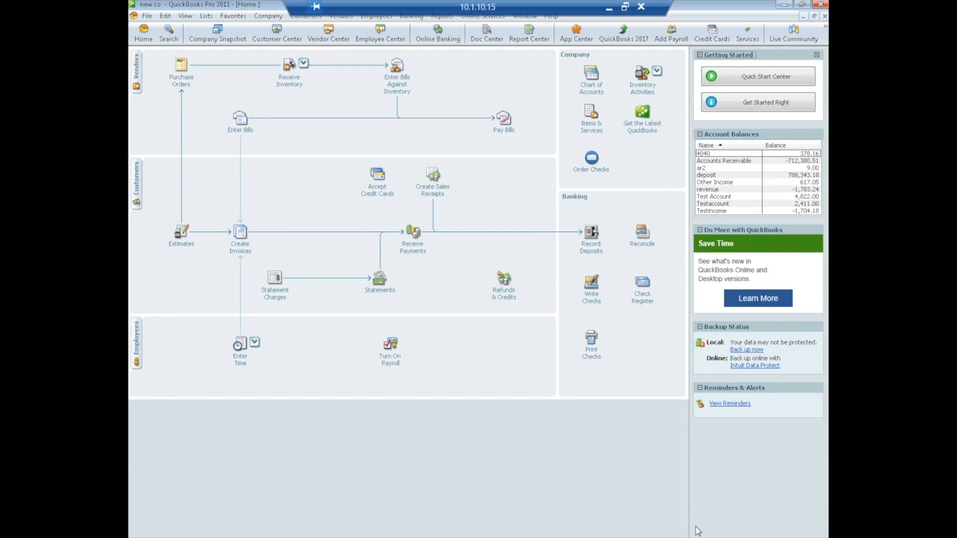
click(305, 16)
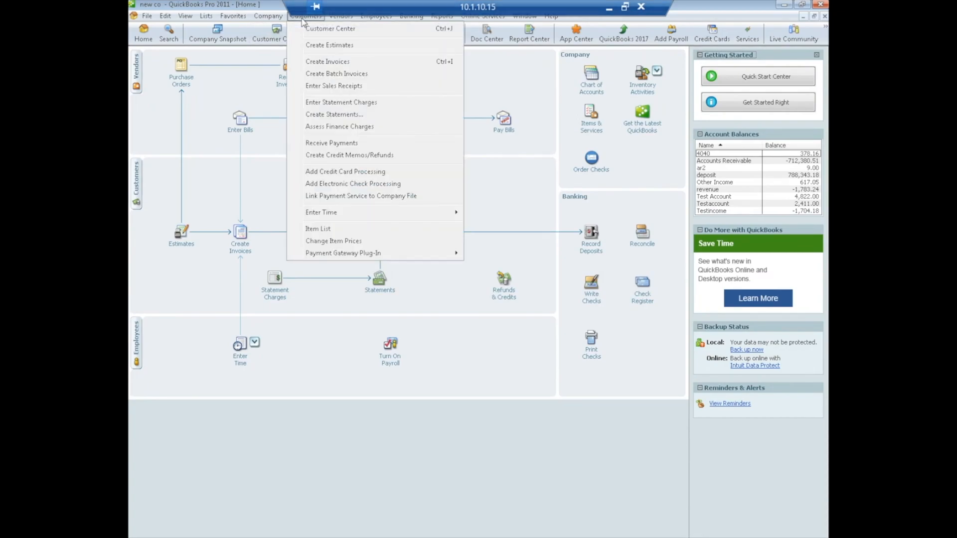
mouse_move(363, 253)
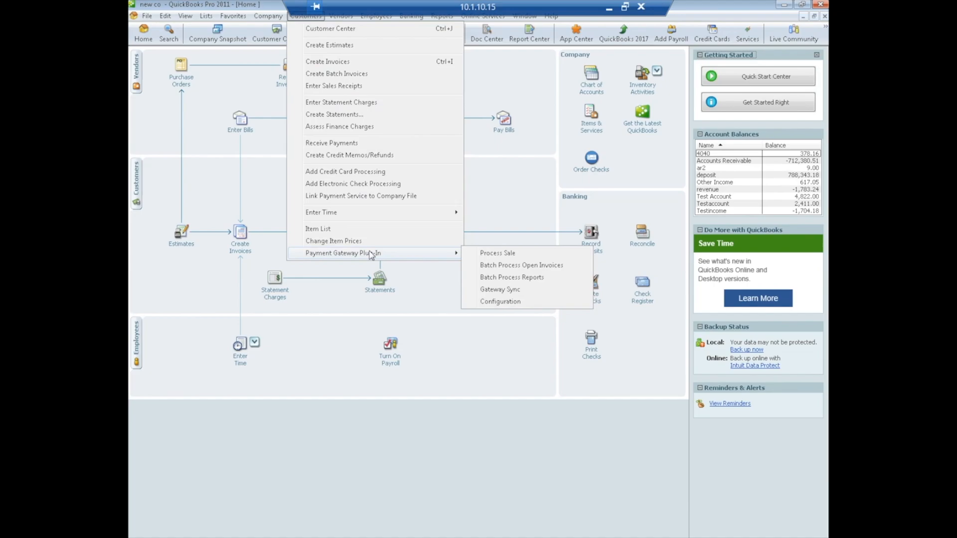
click(510, 259)
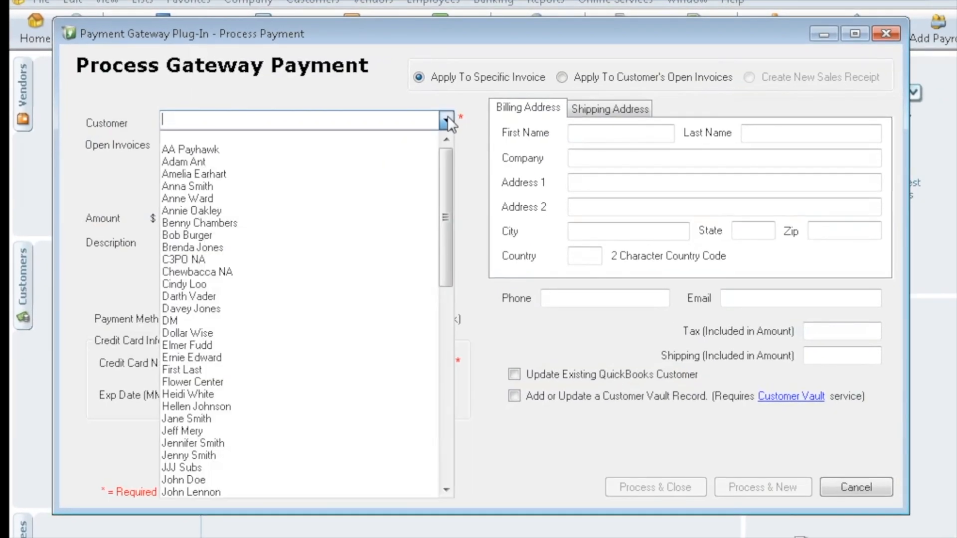
click(187, 187)
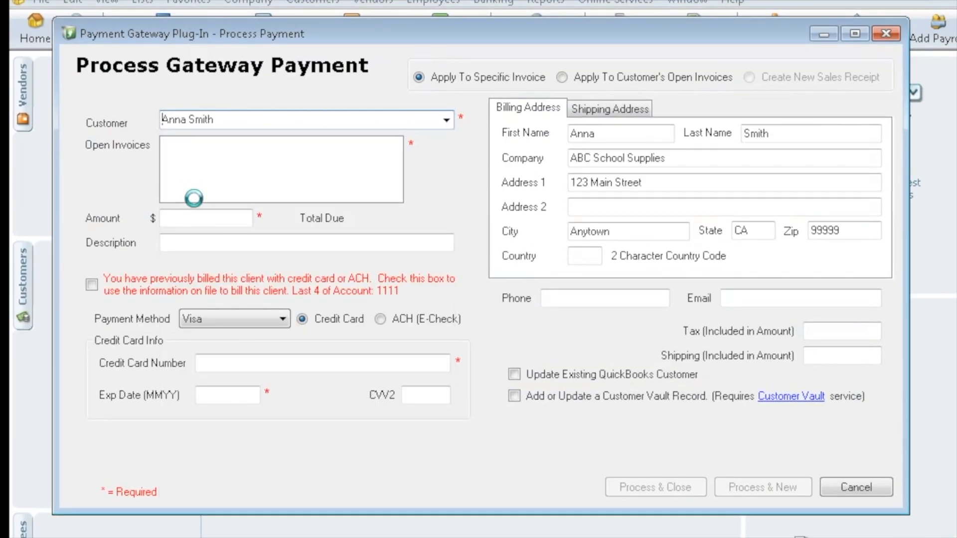
click(91, 285)
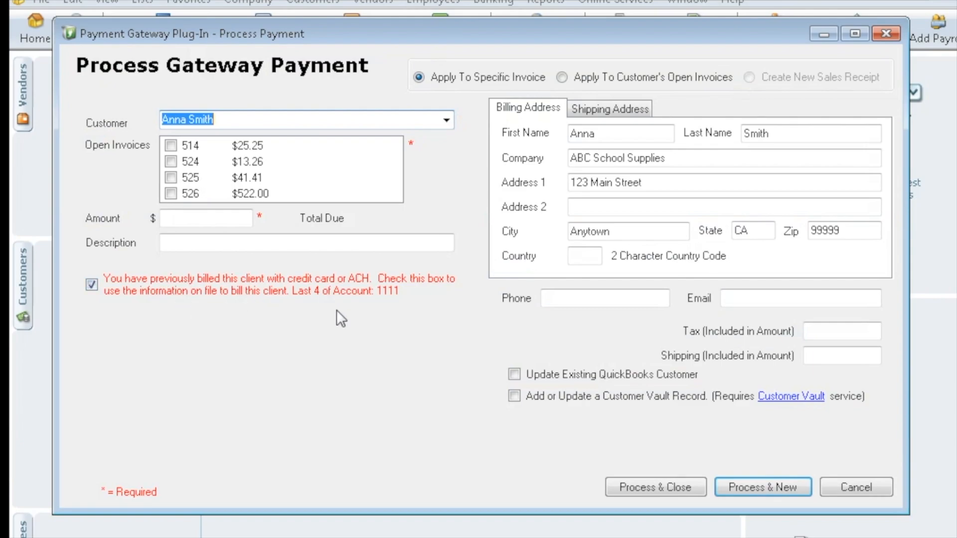
mouse_move(371, 319)
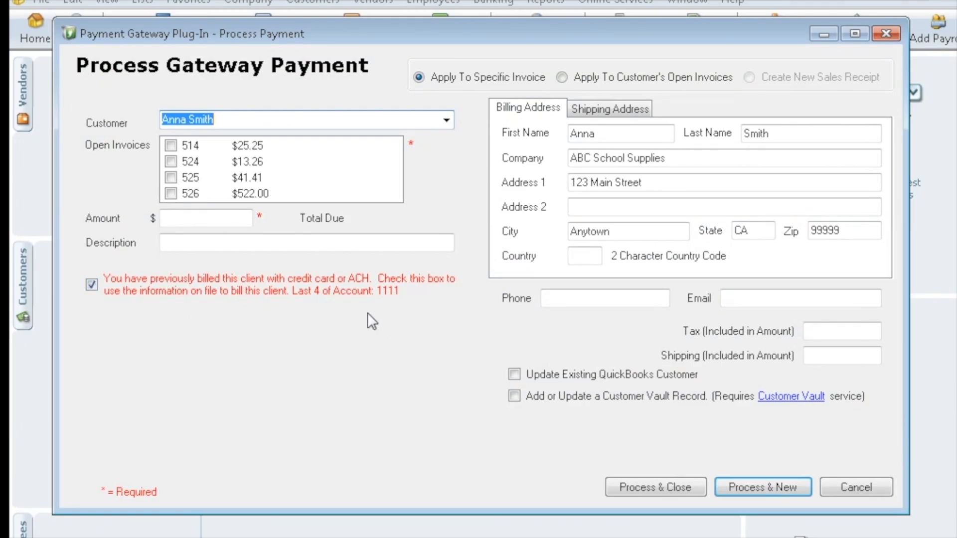
mouse_move(405, 313)
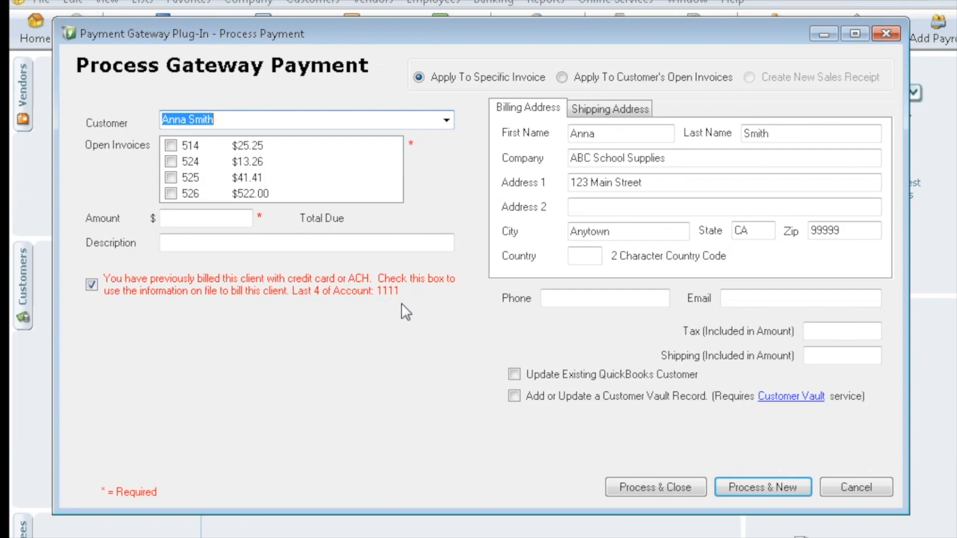
click(172, 146)
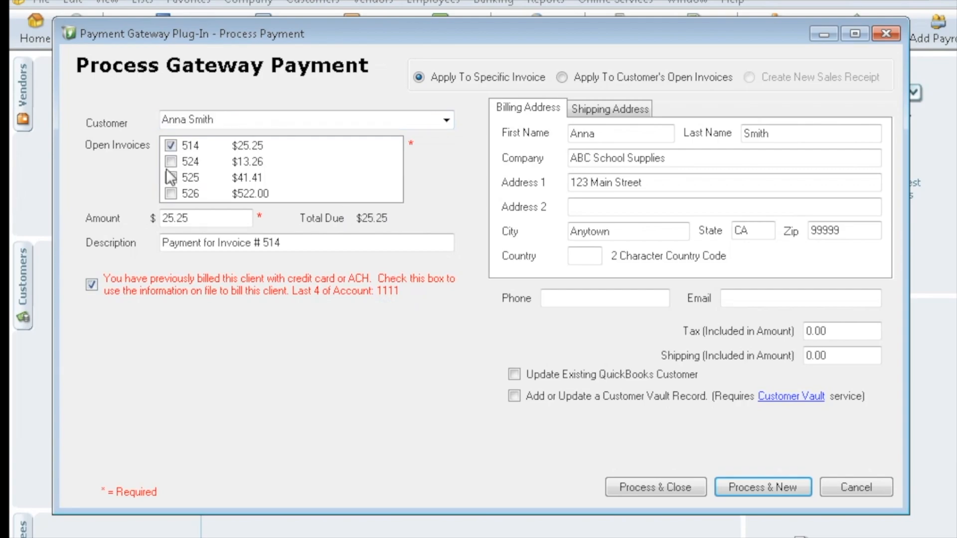
- Add invoice 524 for a 38.51 total, re-select the card on file, and Process & Close
click(170, 162)
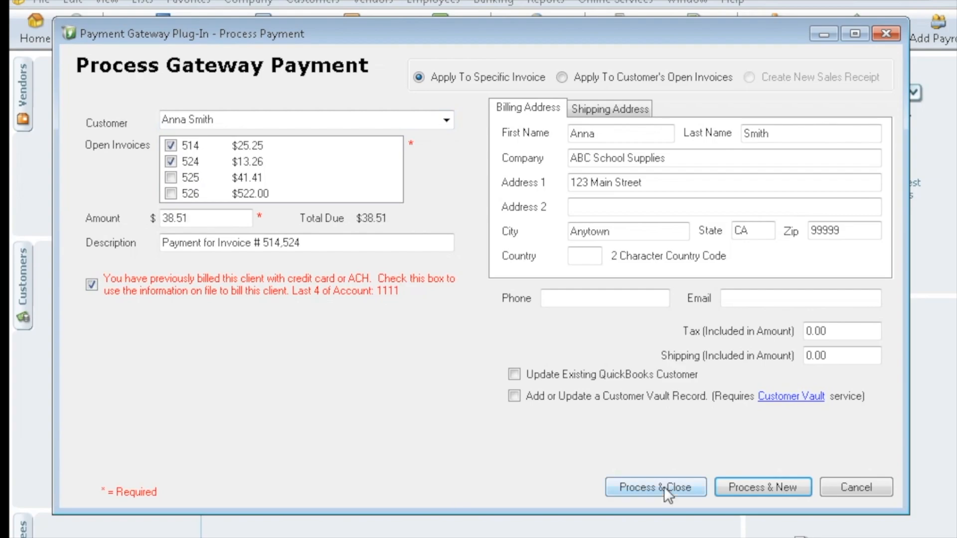
mouse_move(247, 314)
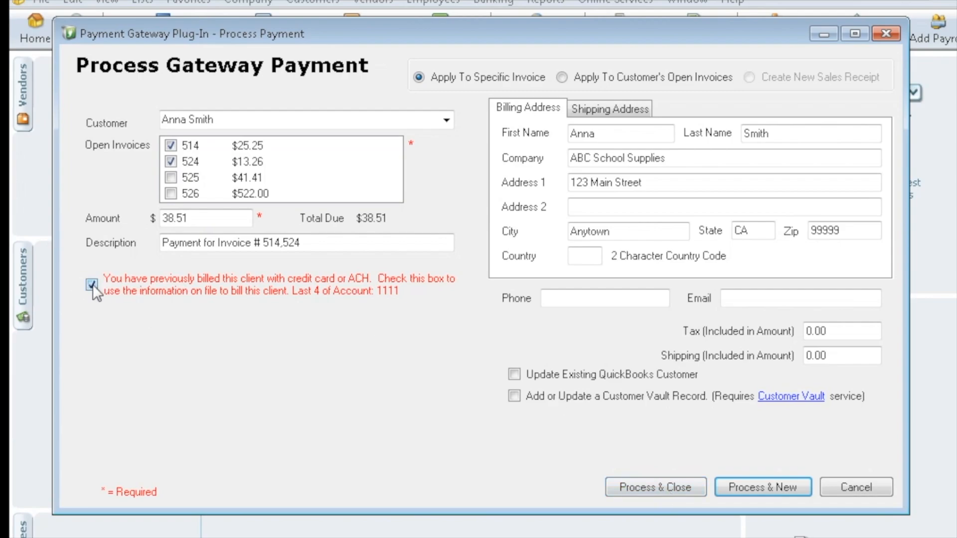
click(92, 285)
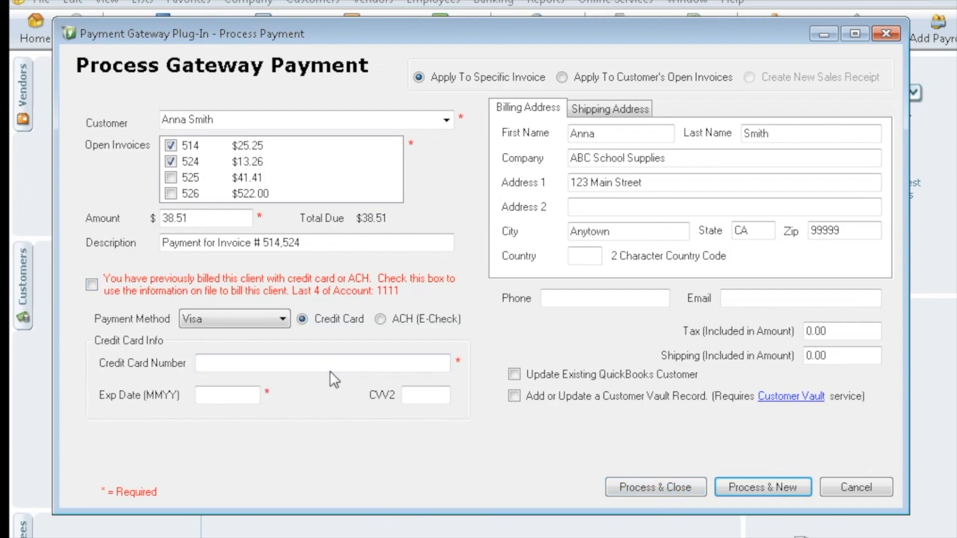
mouse_move(299, 423)
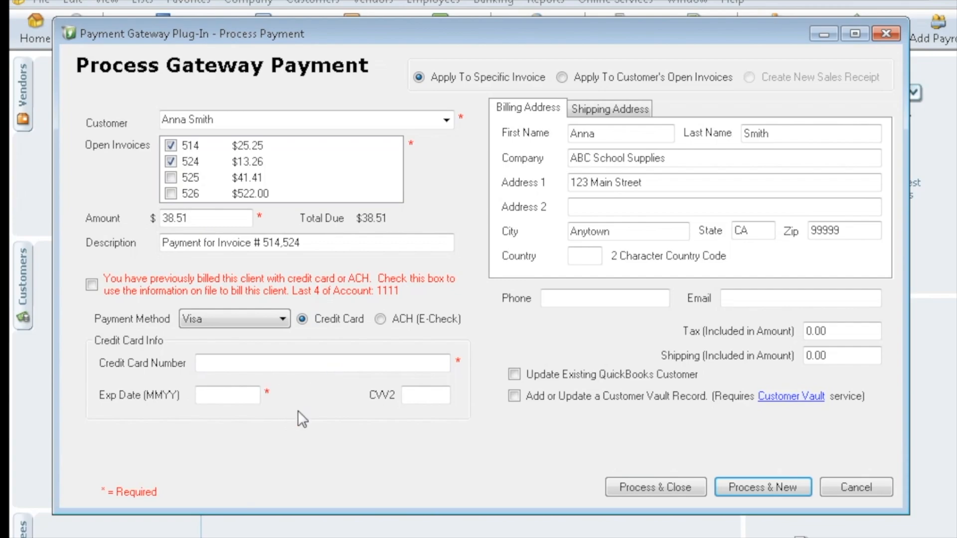
mouse_move(536, 420)
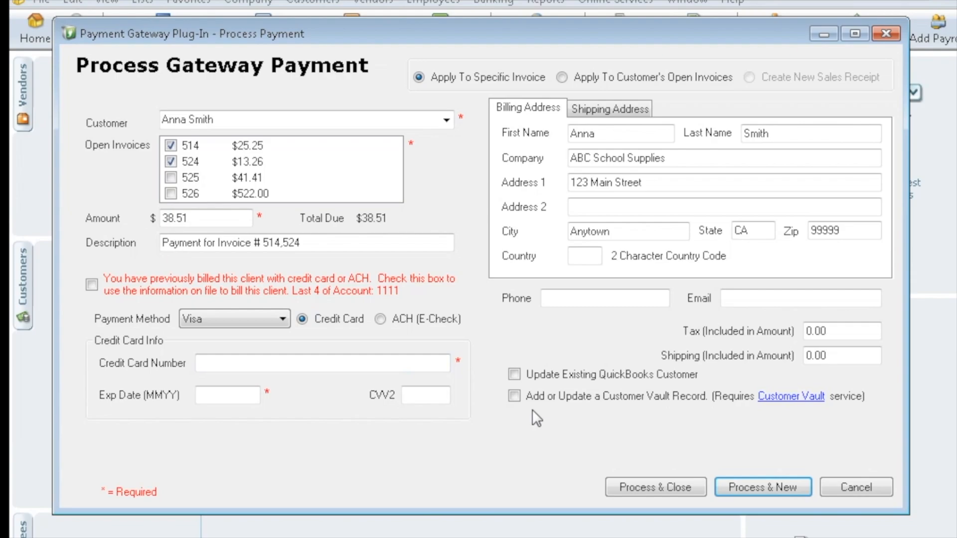
click(514, 397)
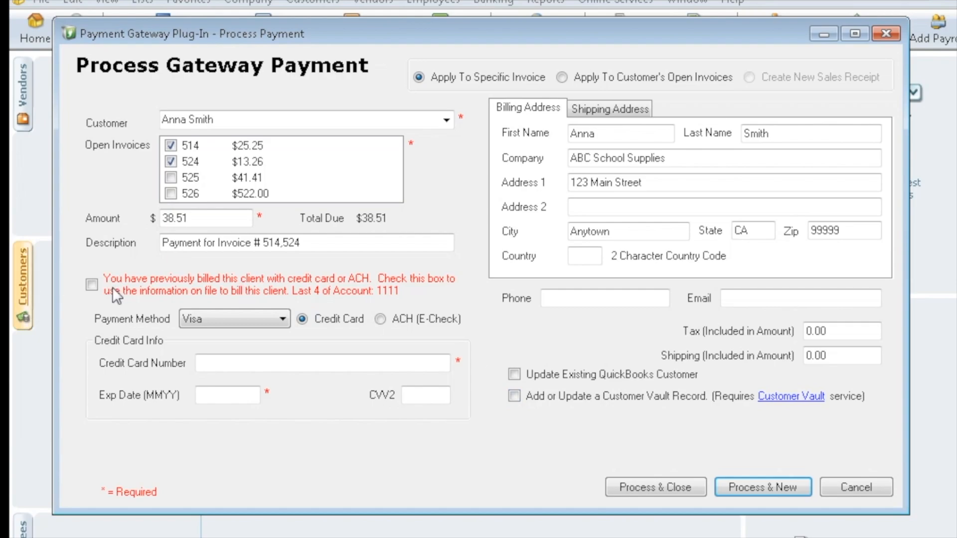
click(91, 285)
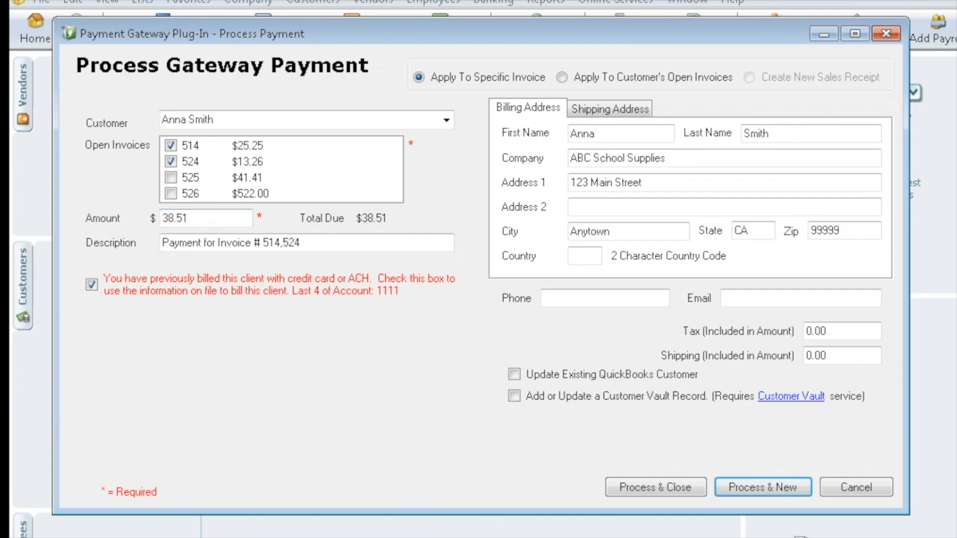
click(656, 487)
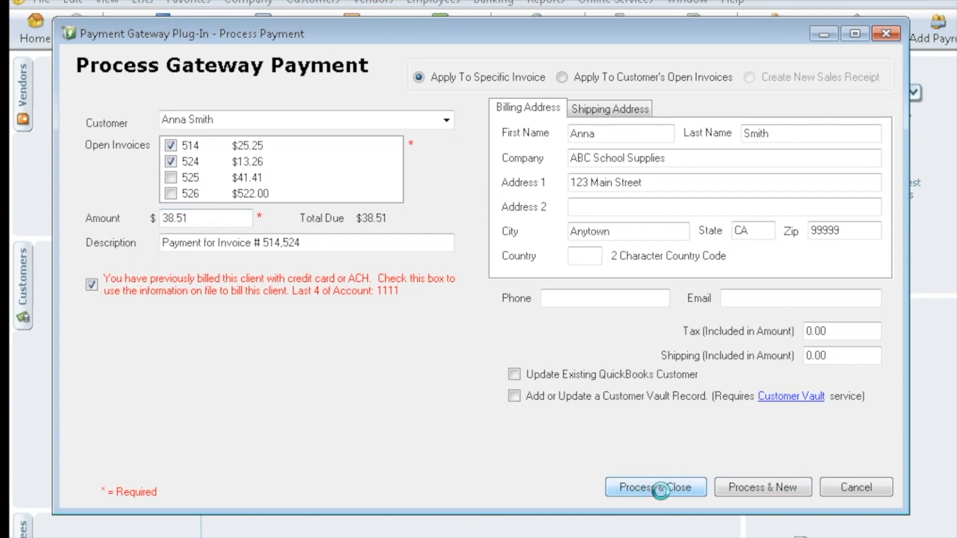
- Confirm the approved 38.51 charge for invoices 514,524 and return to the Home page
click(656, 487)
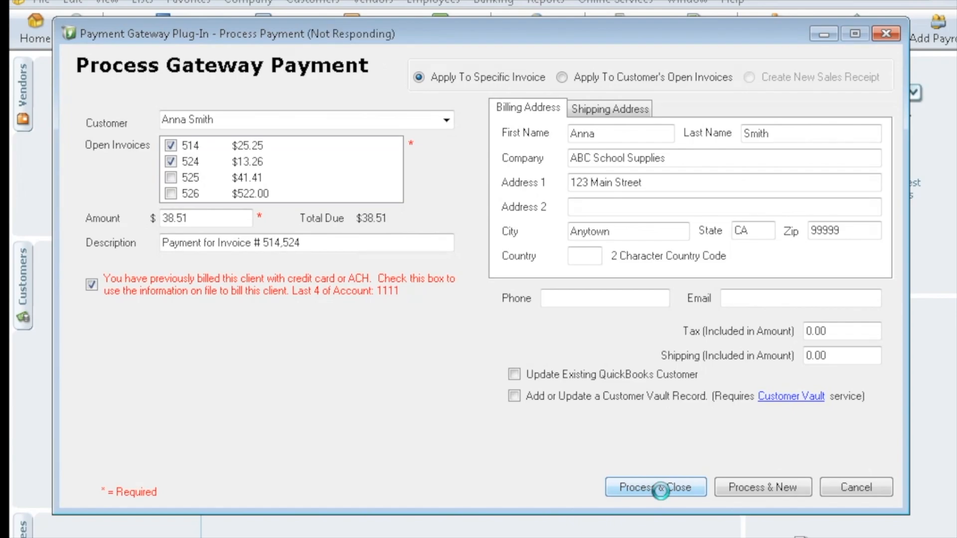
click(656, 486)
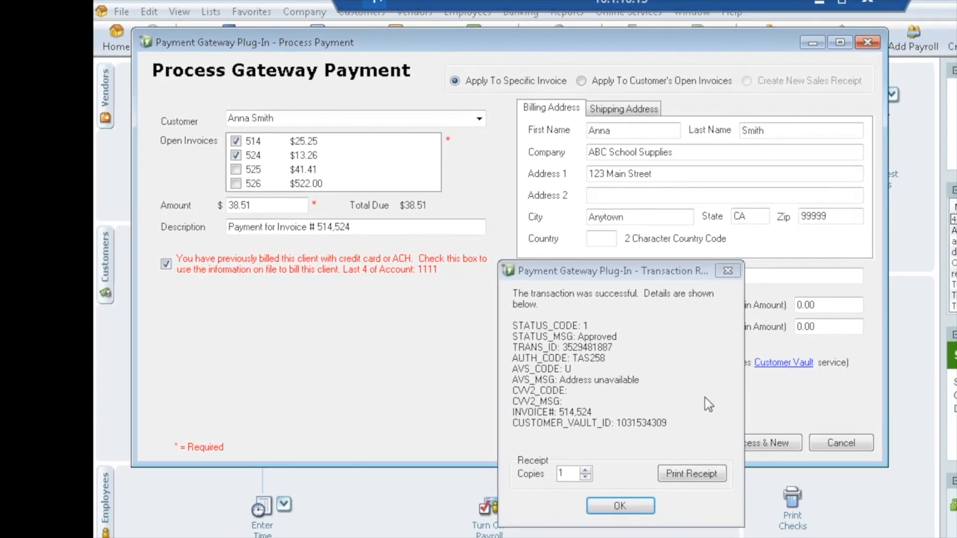
mouse_move(651, 432)
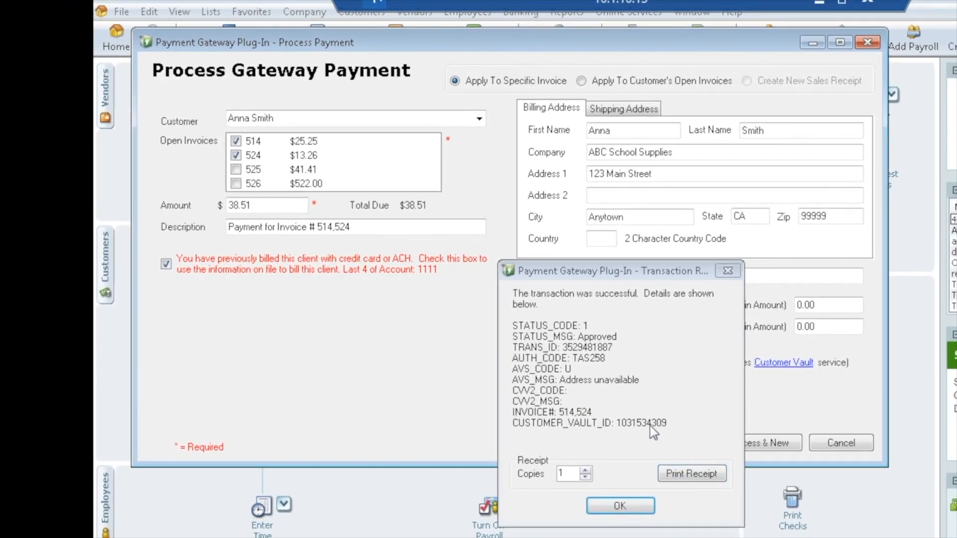
click(620, 505)
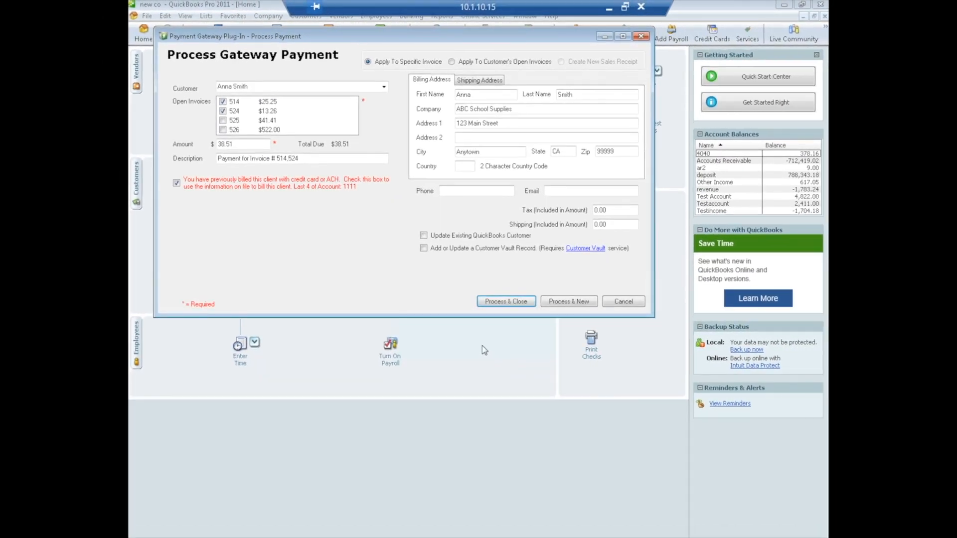
click(506, 301)
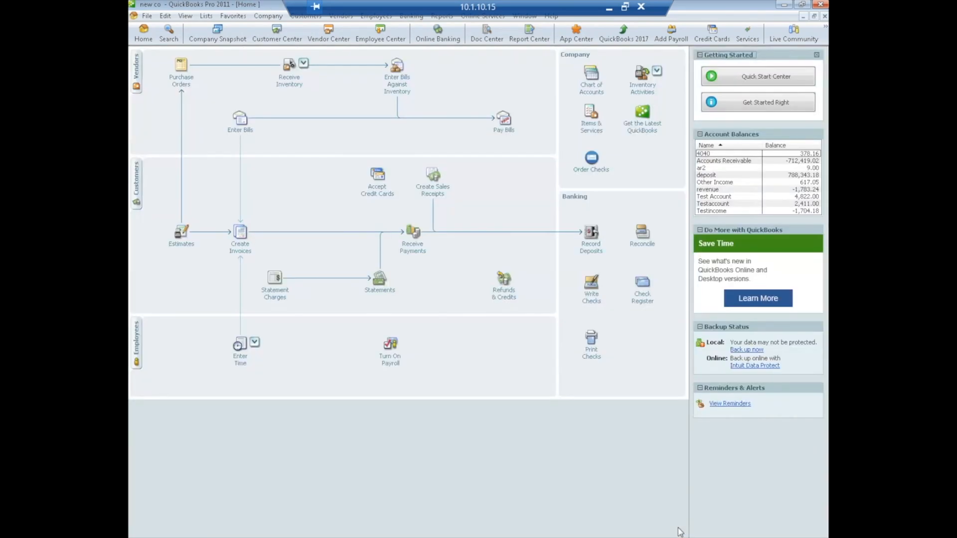
mouse_move(277, 42)
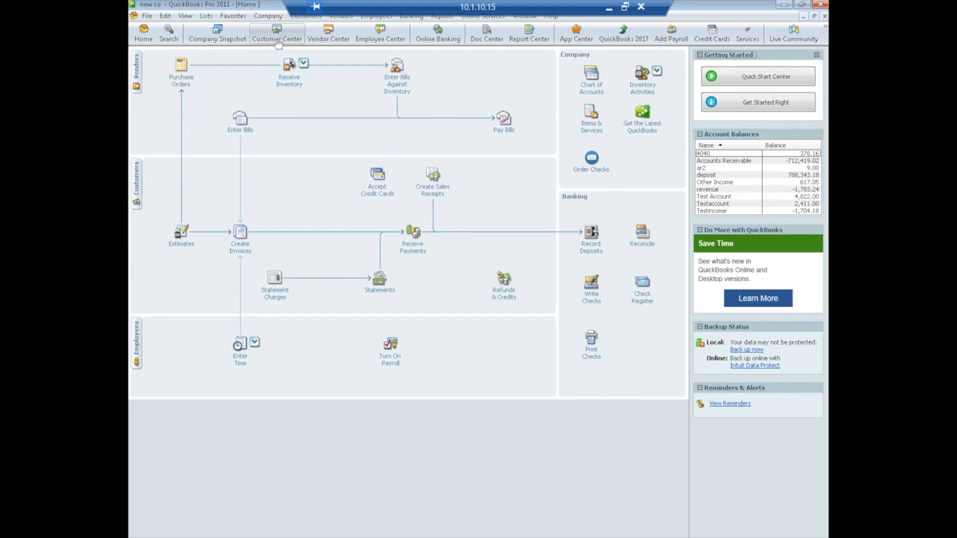
click(277, 34)
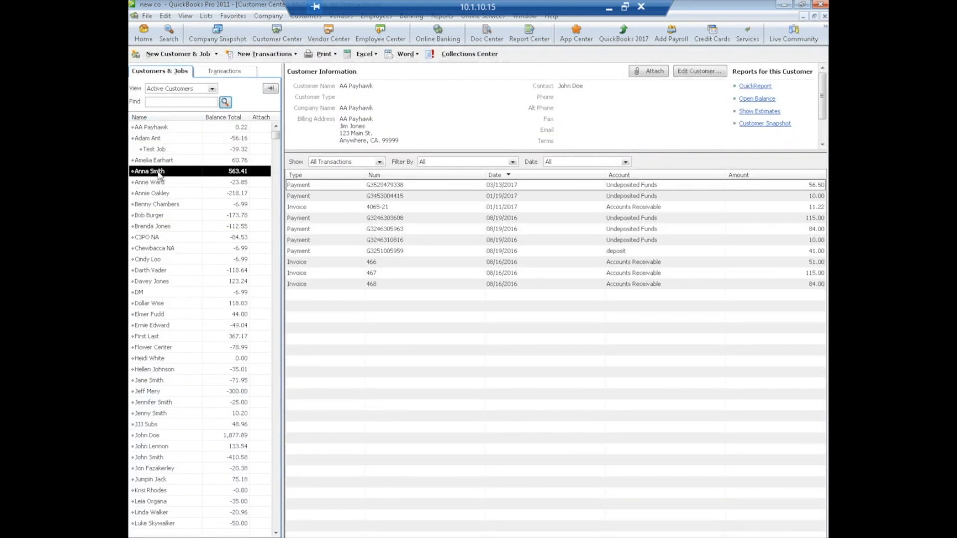
click(149, 171)
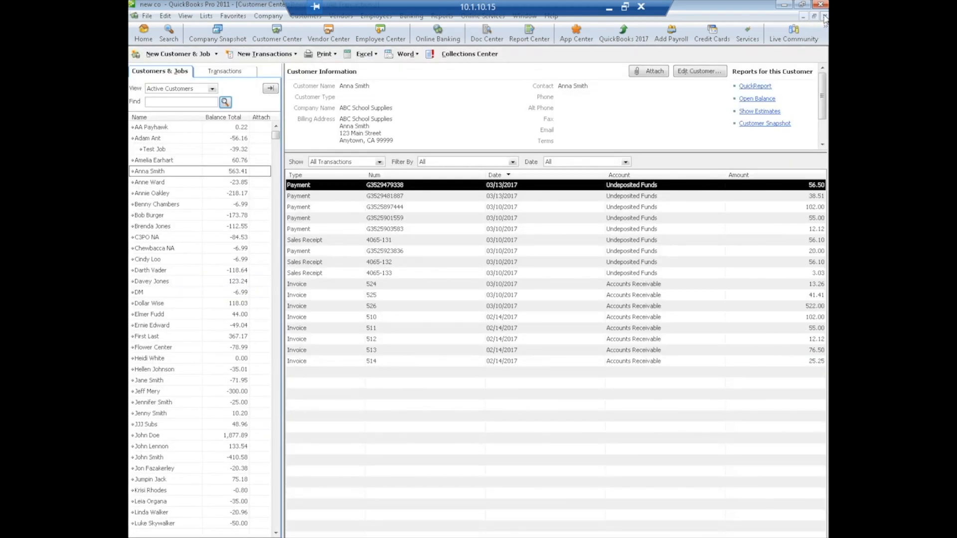
click(143, 32)
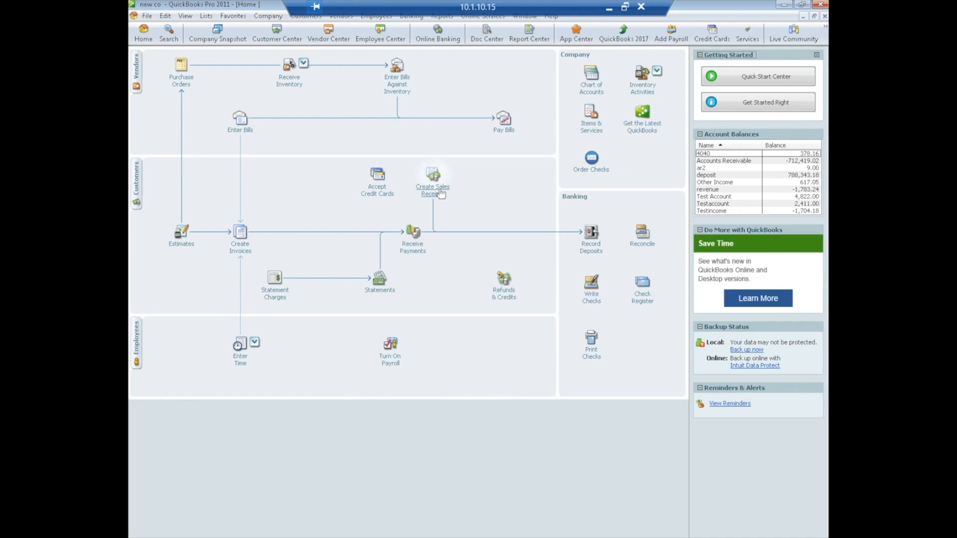
click(433, 177)
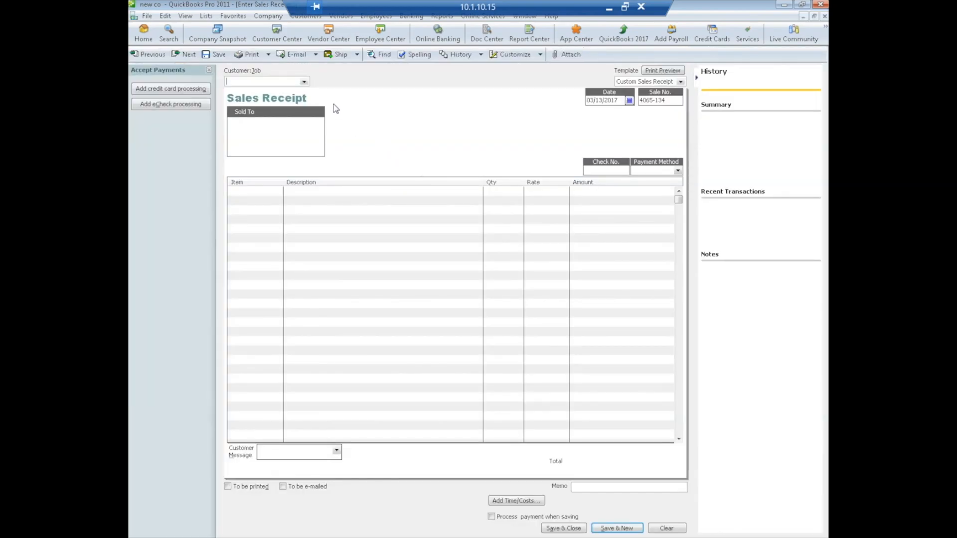
click(303, 80)
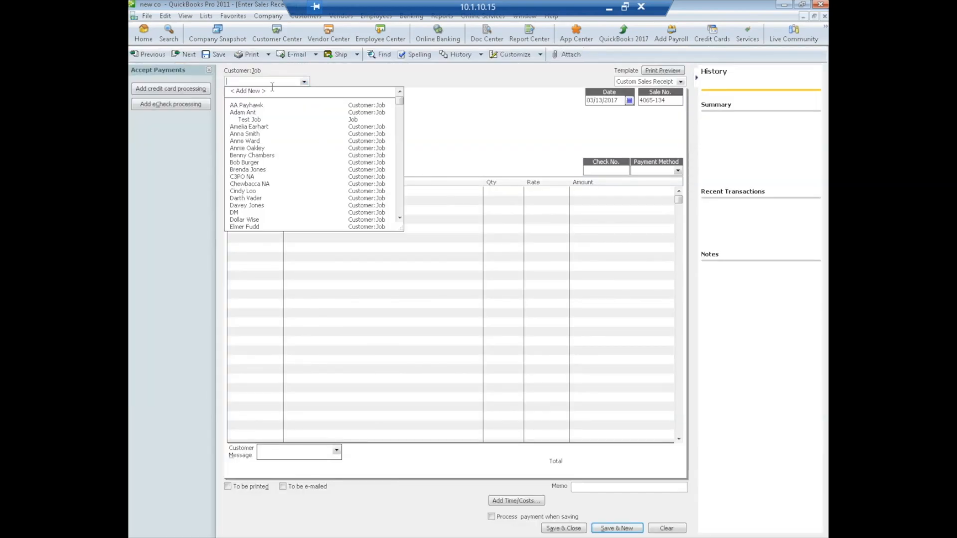
click(246, 134)
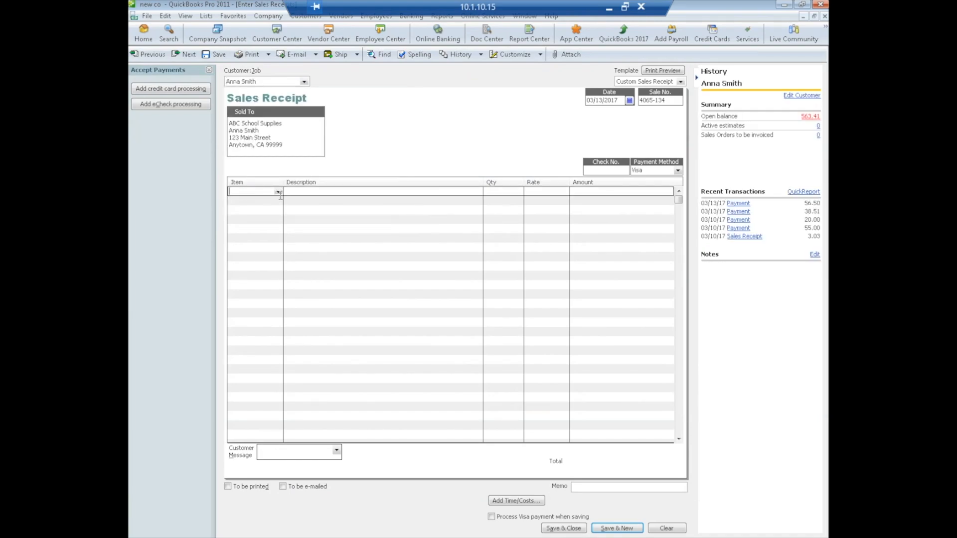
text(baseball)
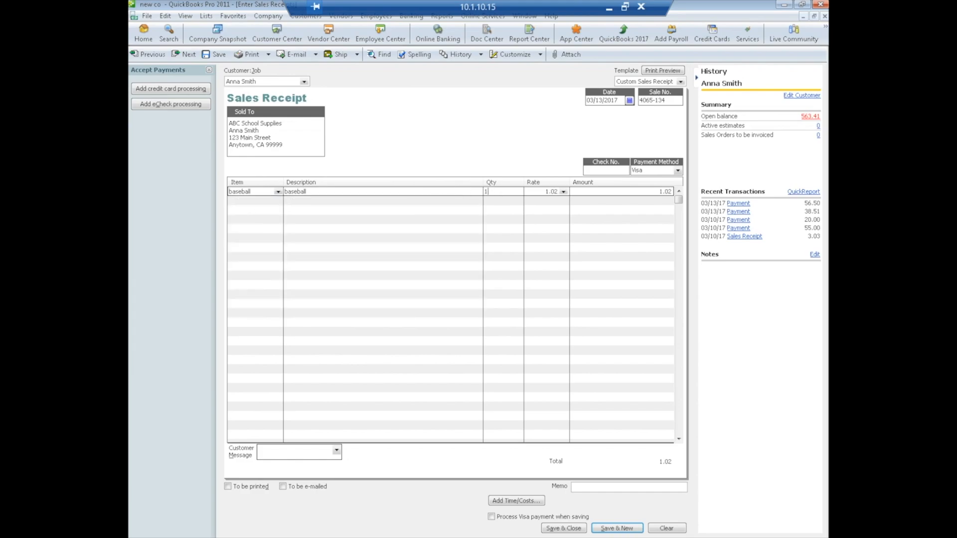
text(14)
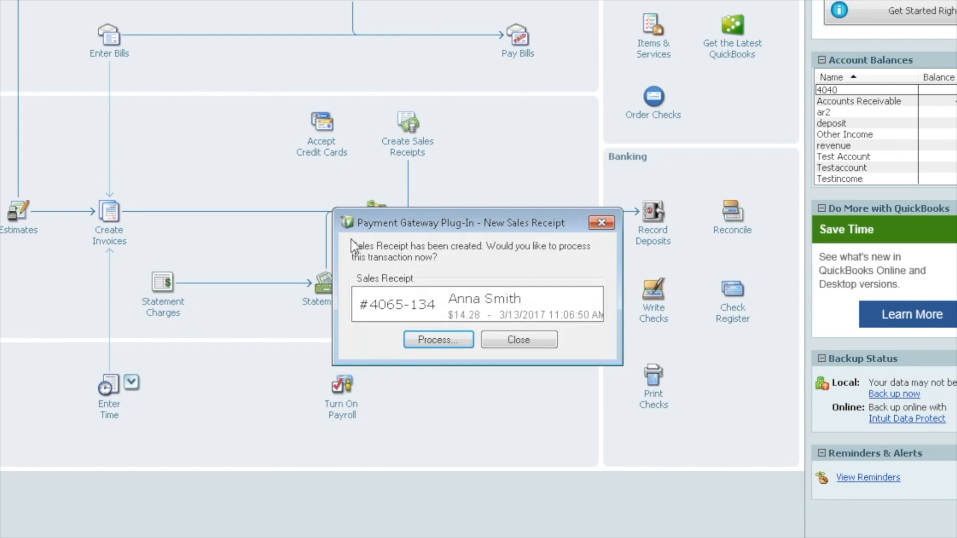
mouse_move(465, 261)
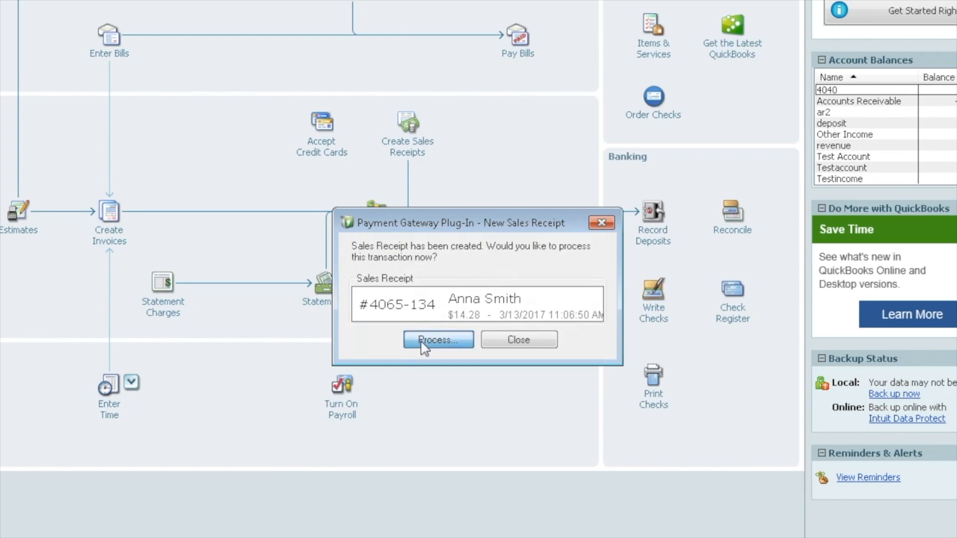
- Choose Process... in the plug-in's New Sales Receipt prompt to load the 14.28 receipt
click(438, 339)
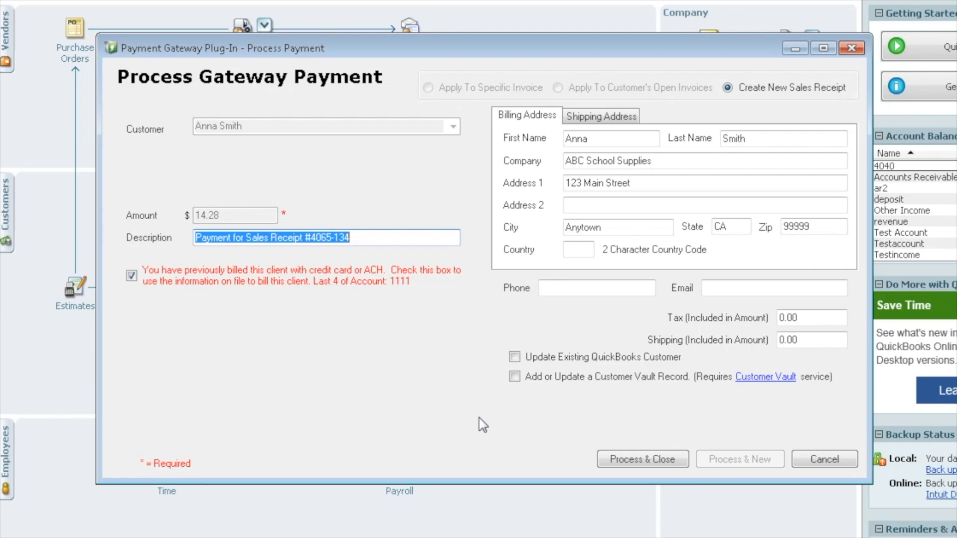
mouse_move(441, 149)
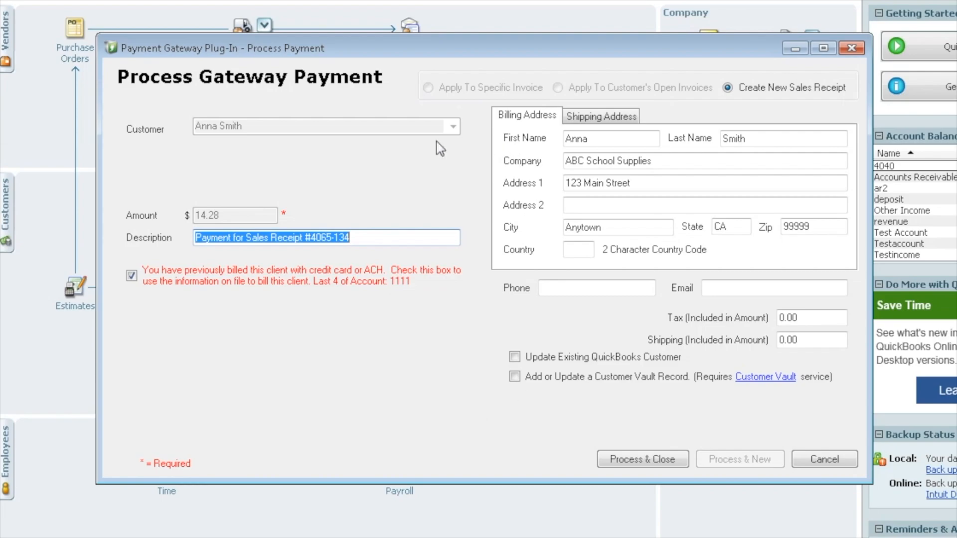
mouse_move(299, 130)
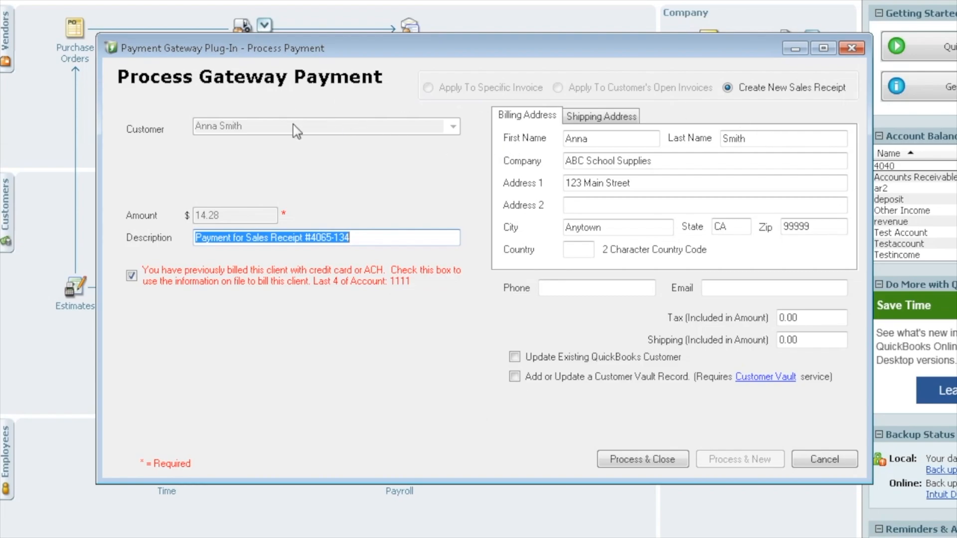
mouse_move(295, 144)
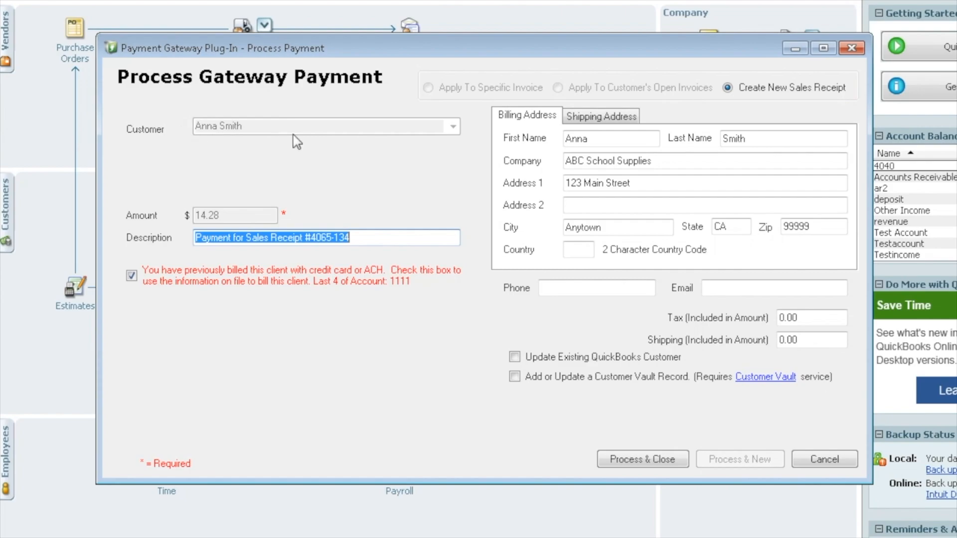
mouse_move(270, 219)
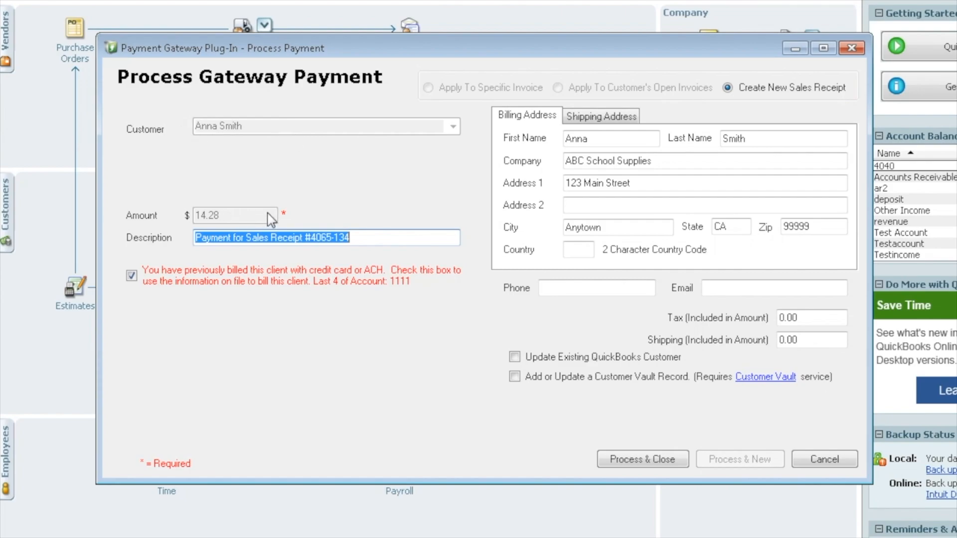
mouse_move(379, 143)
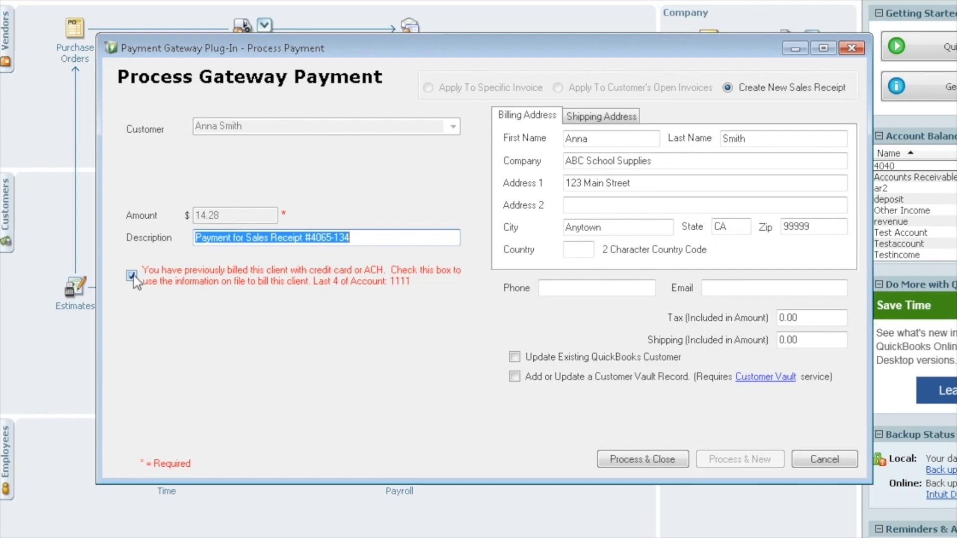
- Toggle 'use information on file' off and on, then submit the 14.28 charge via Process & Close
click(133, 274)
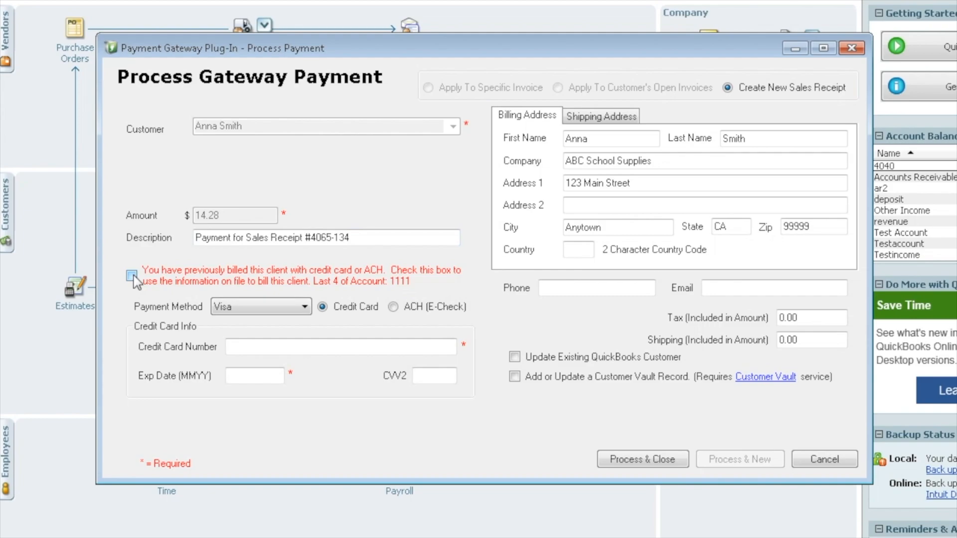
click(132, 275)
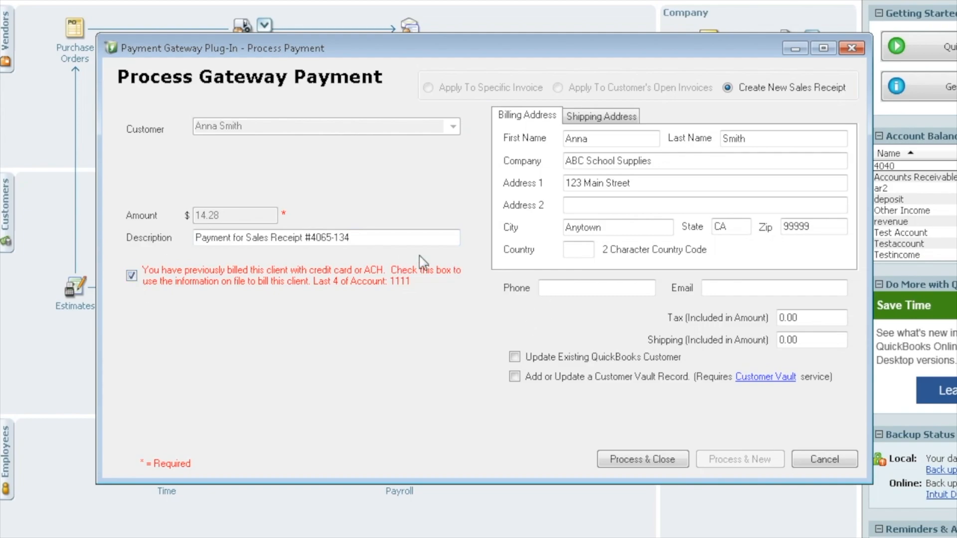
mouse_move(243, 218)
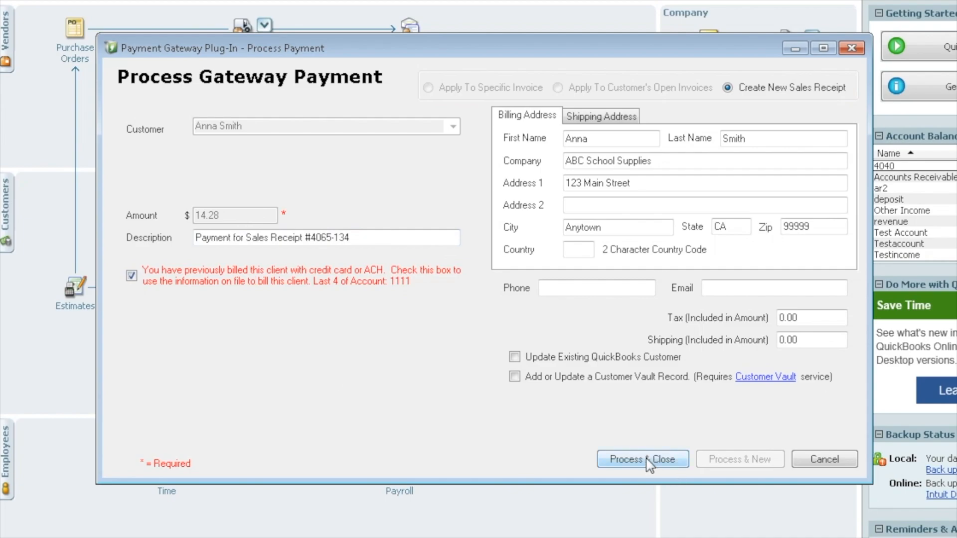
click(643, 459)
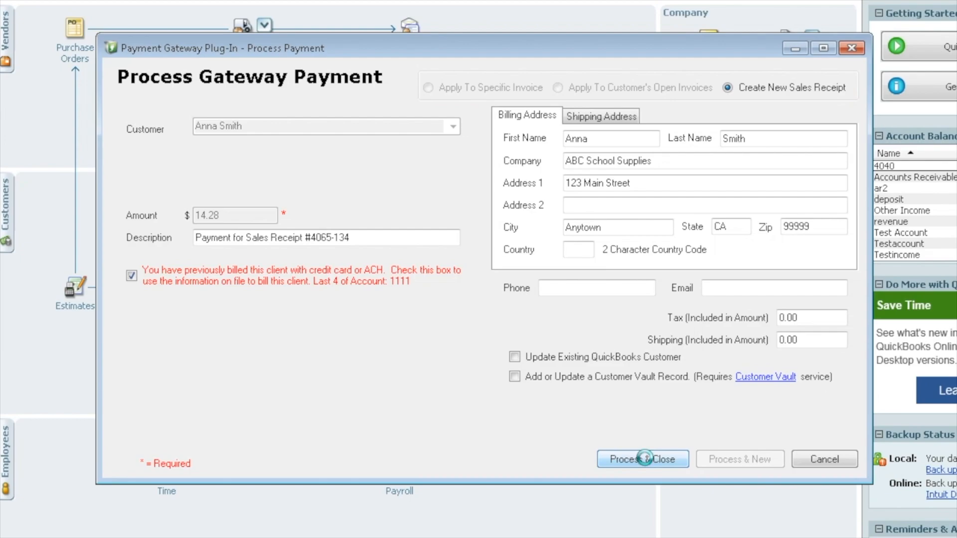
click(643, 459)
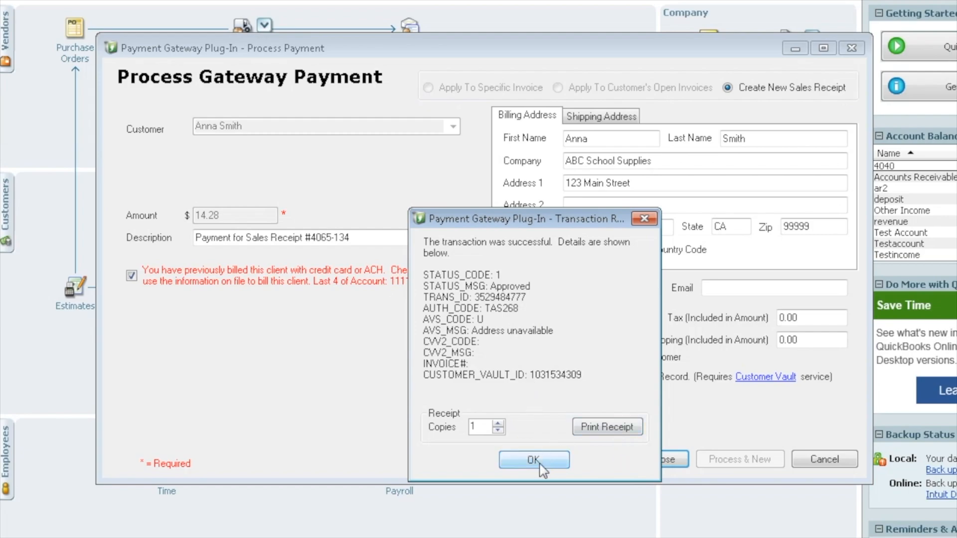
- Dismiss the Transaction Result and save sales receipt #4065-134 with the TransID in its memo
click(534, 460)
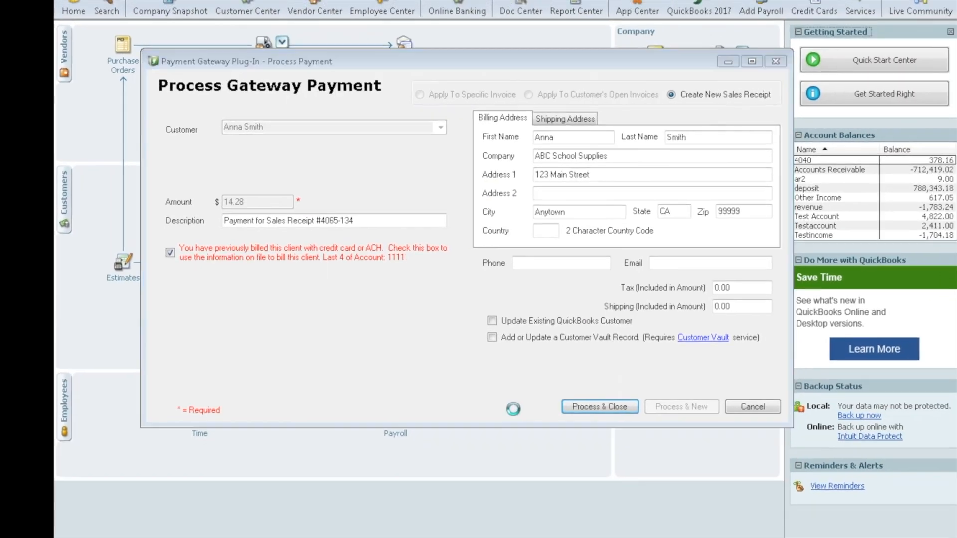
click(599, 406)
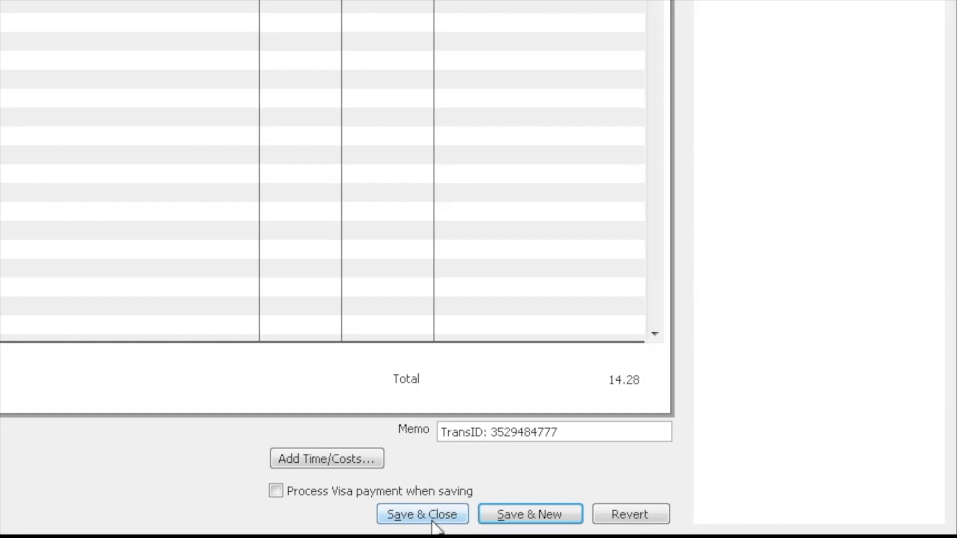
click(422, 528)
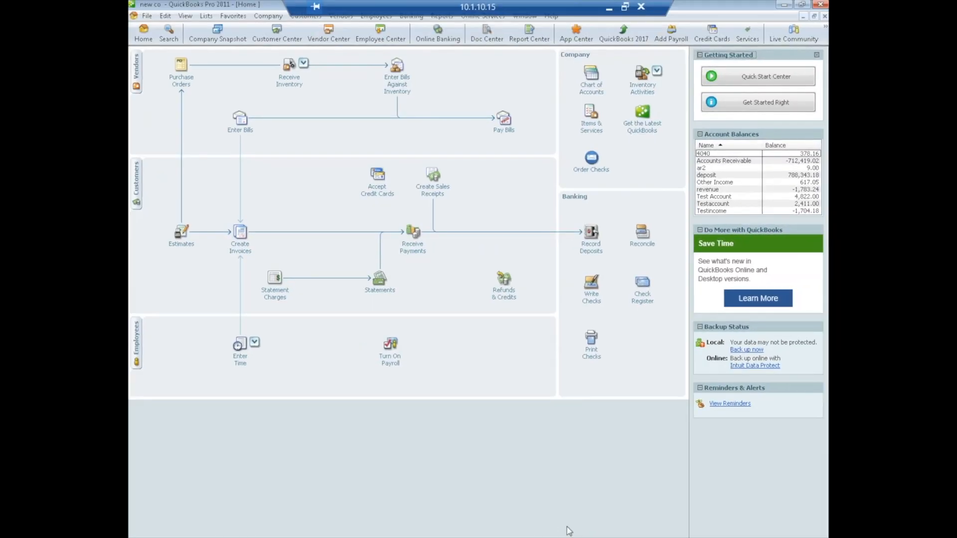
mouse_move(434, 311)
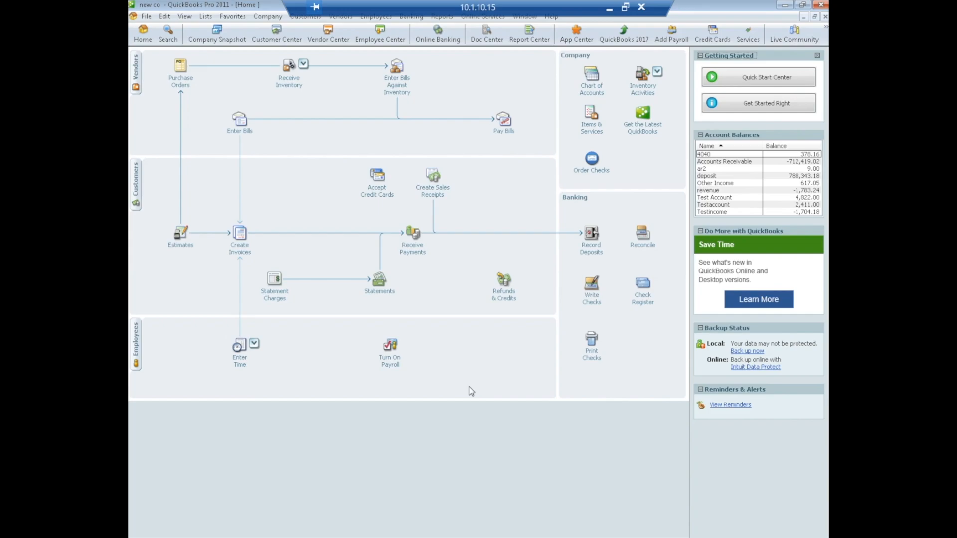
mouse_move(340, 185)
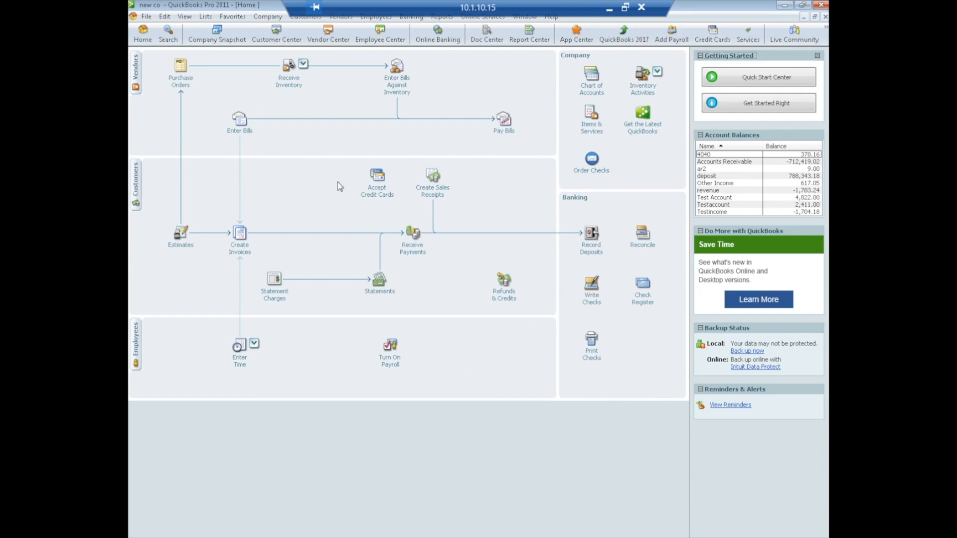
- Start Gateway Sync and set the sync start date to 3/10/2017 from the calendar
click(303, 16)
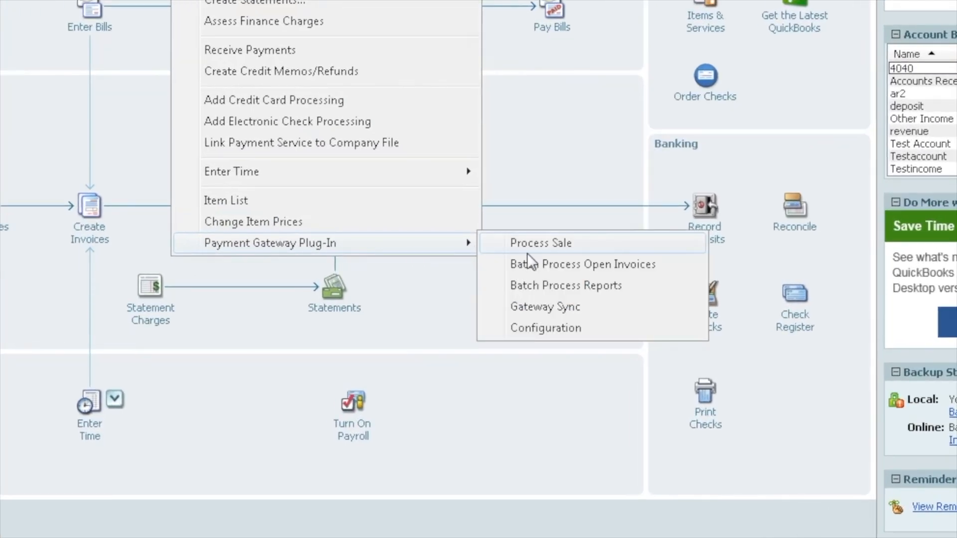
click(545, 307)
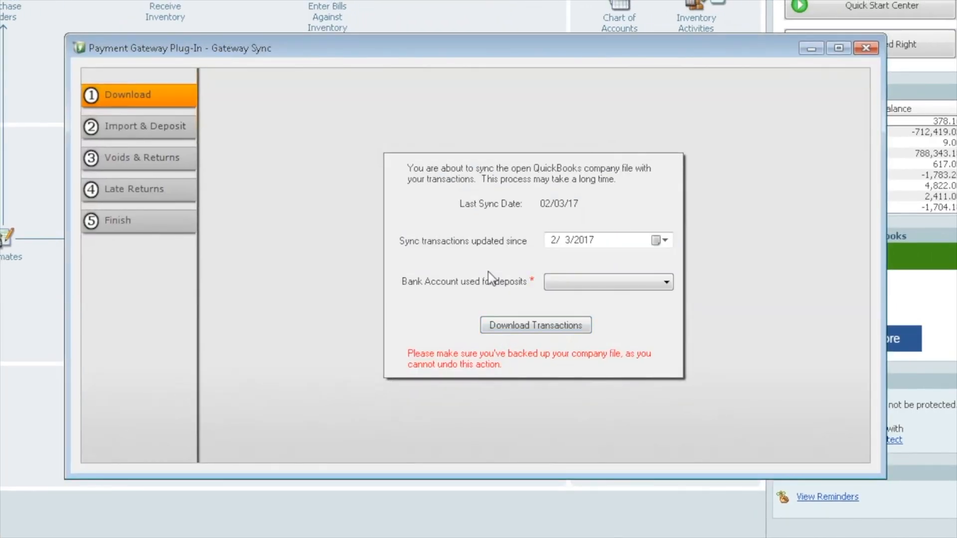
mouse_move(443, 326)
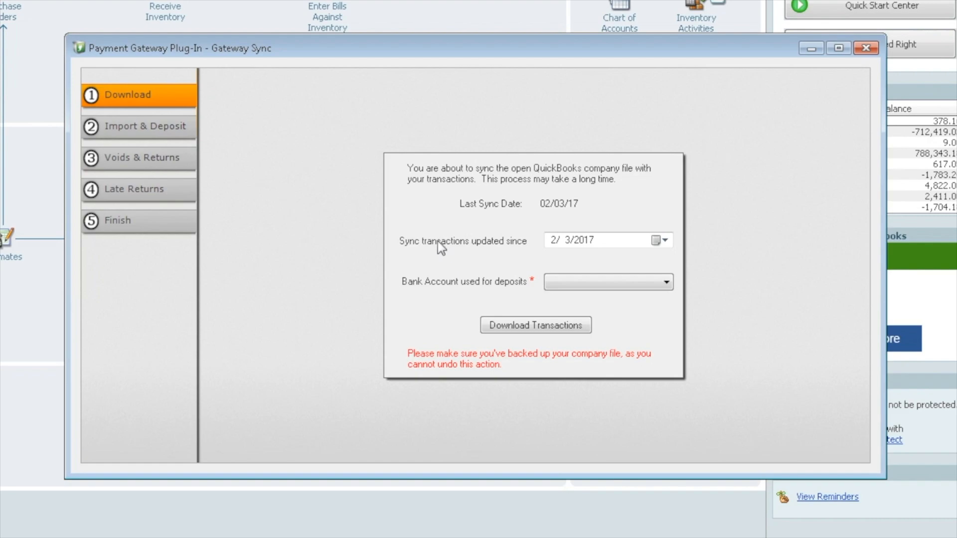
mouse_move(426, 262)
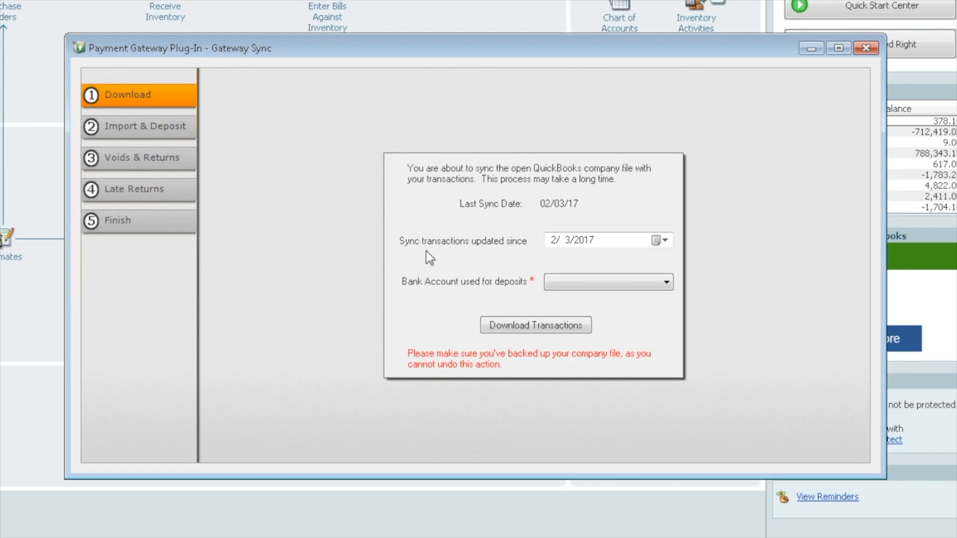
click(666, 240)
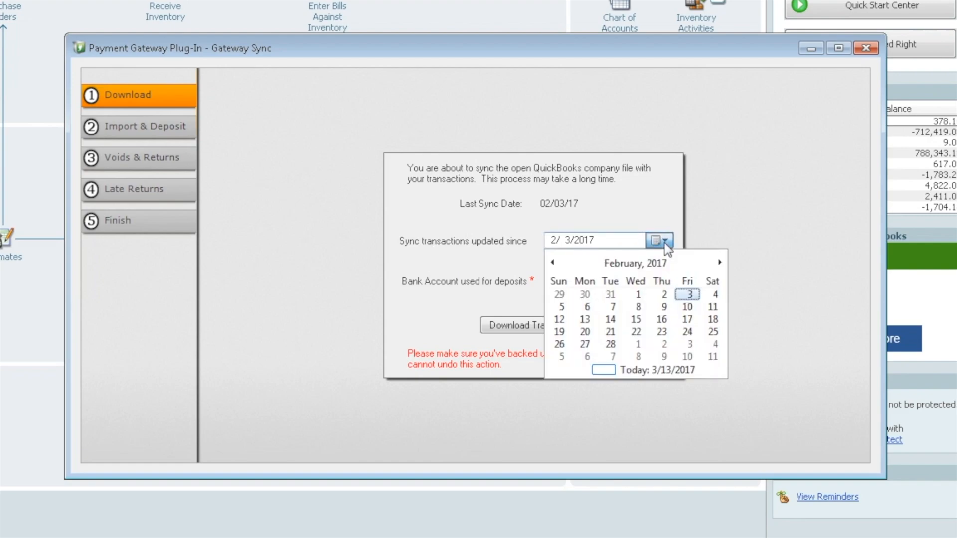
click(720, 262)
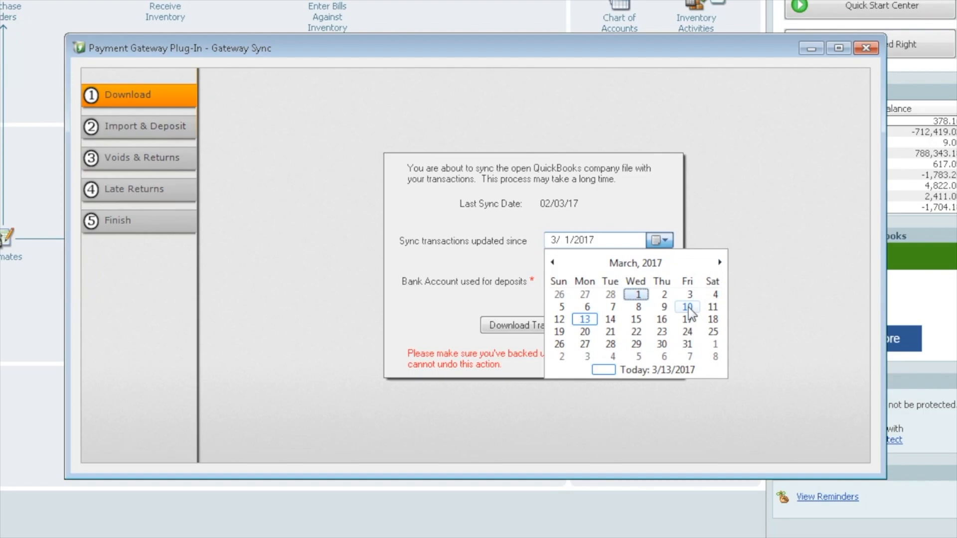
click(687, 307)
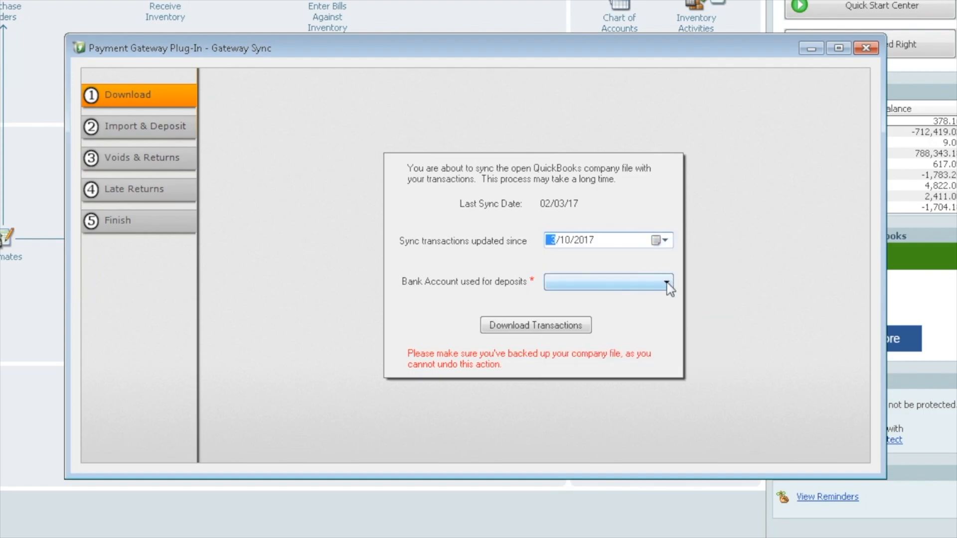
- Choose 'deposit' as the bank account and download the gateway transactions
click(665, 282)
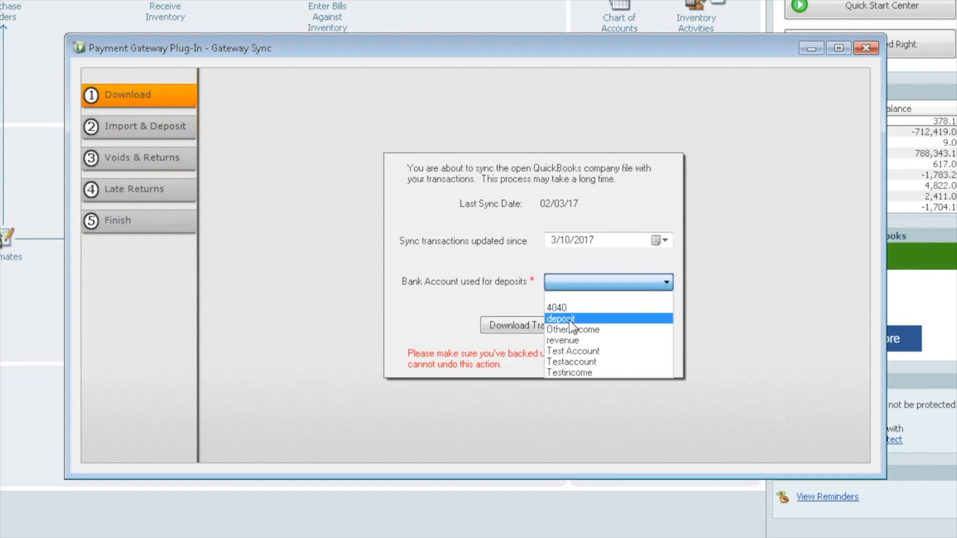
click(560, 319)
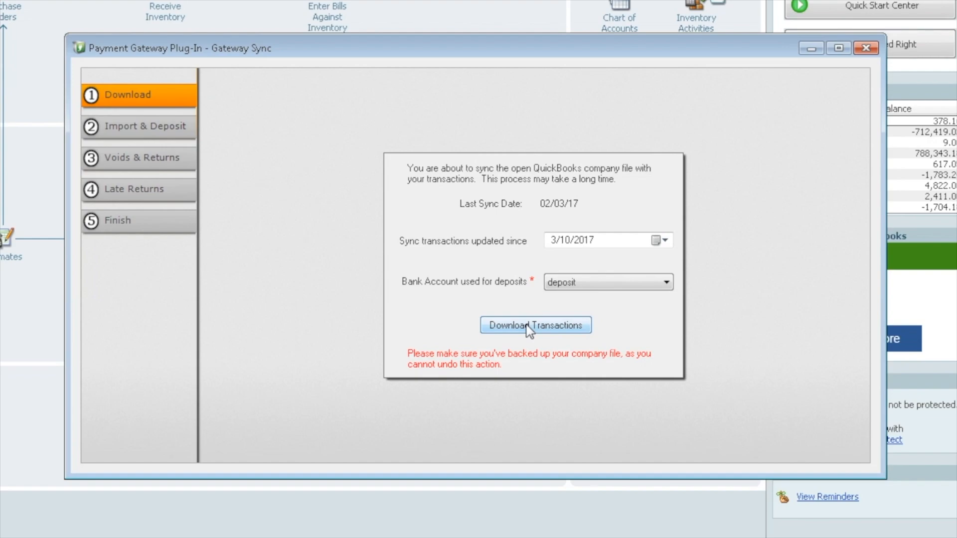
click(535, 325)
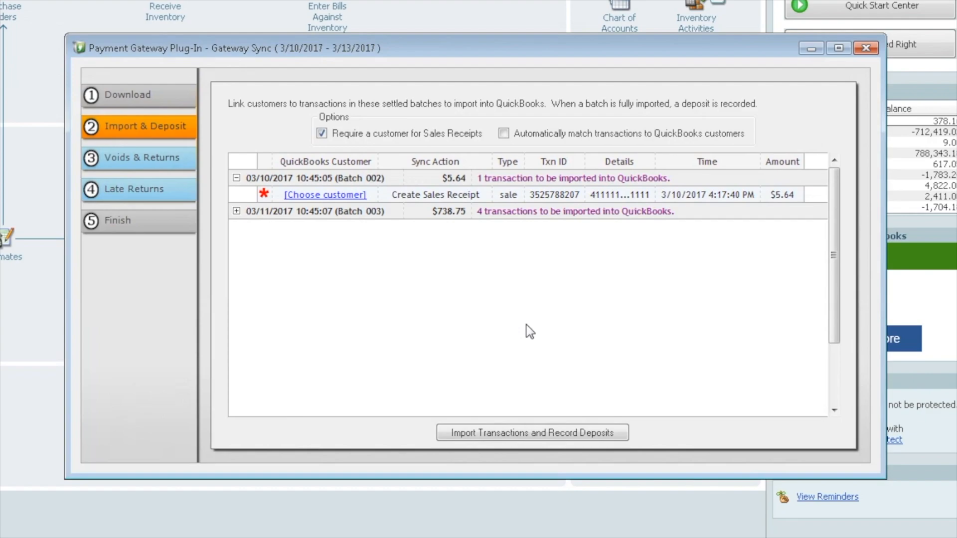
mouse_move(324, 233)
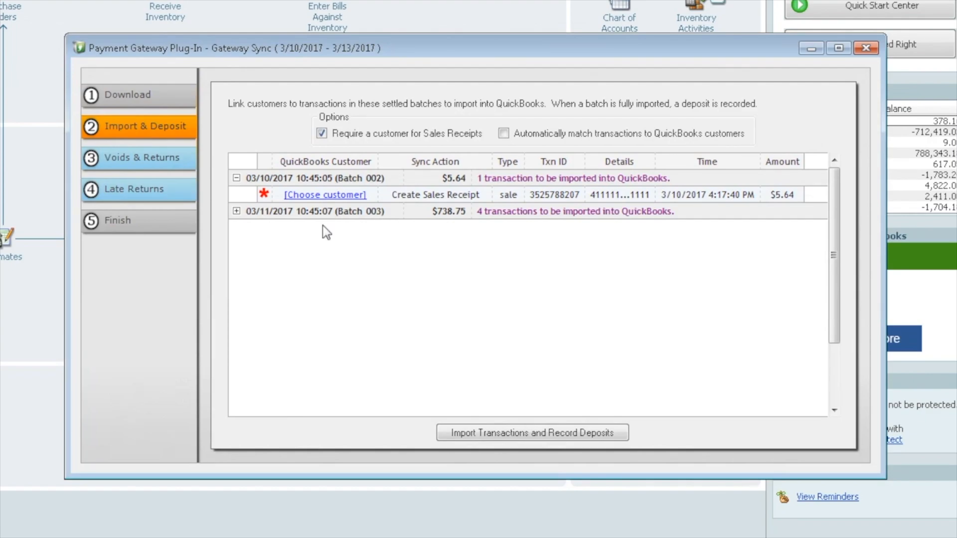
- Expand Batch 003, enable automatic customer matching, and accept the Match Customer Results
click(235, 211)
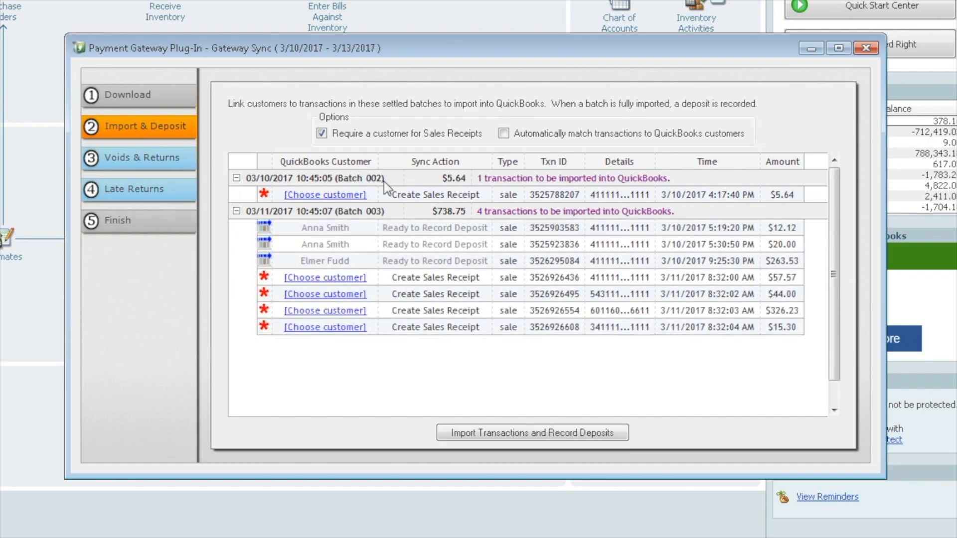
mouse_move(329, 138)
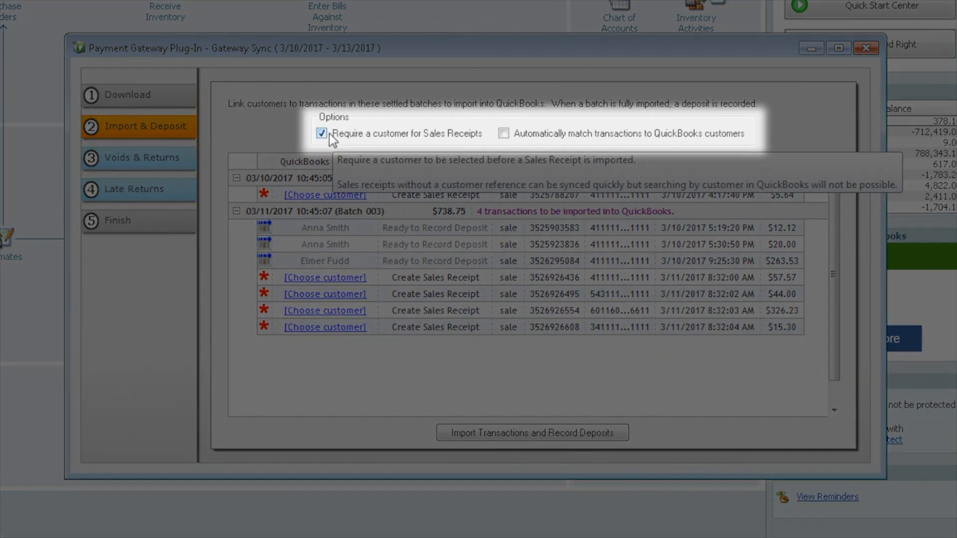
mouse_move(419, 139)
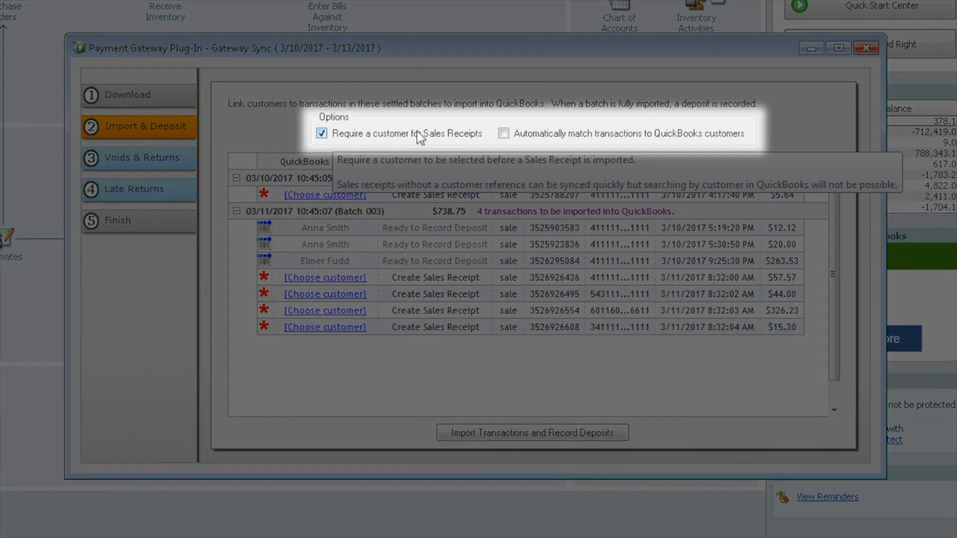
mouse_move(473, 145)
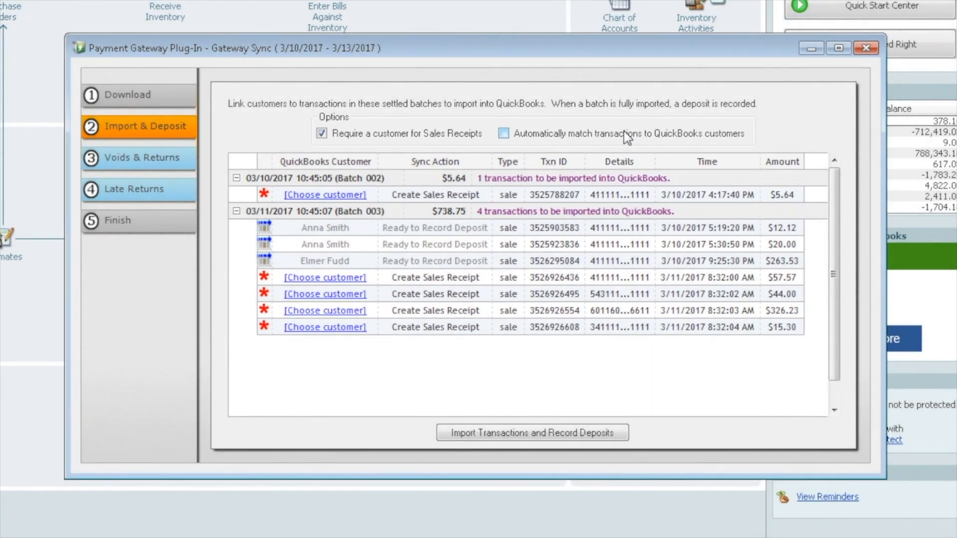
mouse_move(515, 150)
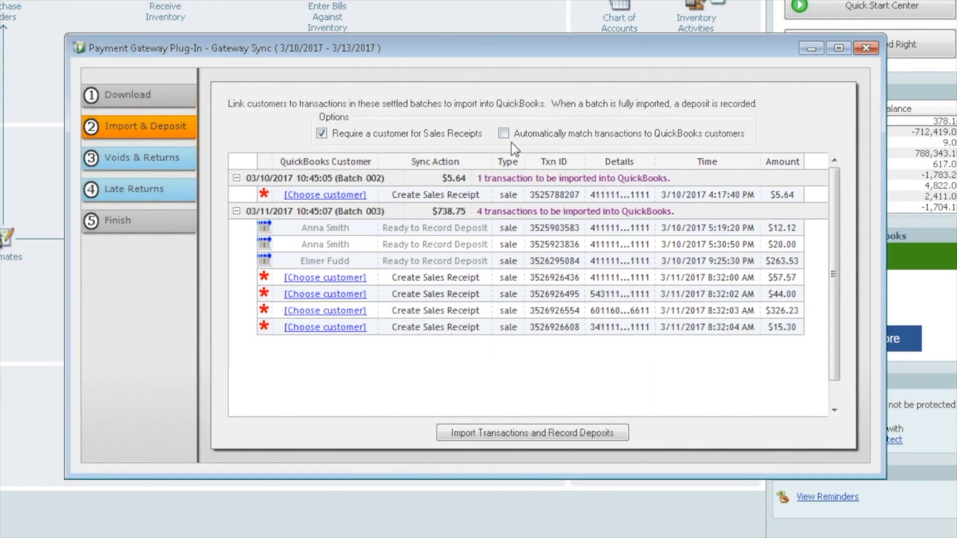
mouse_move(511, 141)
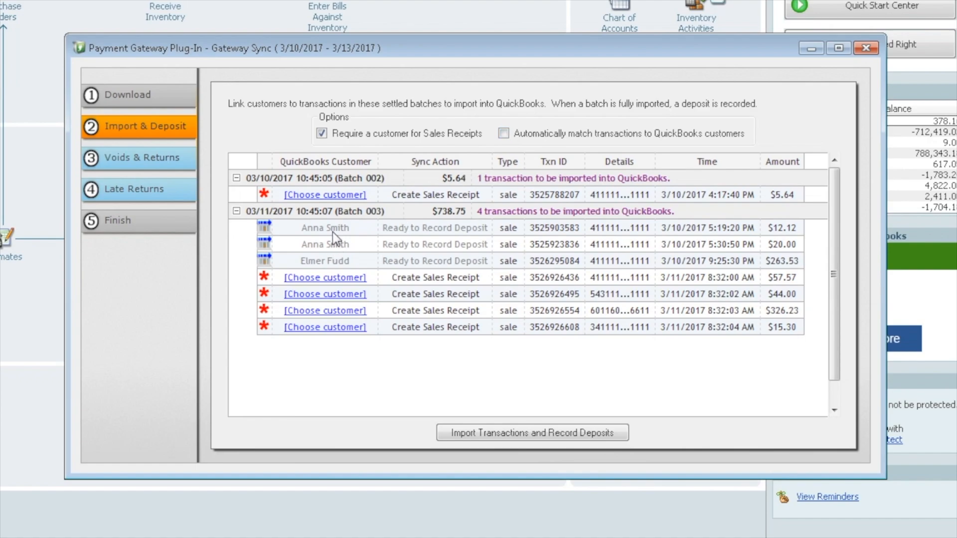
mouse_move(341, 267)
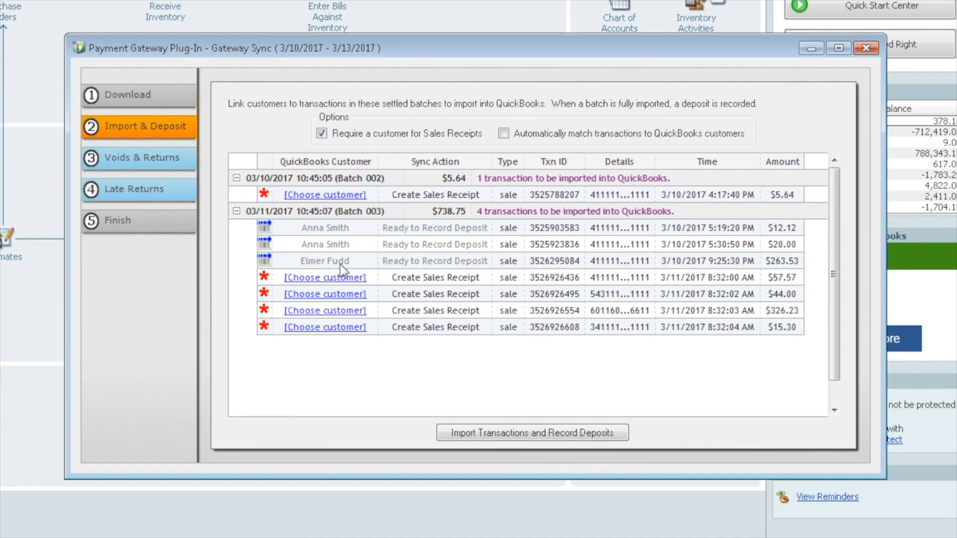
mouse_move(444, 269)
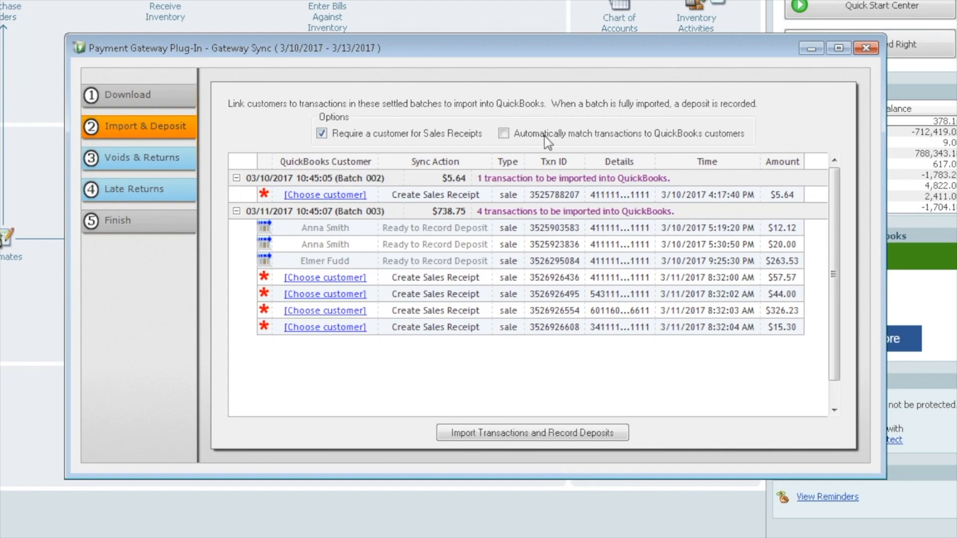
click(504, 134)
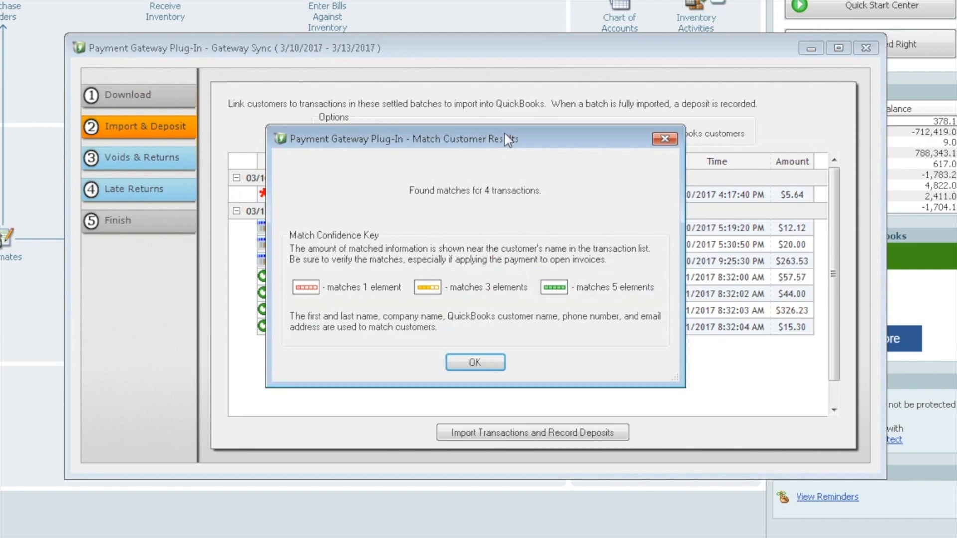
click(474, 362)
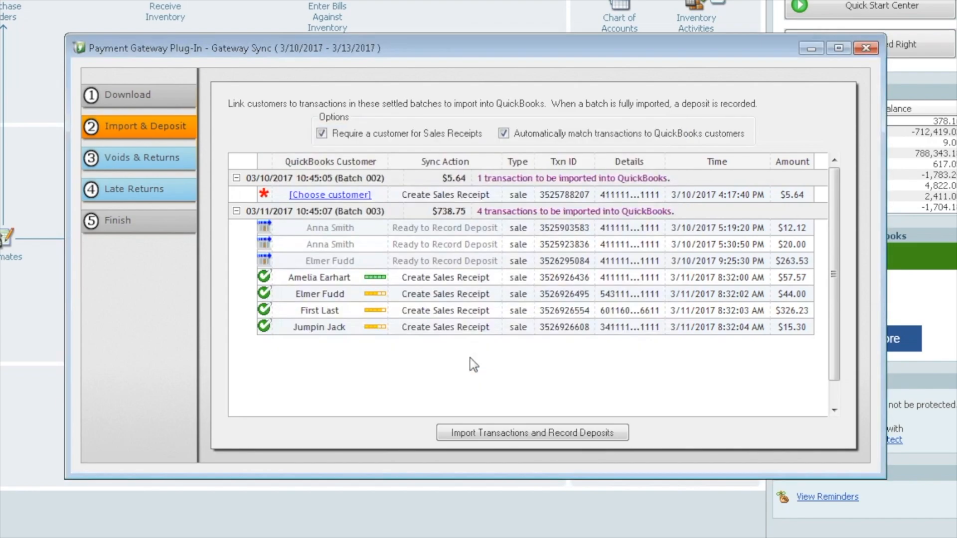
mouse_move(327, 243)
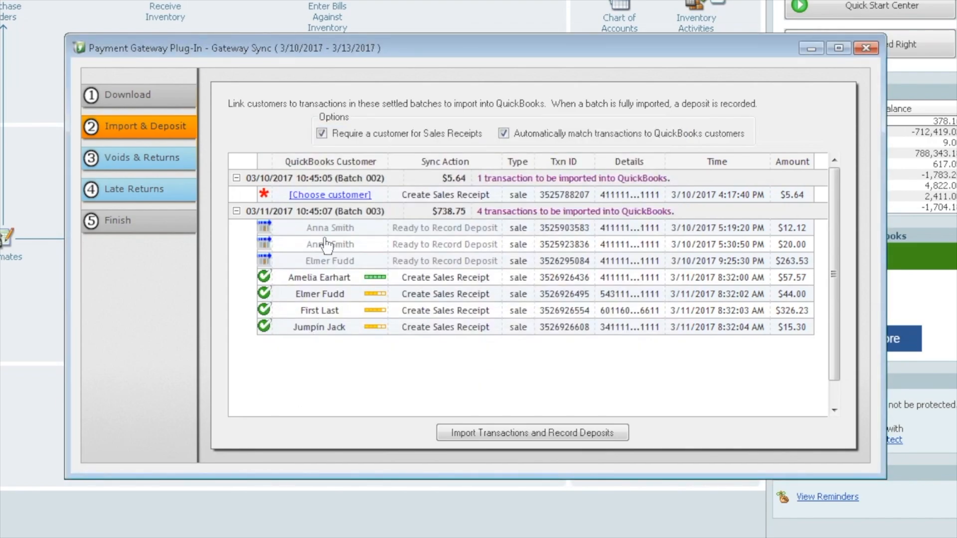
mouse_move(329, 293)
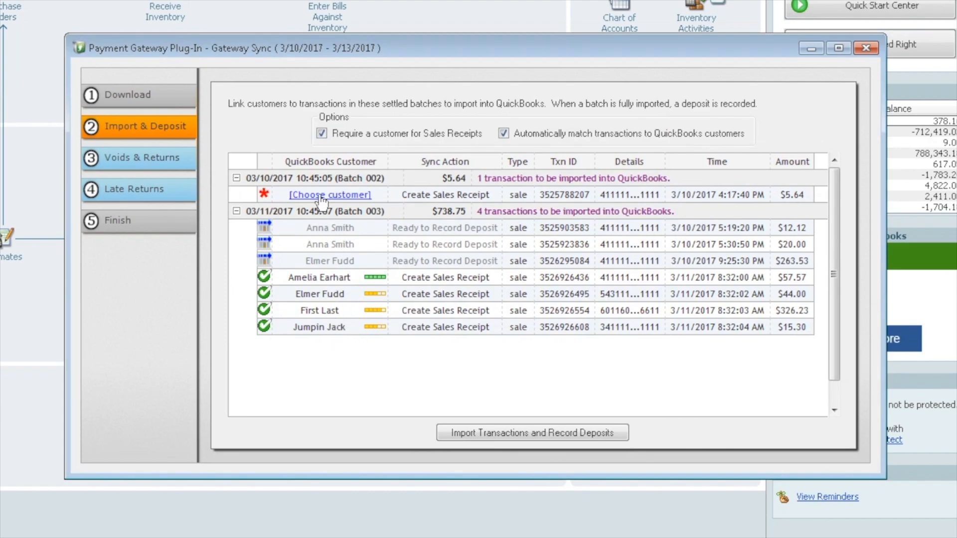
mouse_move(317, 205)
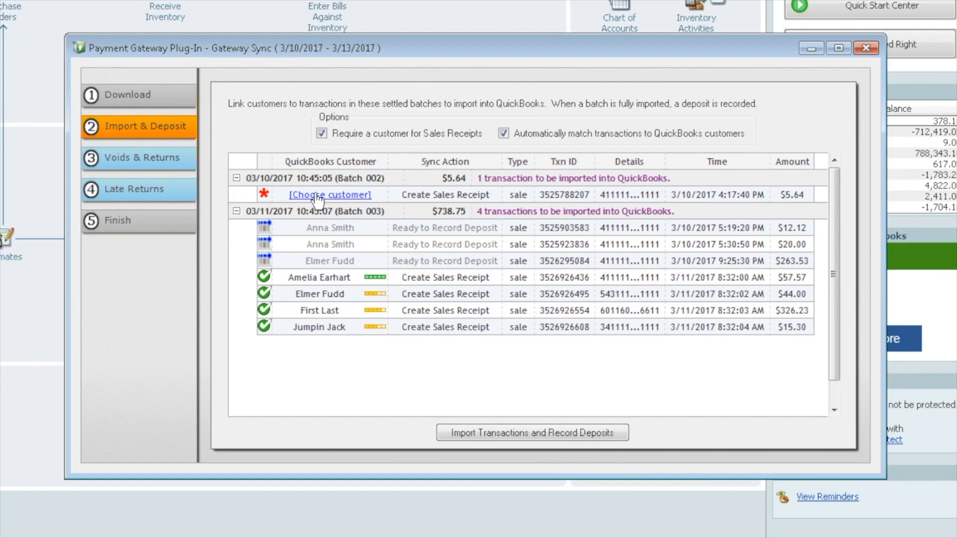
click(330, 195)
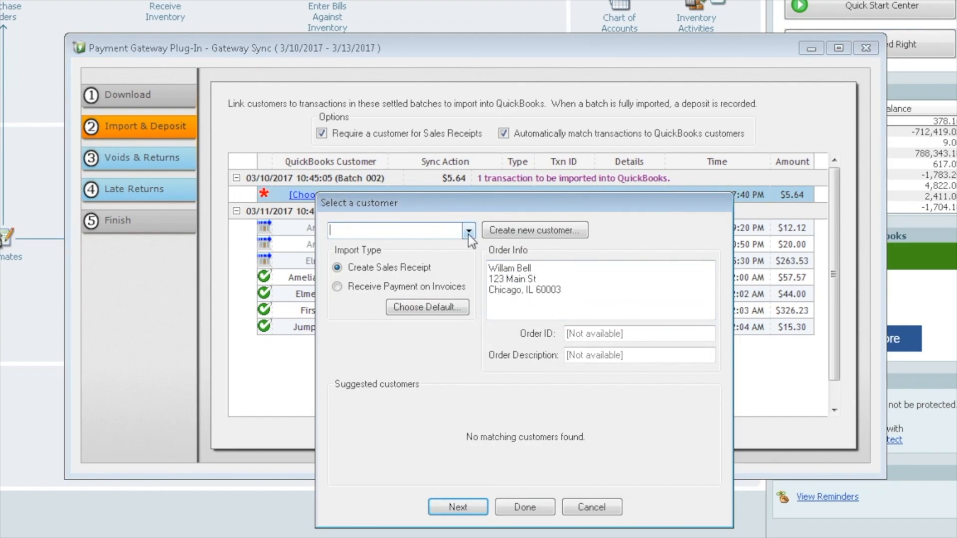
click(466, 229)
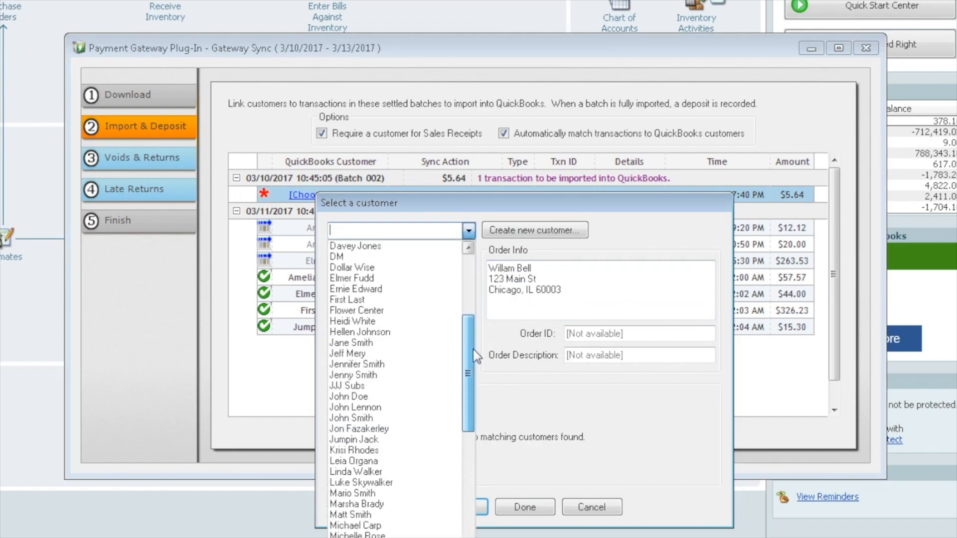
scroll(down, 3)
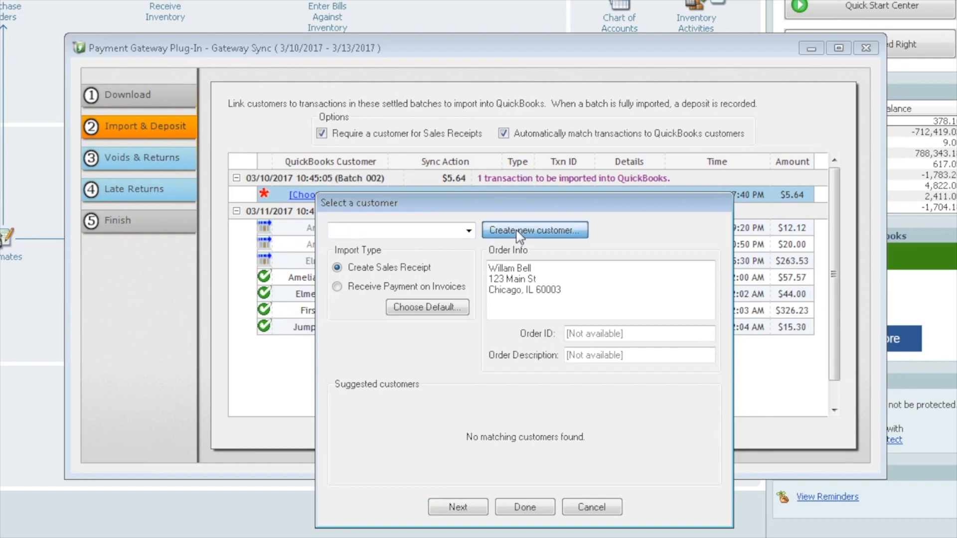
click(534, 229)
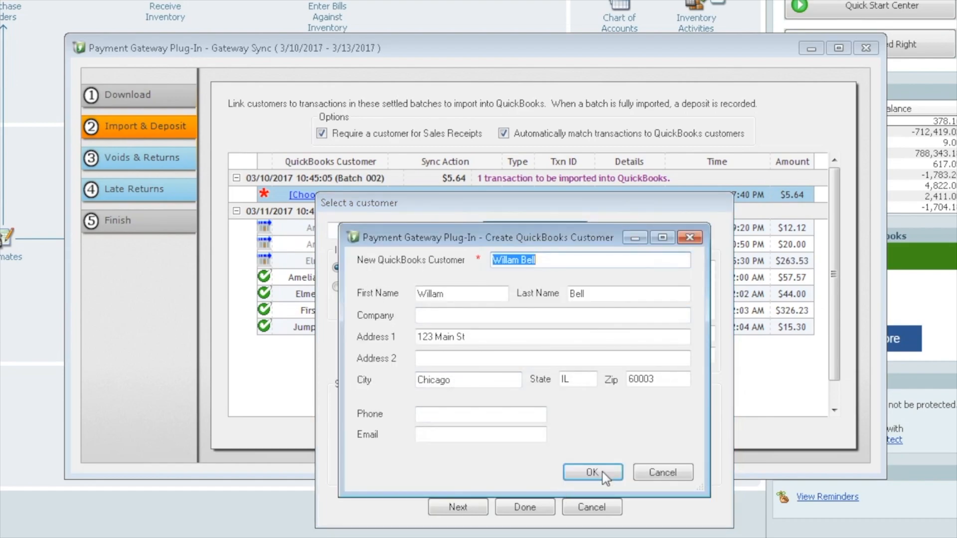
click(592, 472)
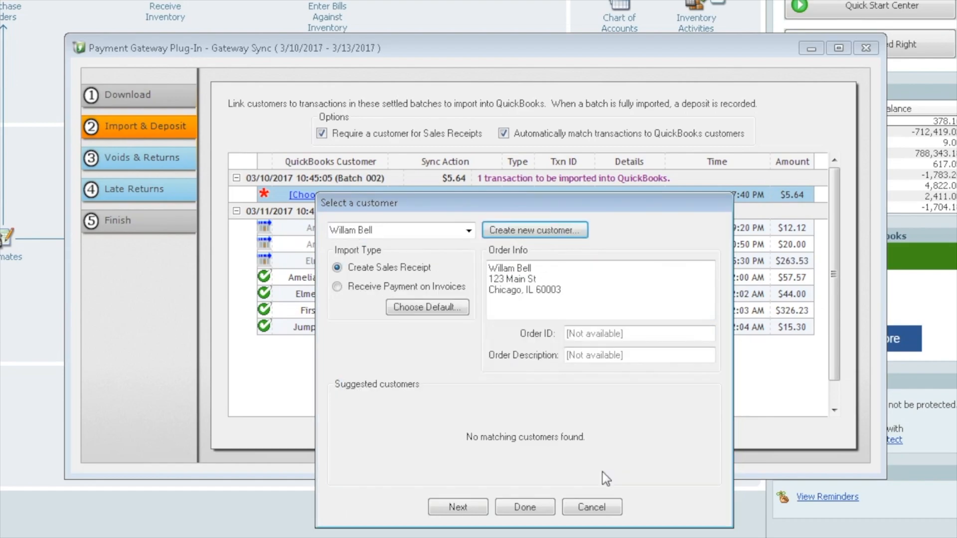
mouse_move(398, 375)
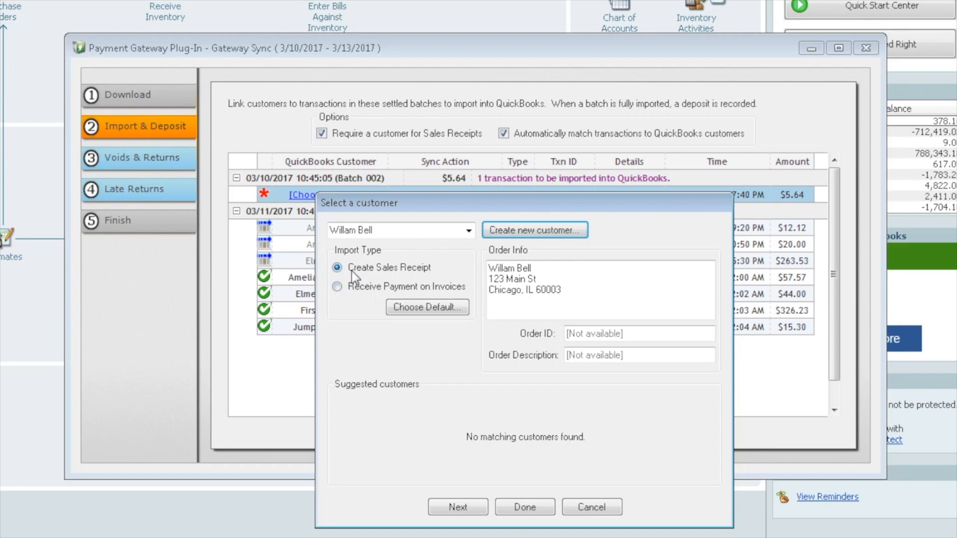
mouse_move(357, 297)
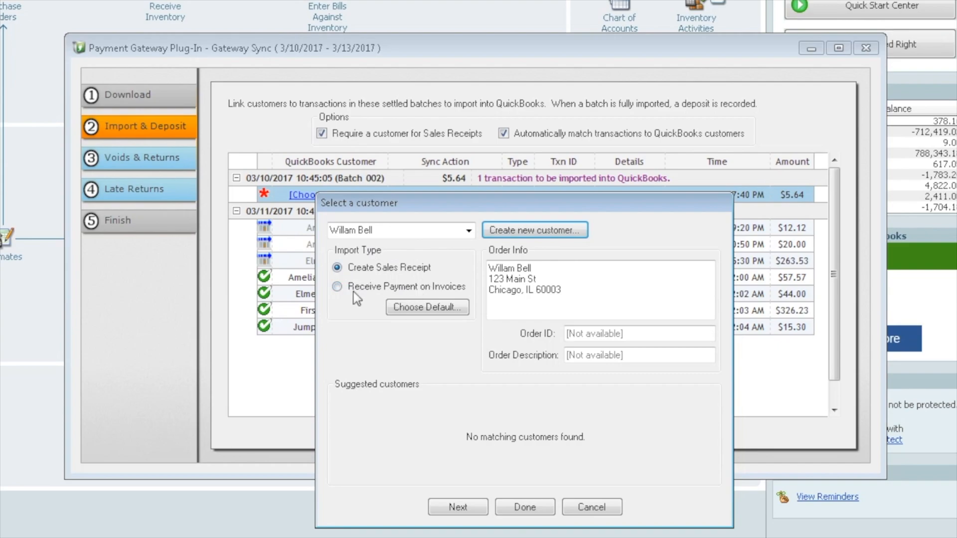
mouse_move(445, 291)
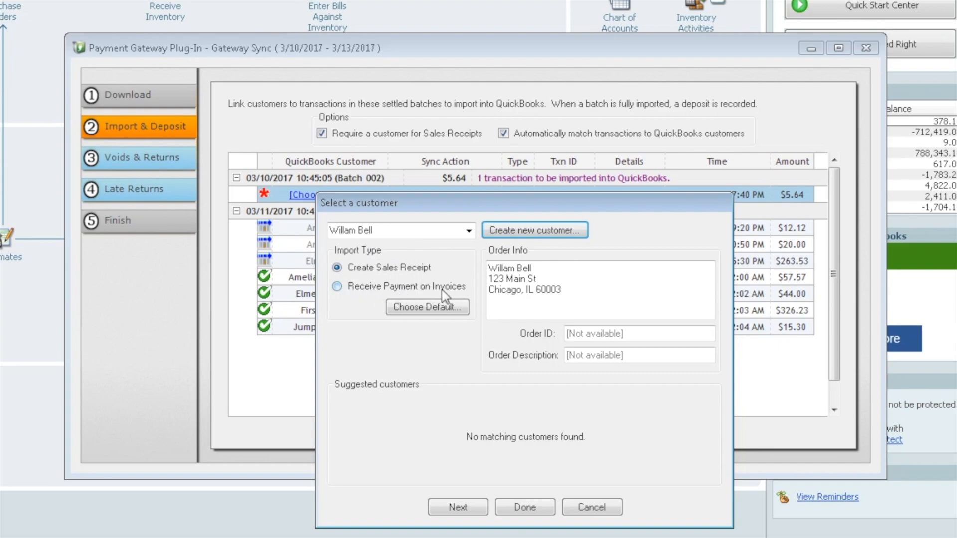
click(337, 287)
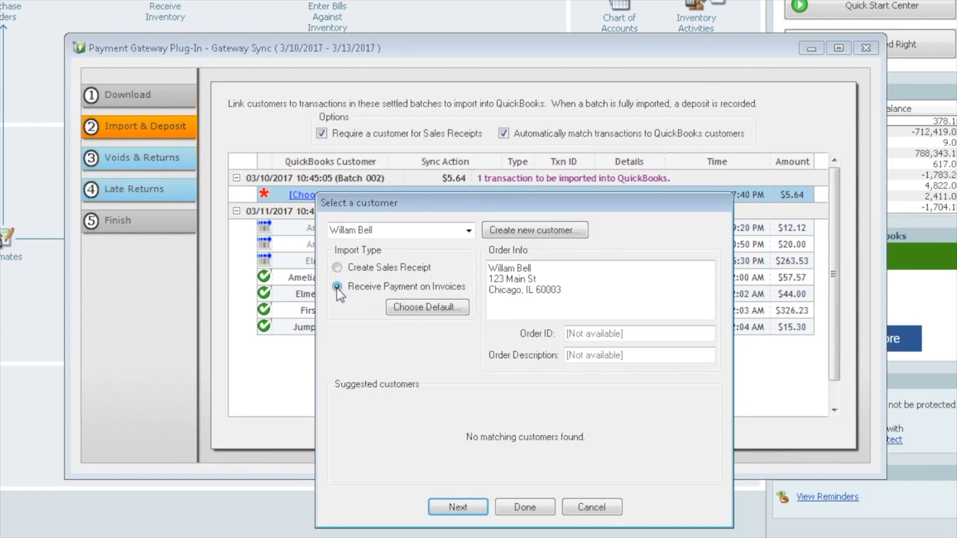
click(427, 307)
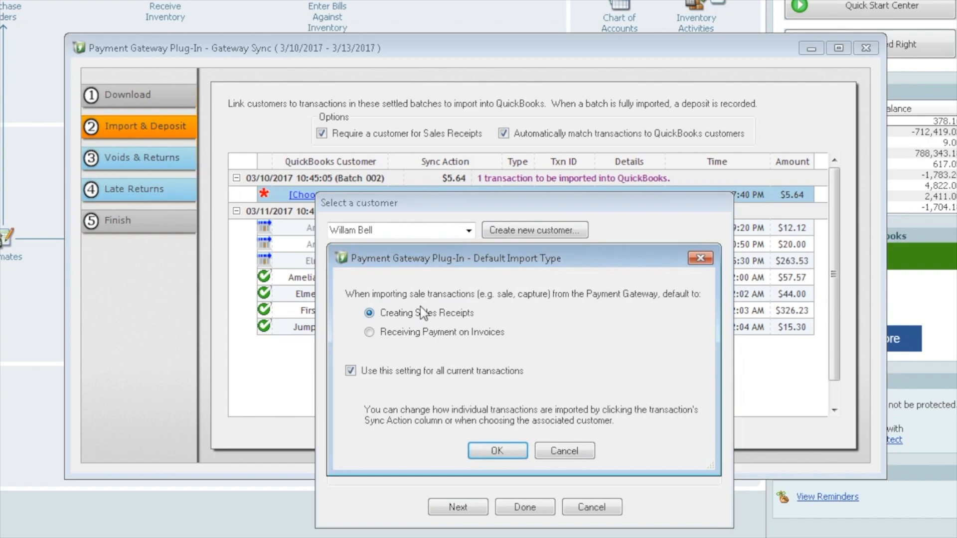
mouse_move(510, 348)
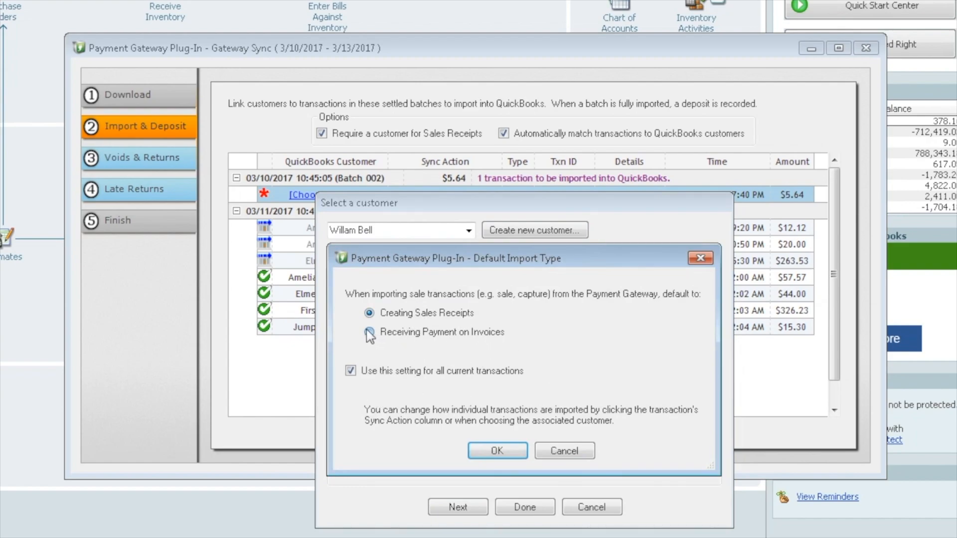
click(369, 333)
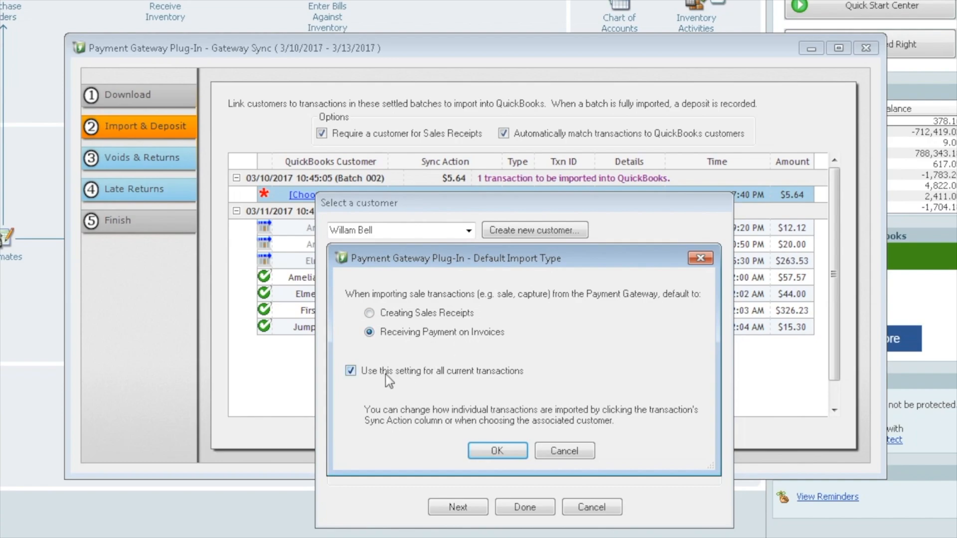
click(496, 450)
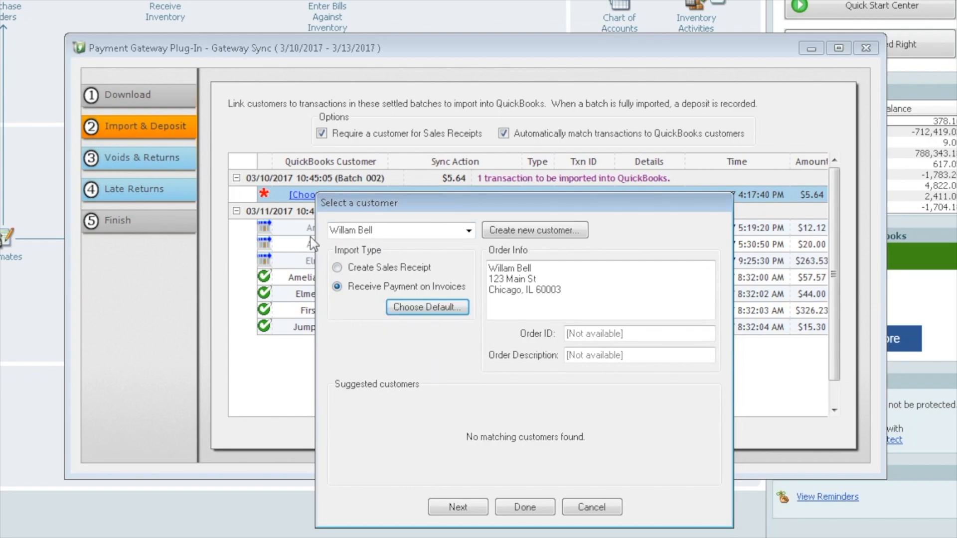
click(524, 506)
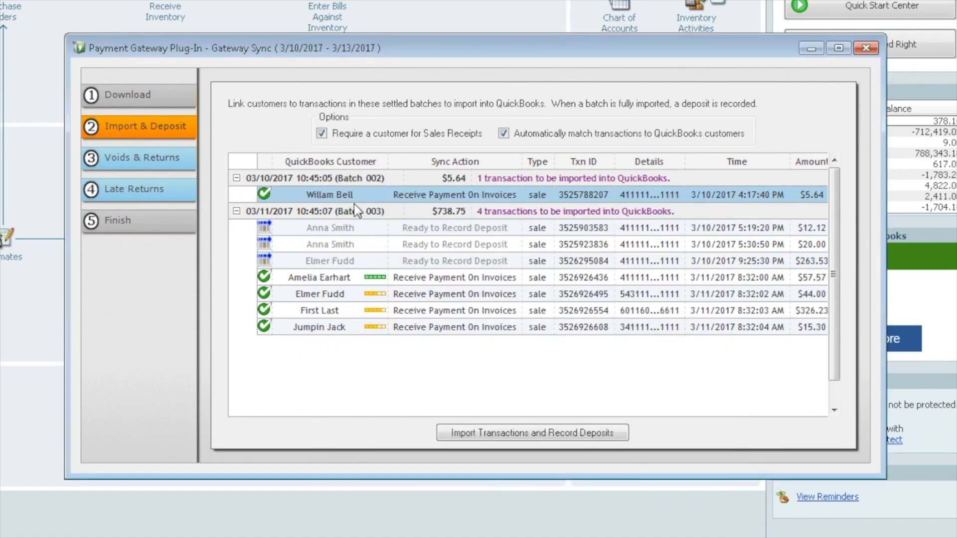
mouse_move(269, 251)
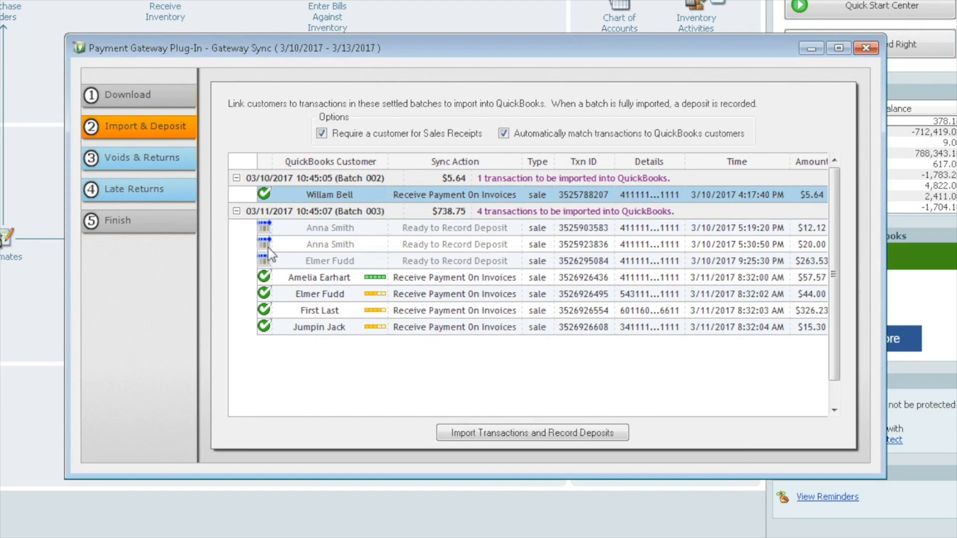
mouse_move(332, 332)
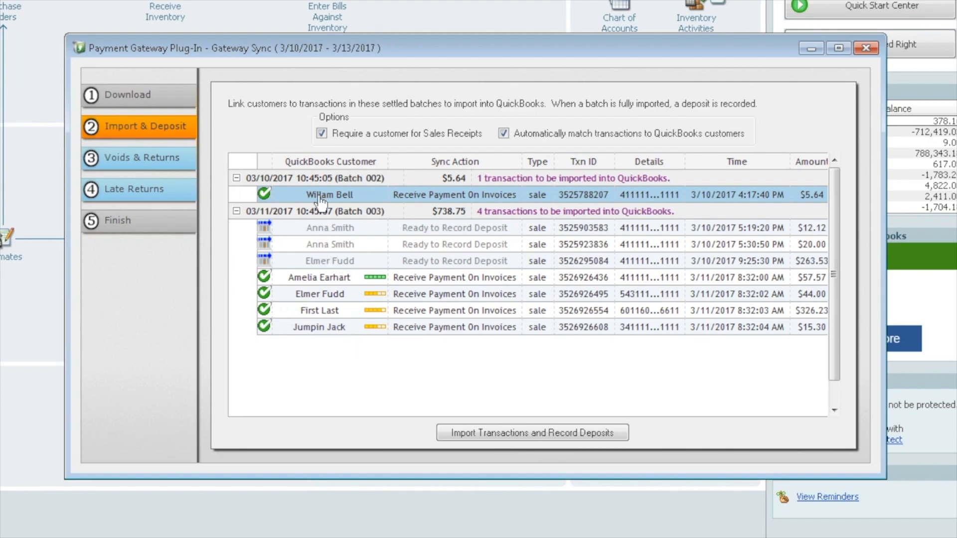
mouse_move(327, 332)
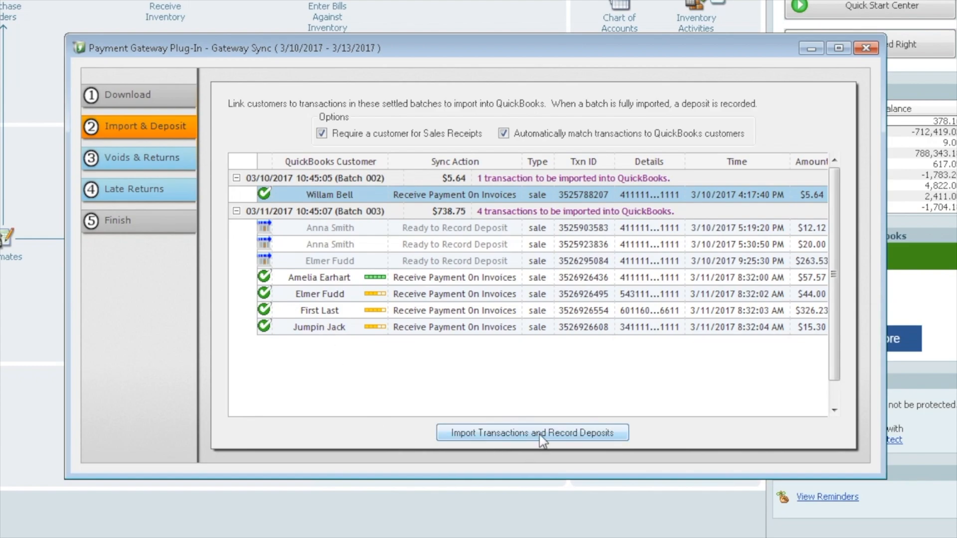
mouse_move(147, 133)
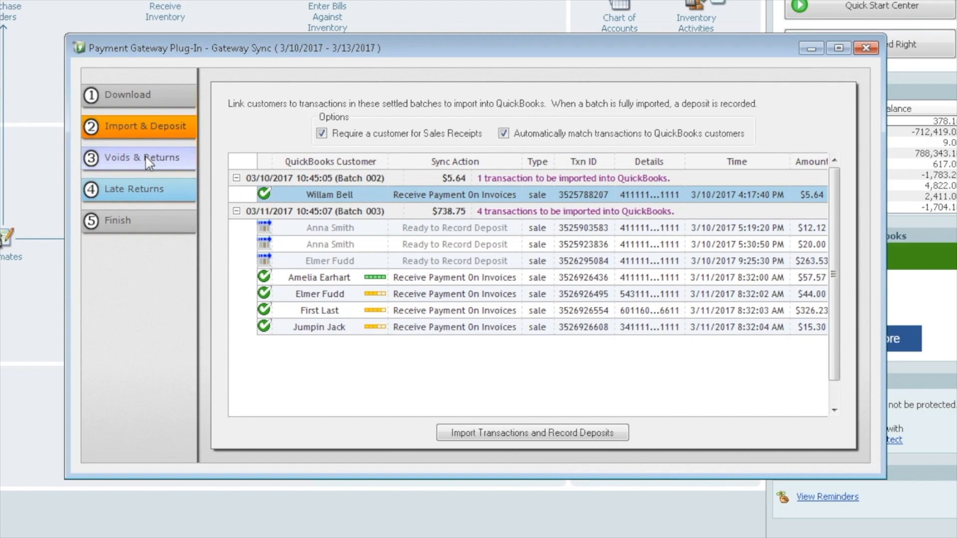
mouse_move(131, 189)
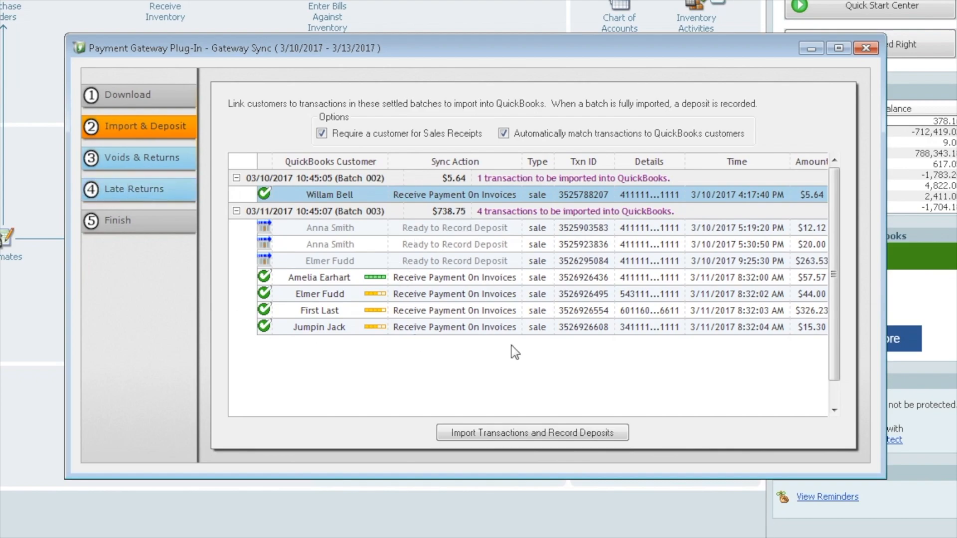
mouse_move(530, 314)
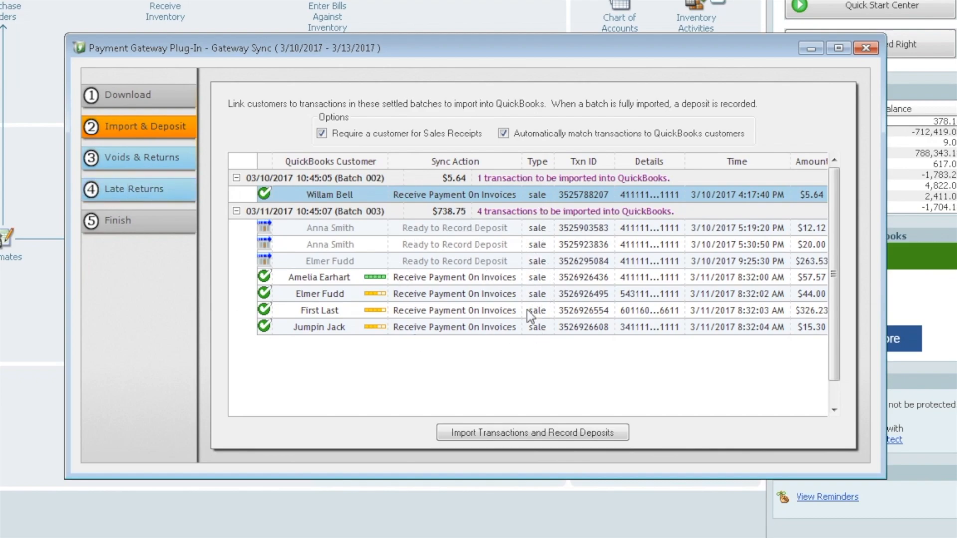
mouse_move(152, 155)
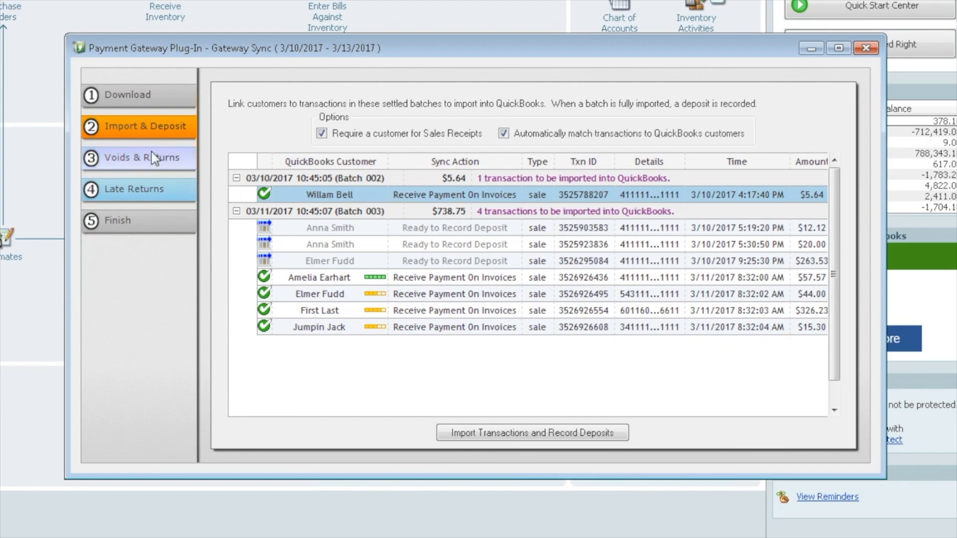
mouse_move(142, 161)
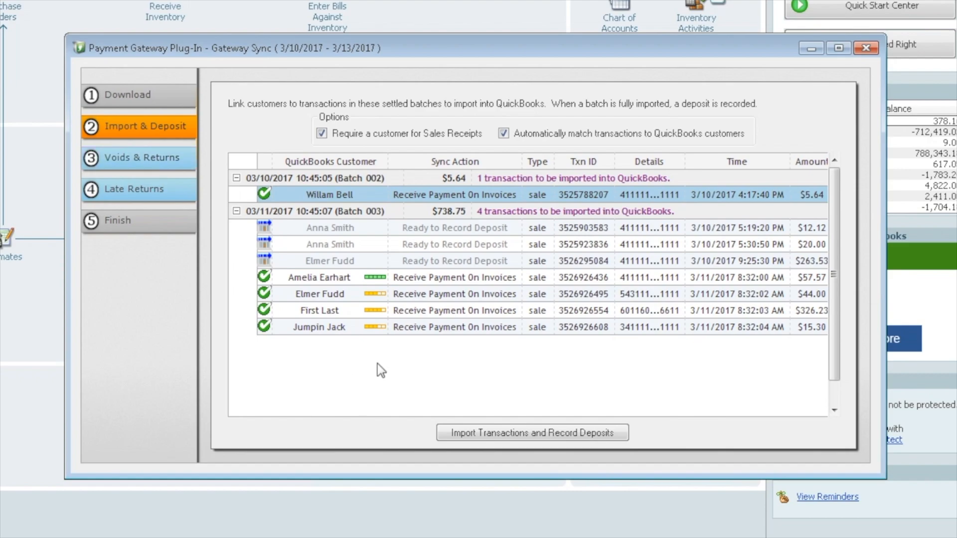
mouse_move(528, 440)
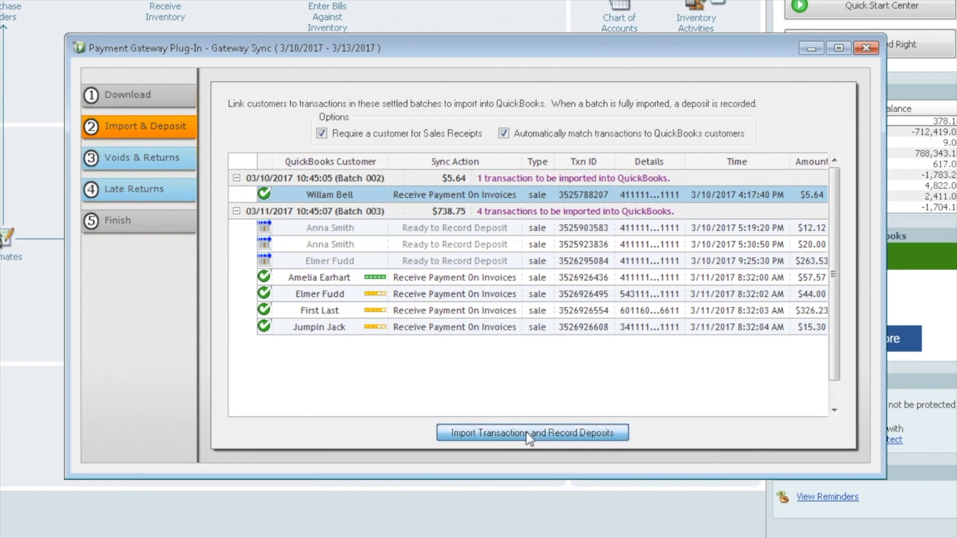
- Import the five transactions and record the two batch deposits, waiting for the sync to complete
click(528, 445)
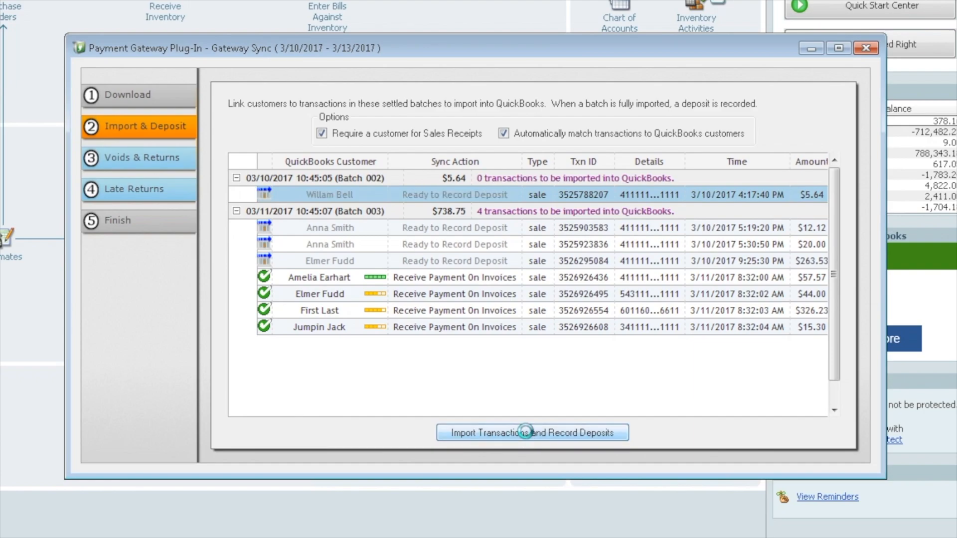
click(532, 432)
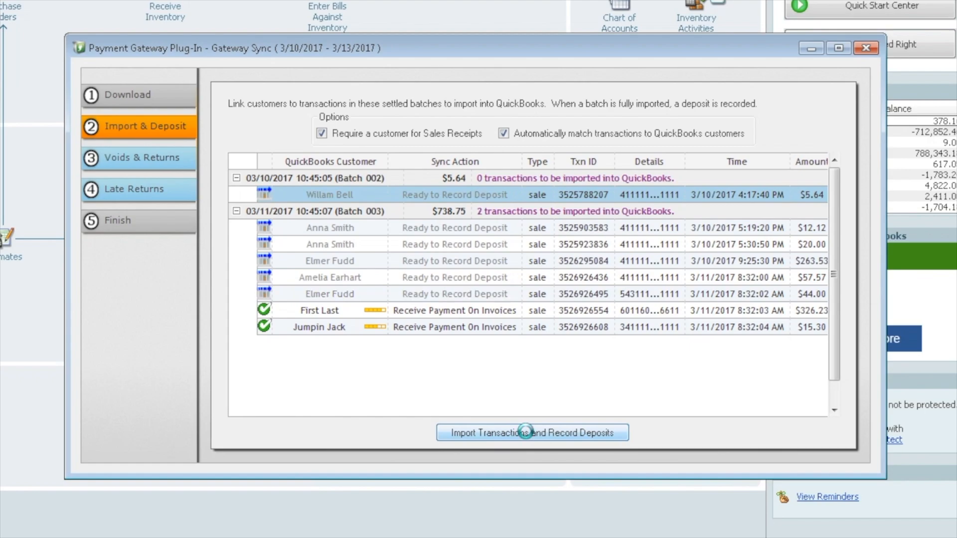
click(530, 433)
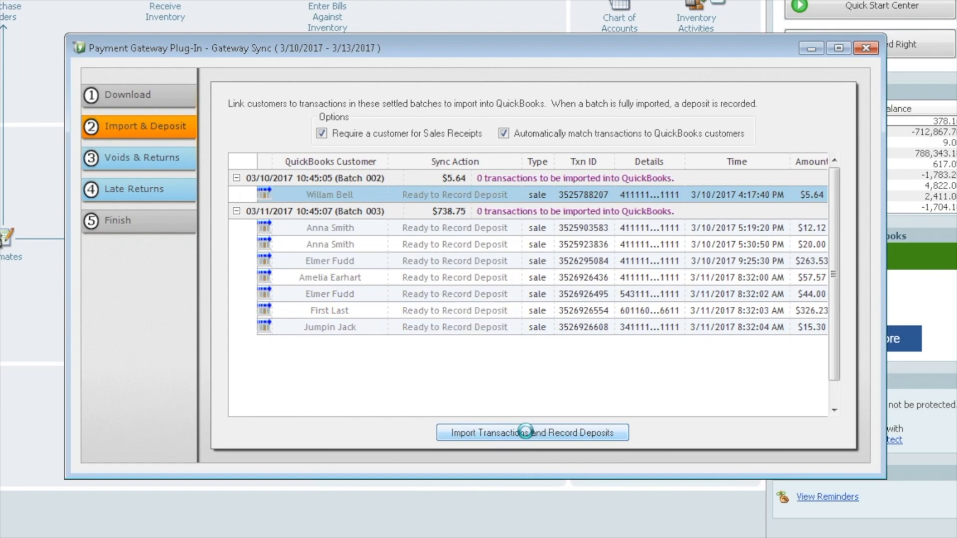
click(526, 432)
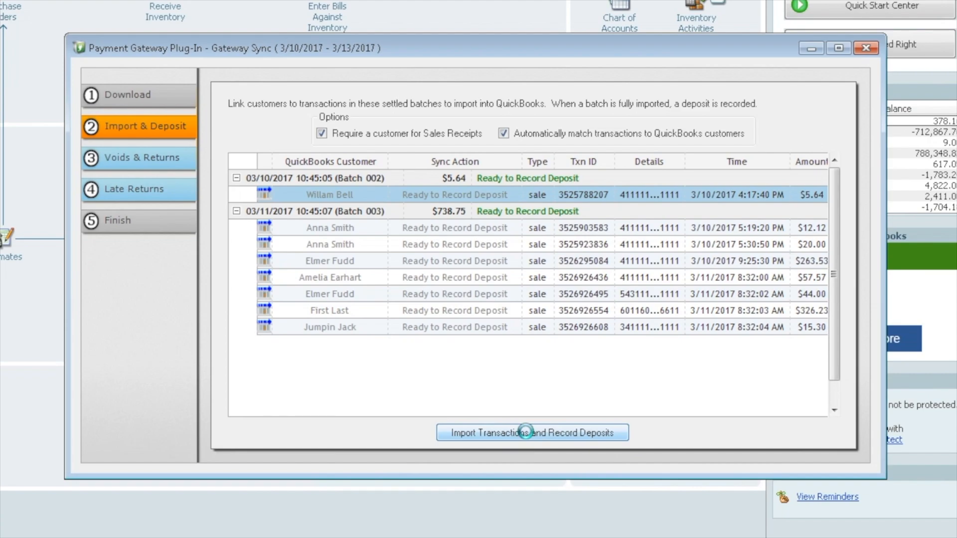
click(529, 431)
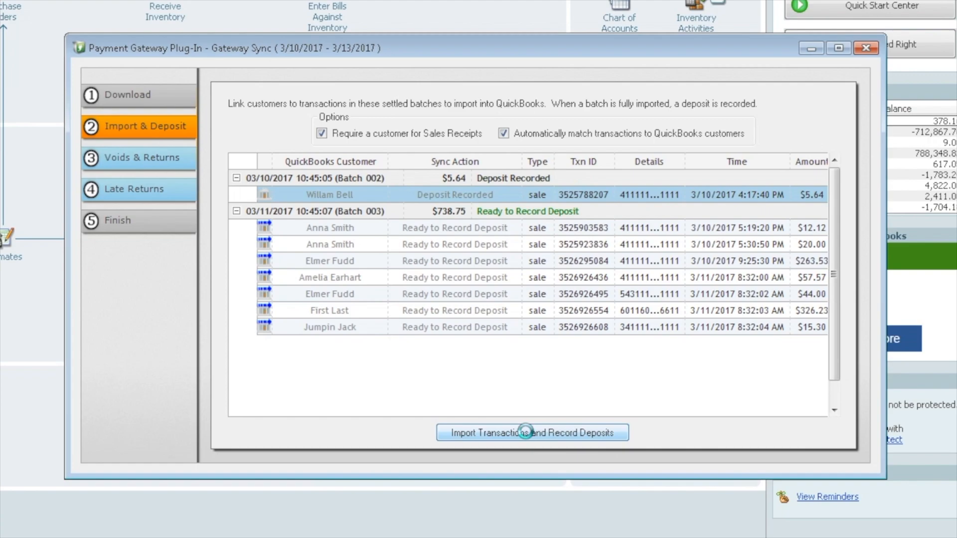
click(531, 432)
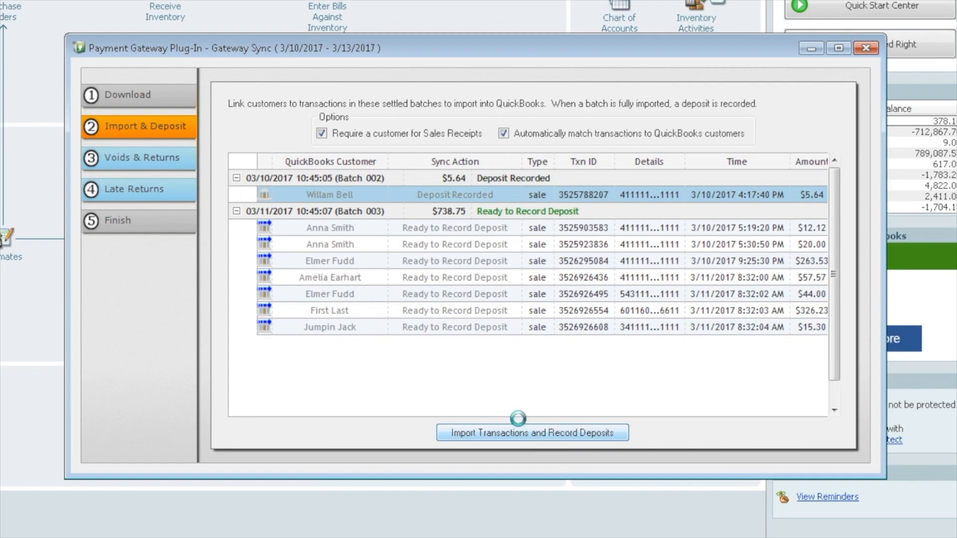
click(532, 433)
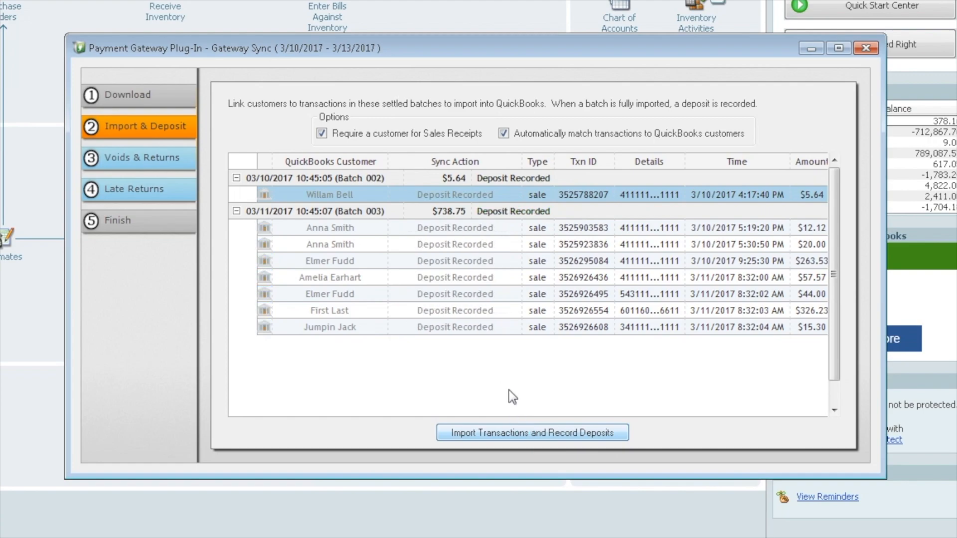
click(532, 433)
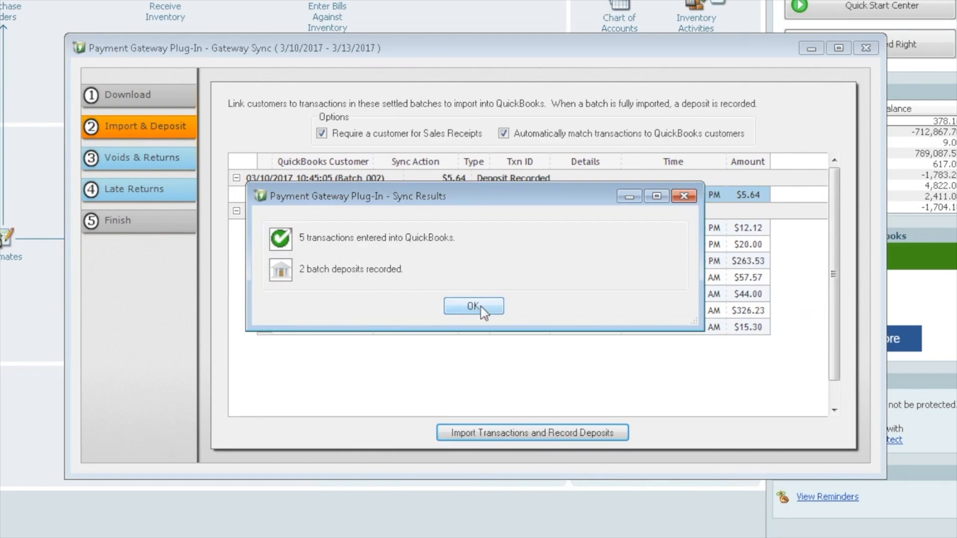
- Dismiss the Sync Results summary and close the completed Gateway Sync, returning to the Home page
click(474, 306)
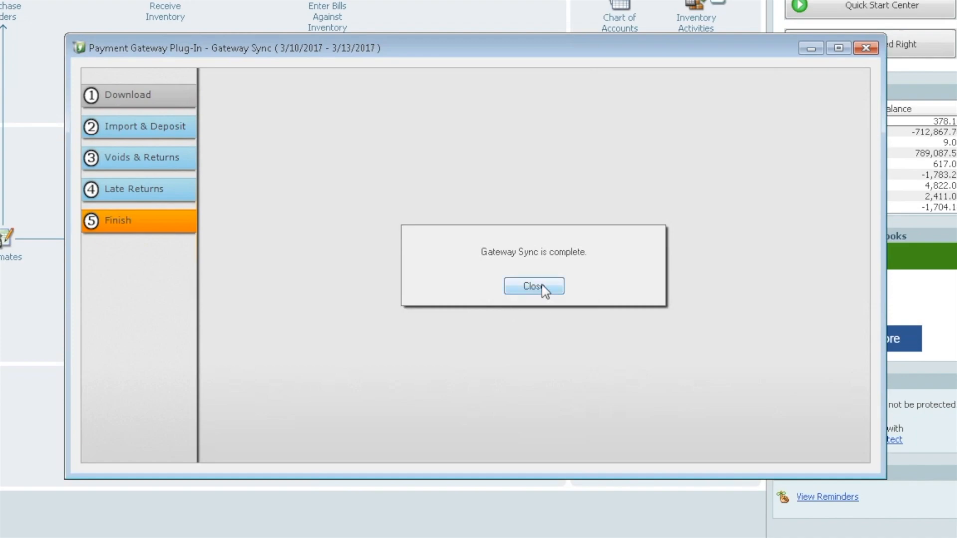
click(534, 286)
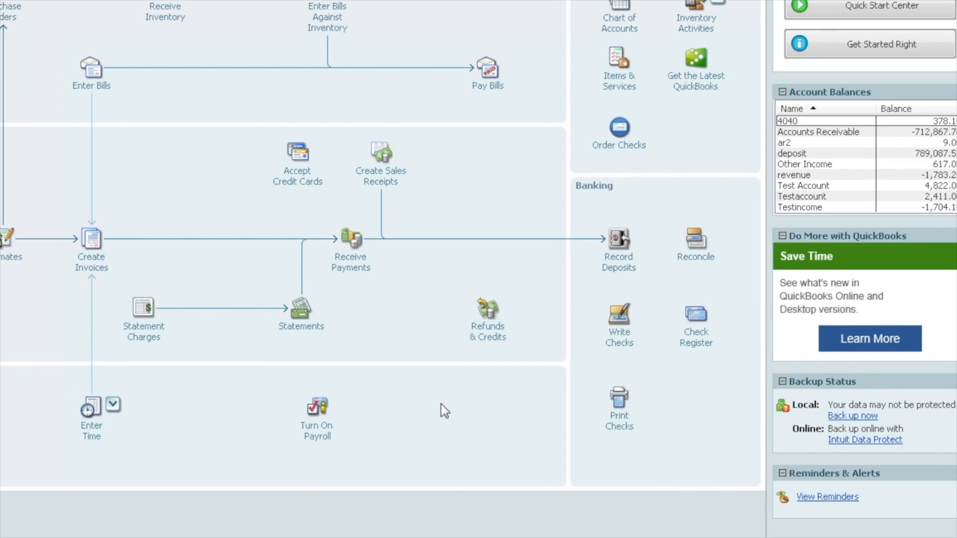
mouse_move(556, 204)
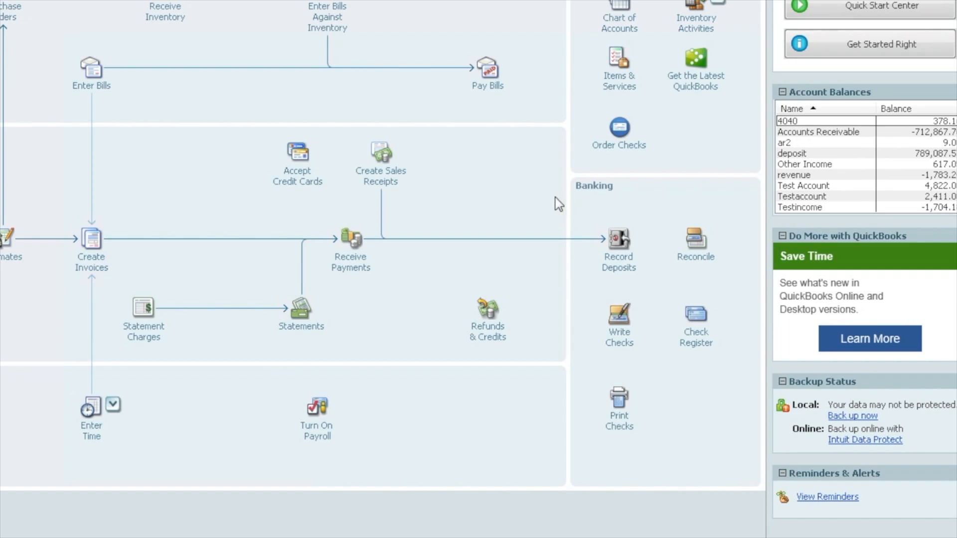
mouse_move(466, 205)
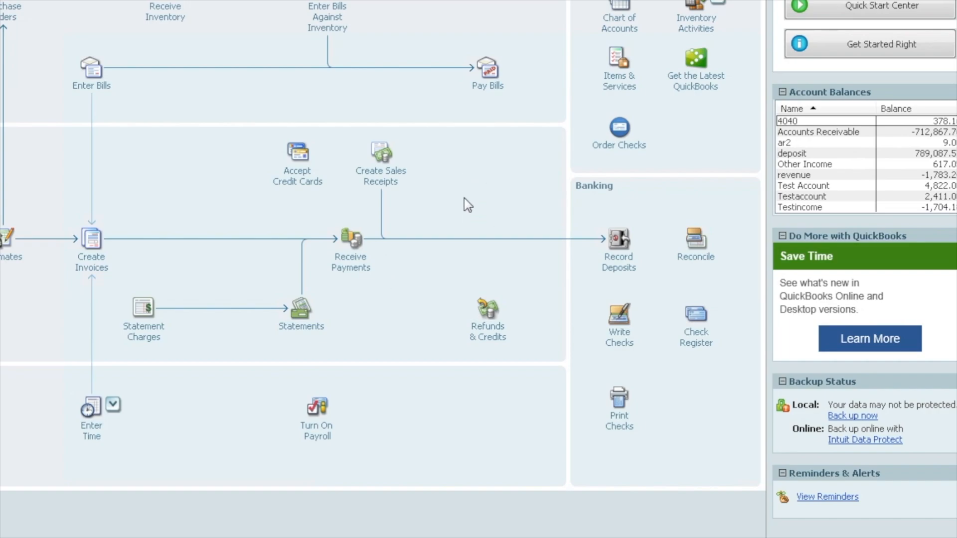